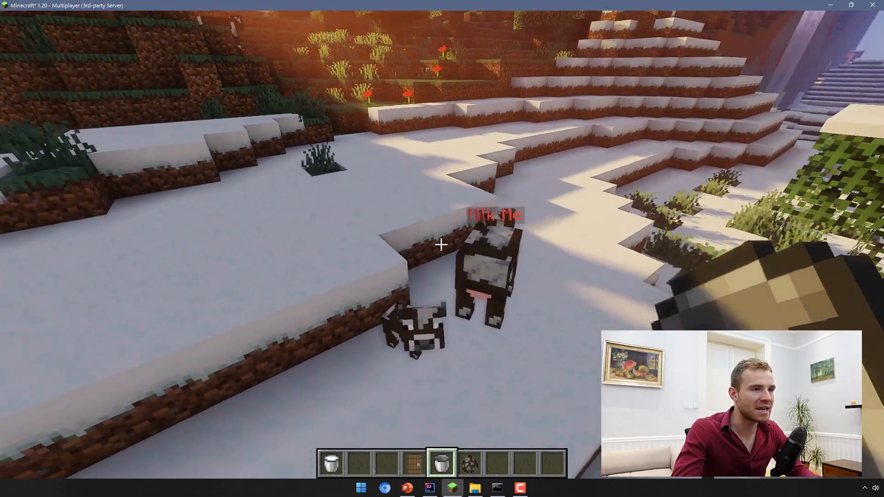
mouse_move(440, 242)
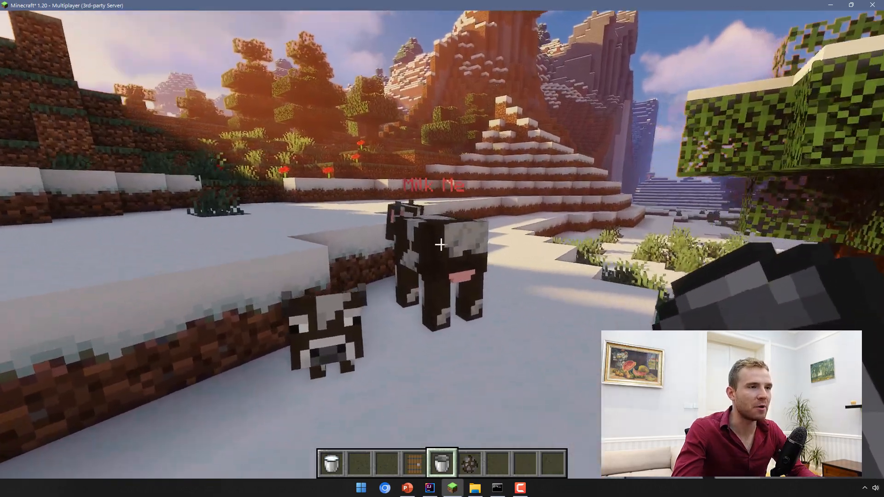
mouse_move(442, 245)
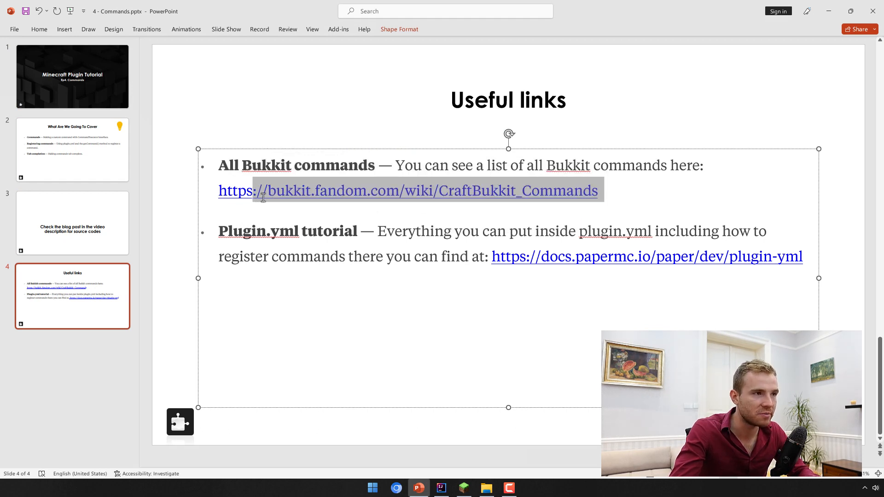
click(376, 190)
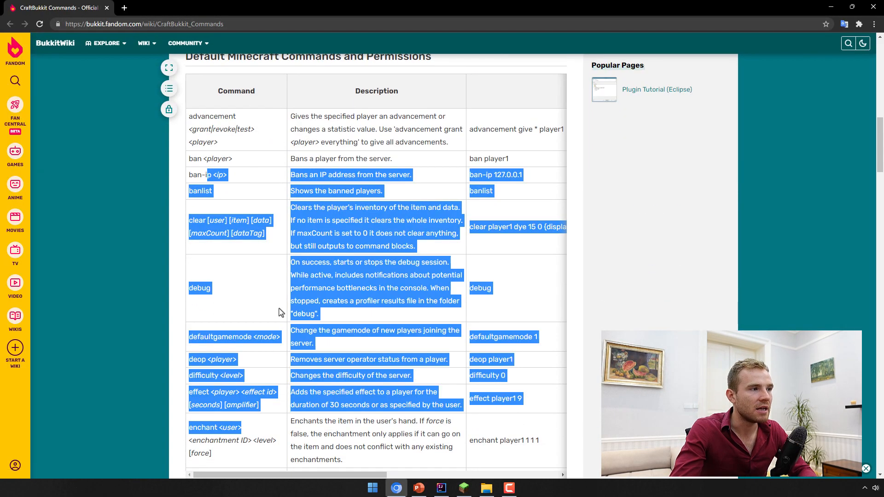
scroll(down, 3)
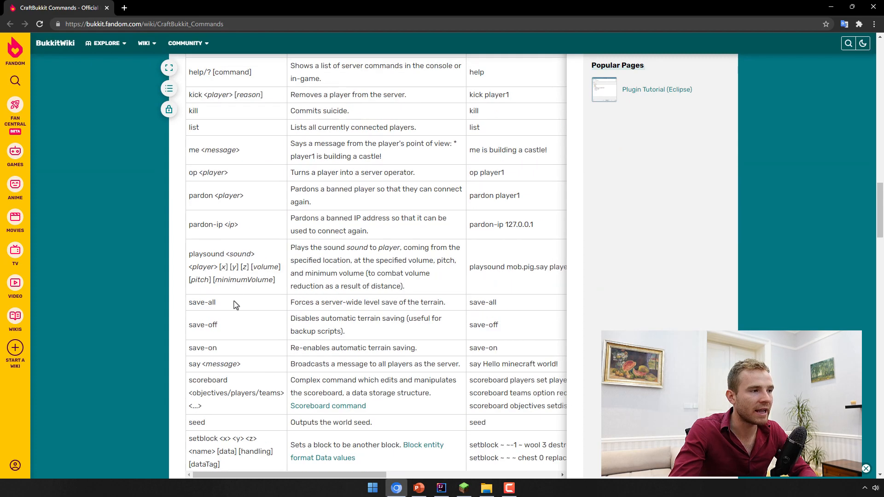
click(418, 488)
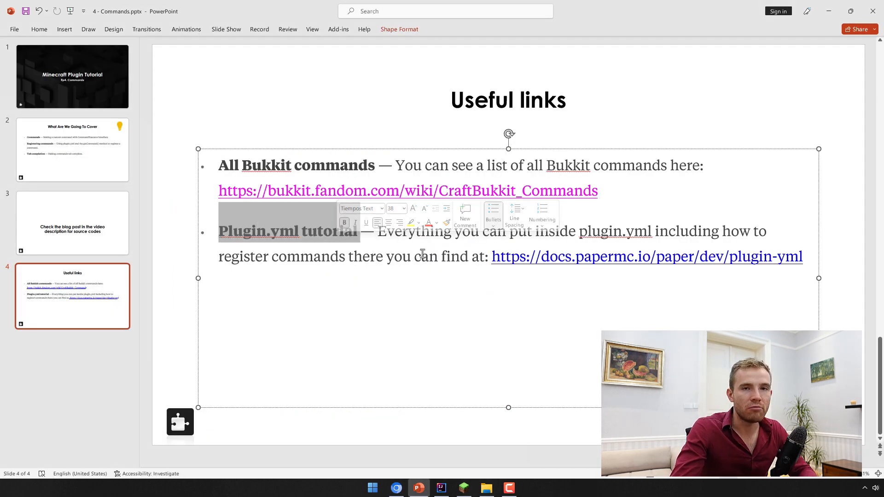
mouse_move(281, 241)
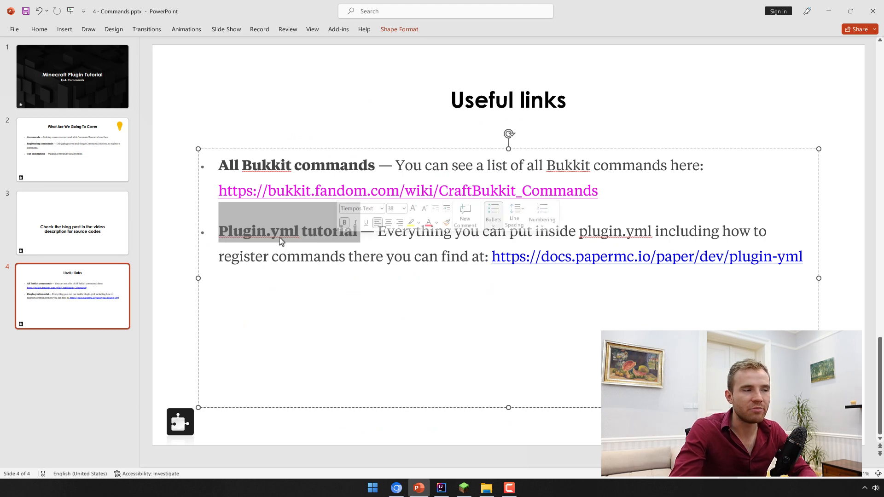
- Switch to IntelliJ, bring up plugin.yml from the CowCannon project tree and select all its contents
click(441, 488)
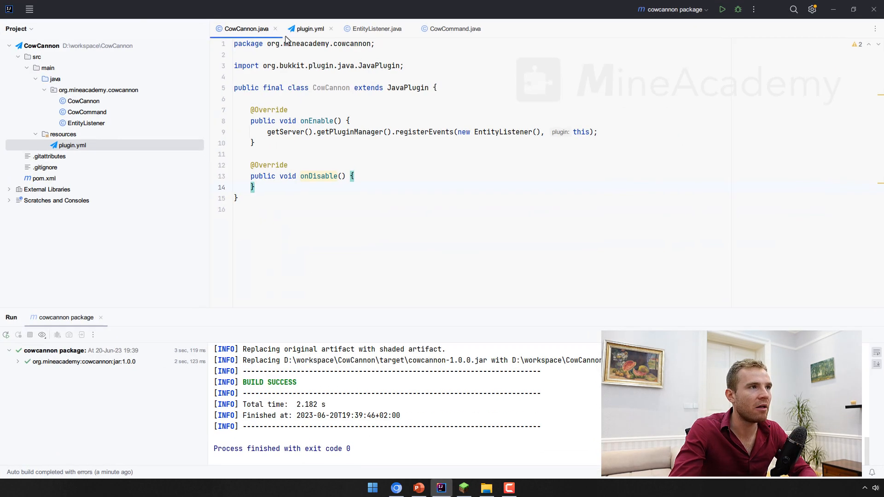
click(310, 29)
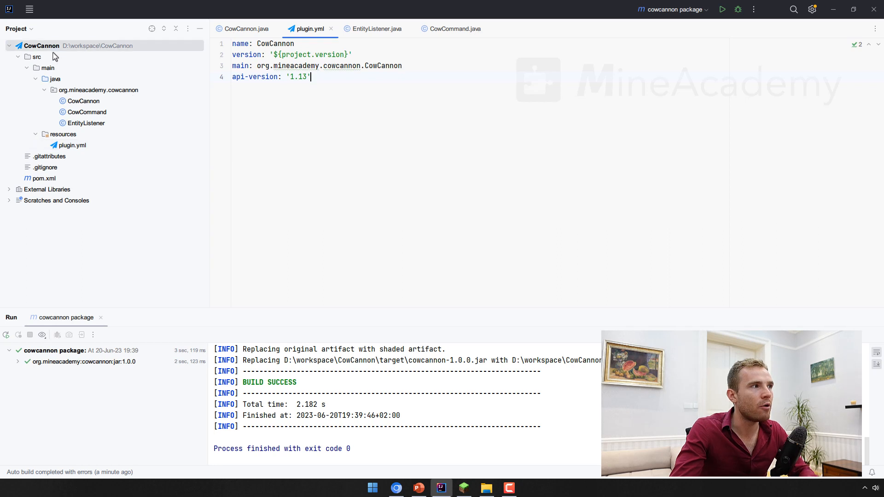
click(43, 178)
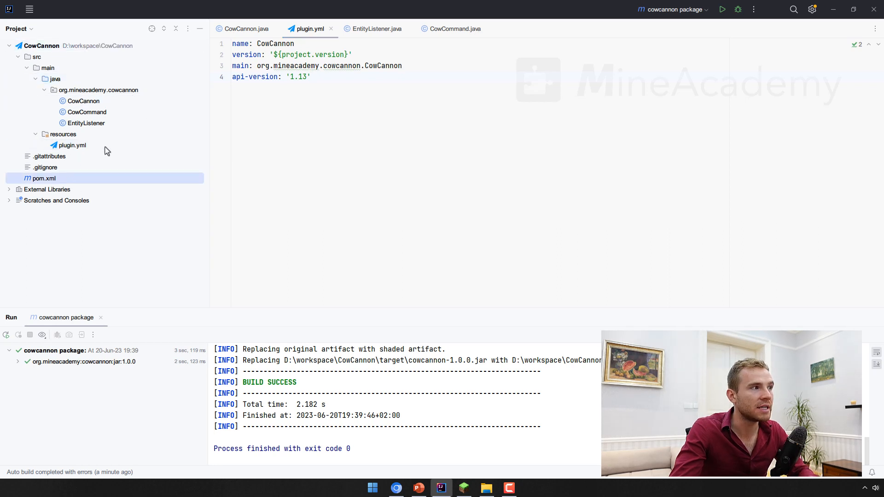
mouse_move(188, 162)
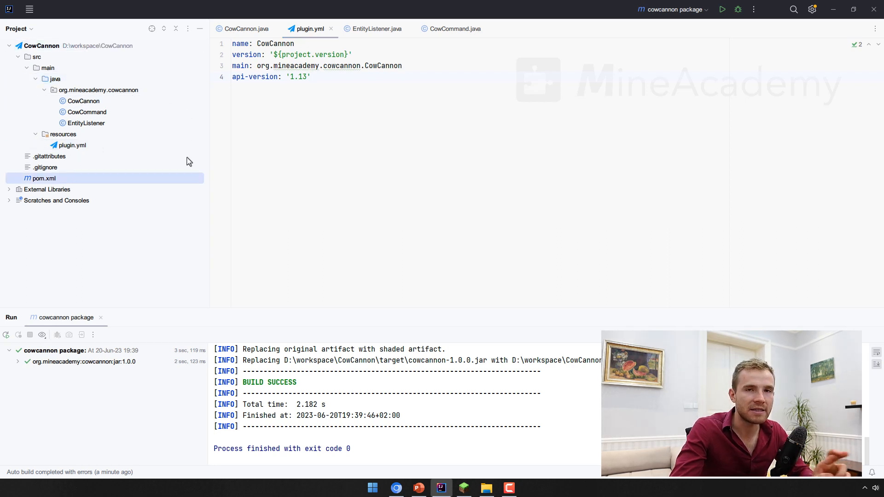
click(87, 122)
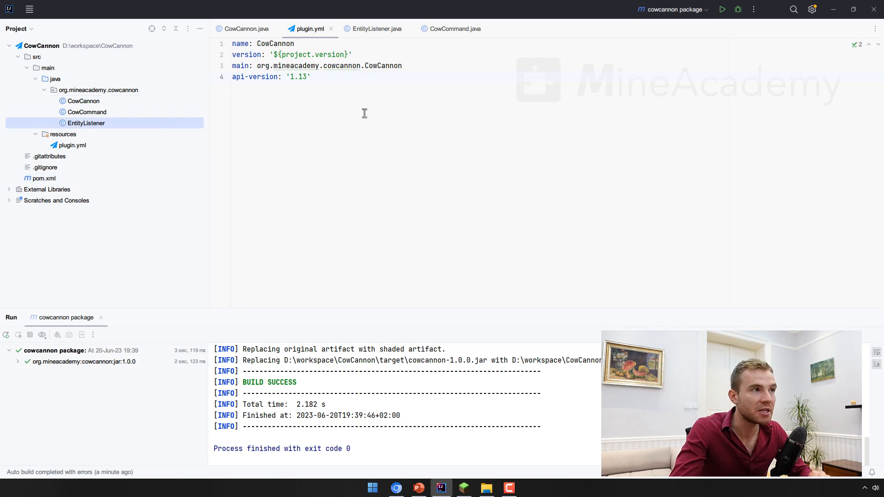
key(ctrl+a)
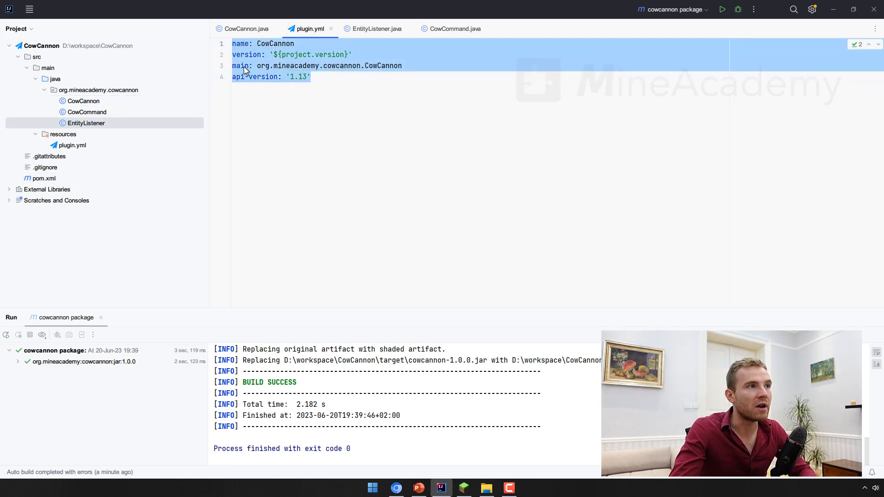
- From the Useful links slide, follow the PaperMC link to the Bukkit Plugin YML documentation
click(396, 488)
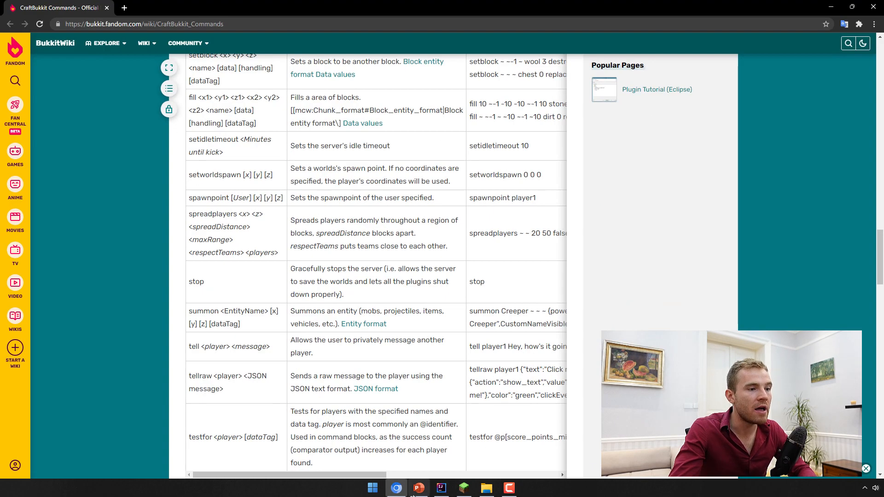
click(418, 487)
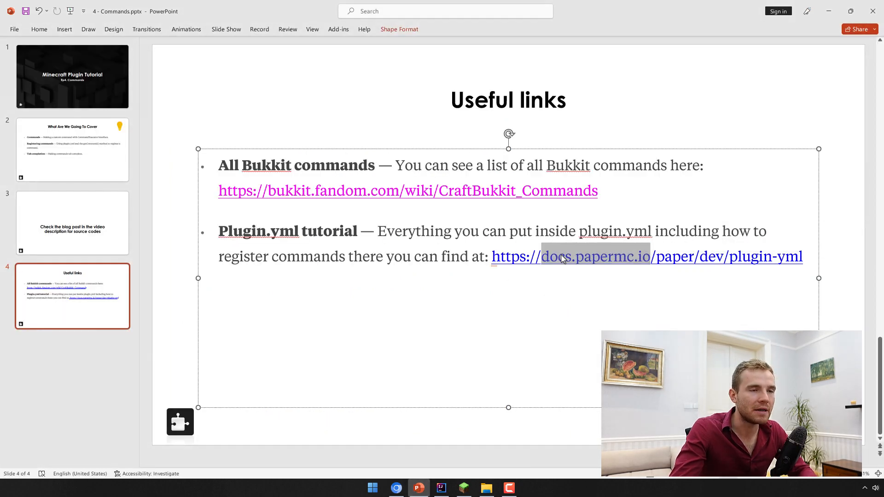
click(569, 255)
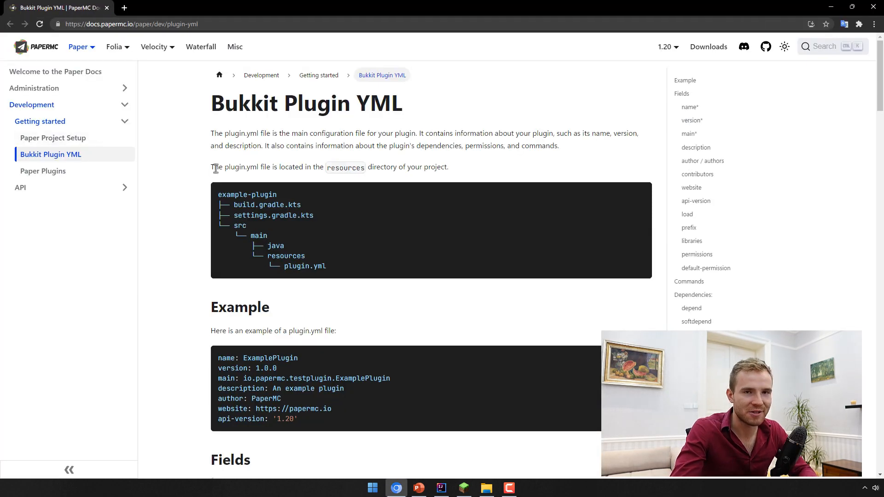
- Scroll to the Commands section, mark its heading and compare the example commands block with plugin.yml
scroll(down, 3)
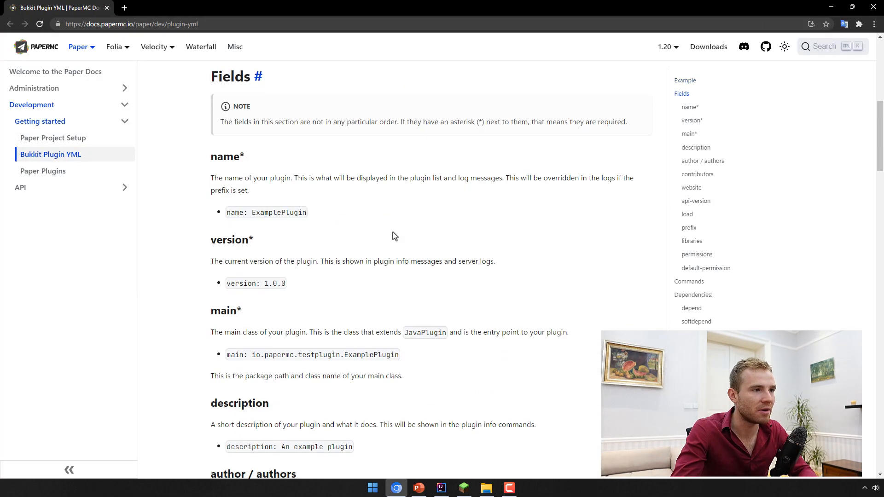
scroll(down, 3)
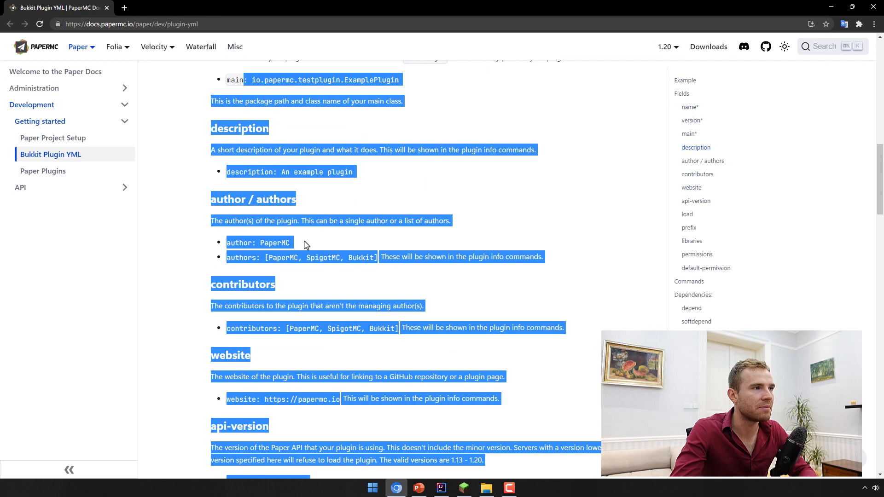
scroll(down, 3)
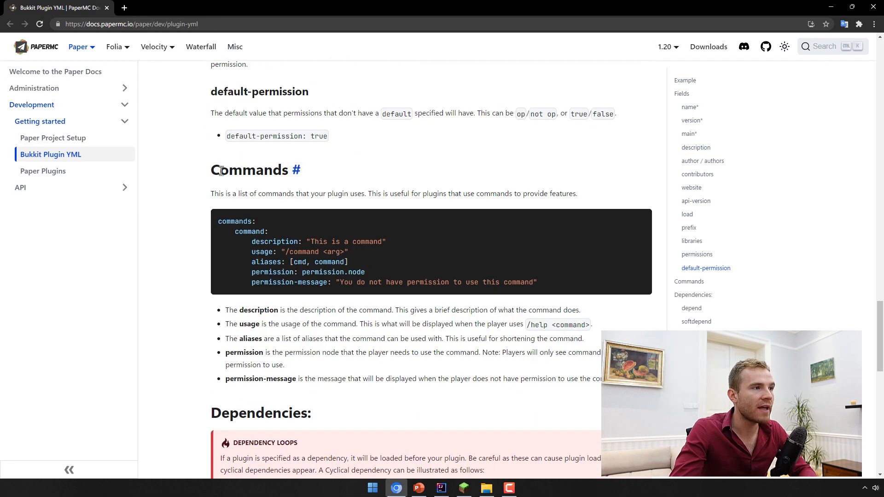
double_click(248, 169)
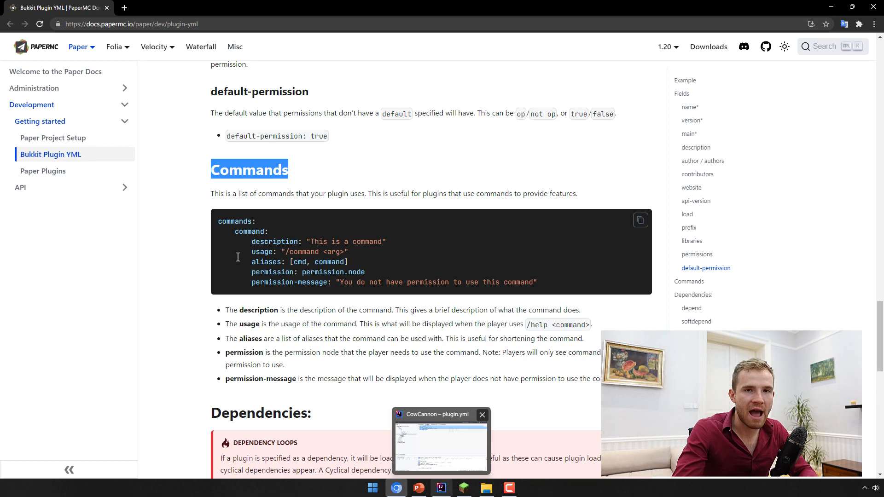
mouse_move(219, 232)
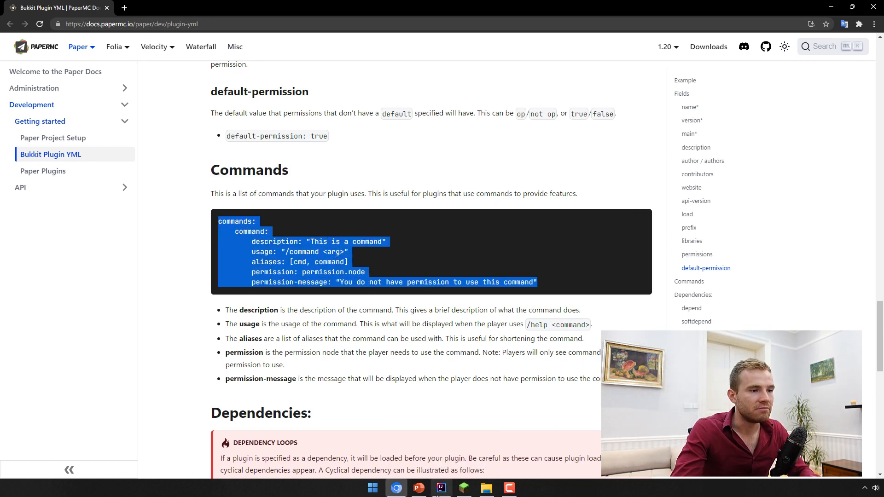
click(441, 488)
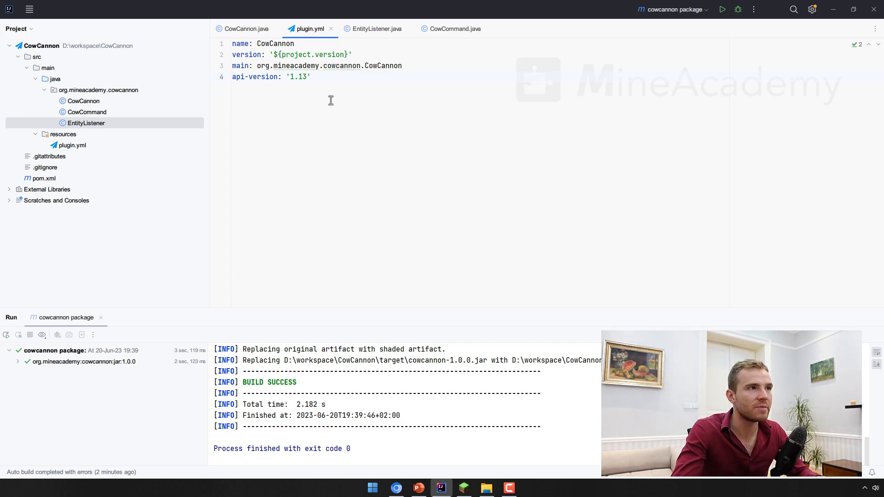
click(396, 488)
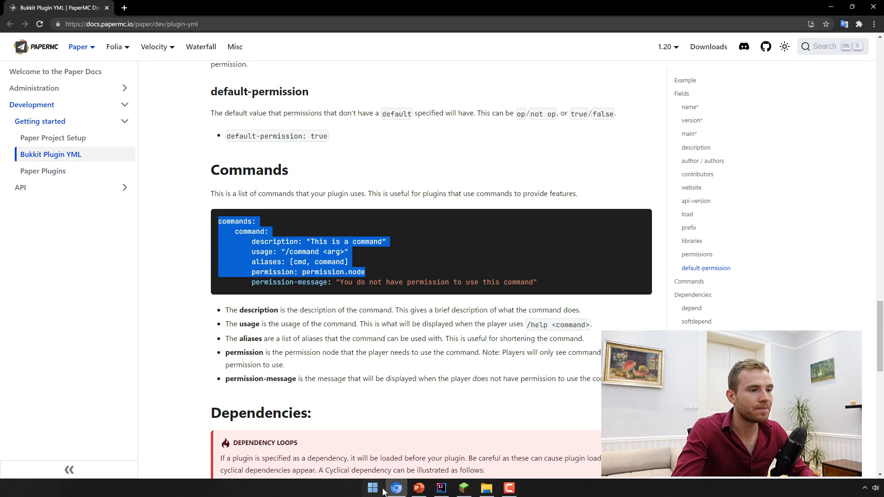
- Rename the placeholder command to cow and describe it as "Spawn an exploding cow"
click(440, 487)
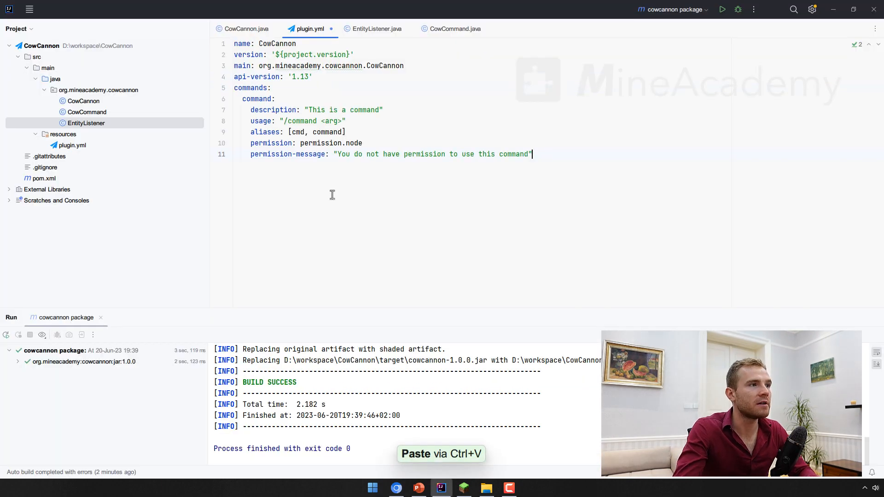
double_click(257, 99)
text(cow:)
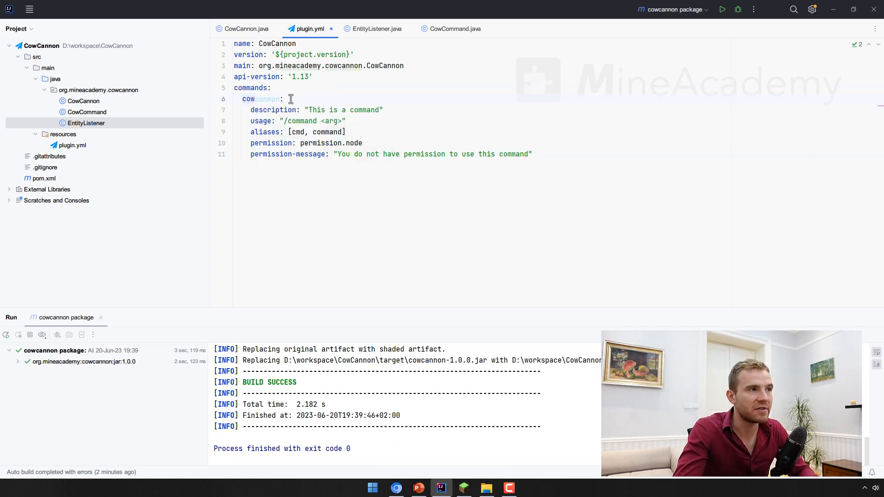
text(/)
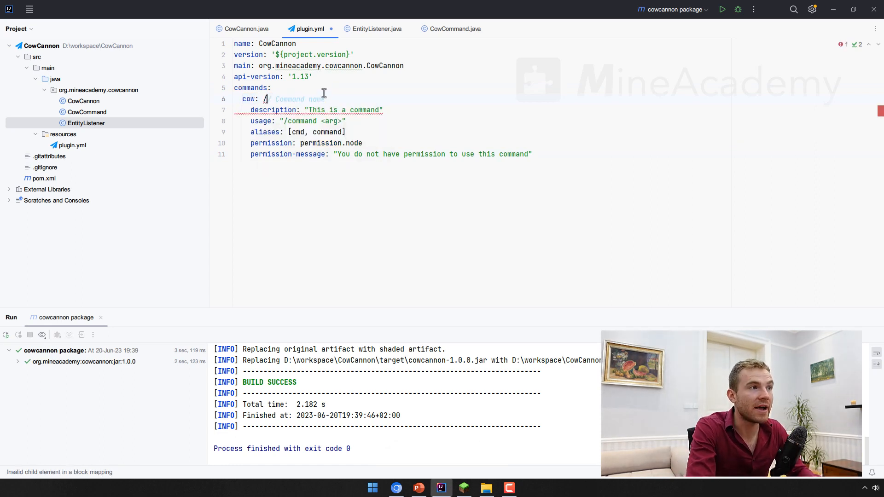
text(cow)
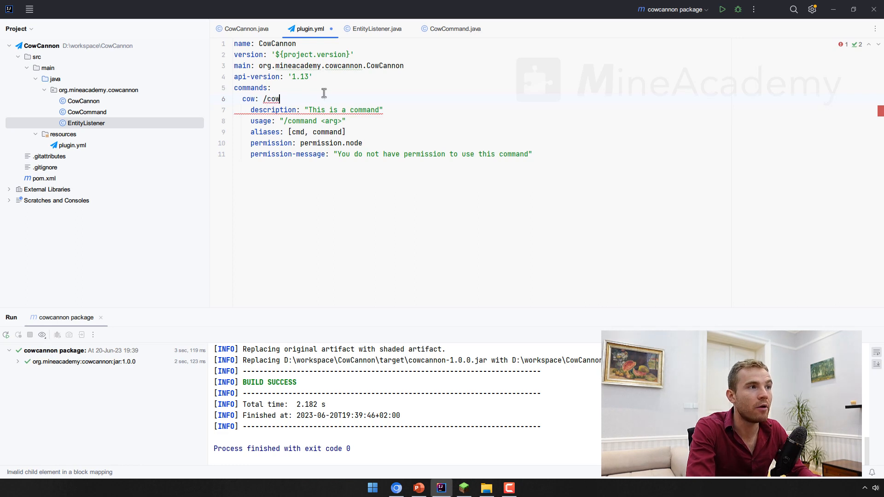
key(ctrl+backspace)
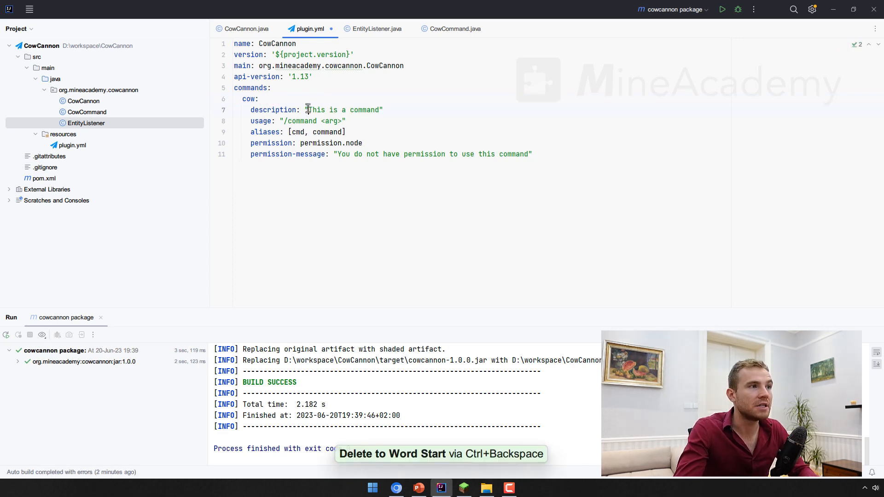
text(Shoot a cow)
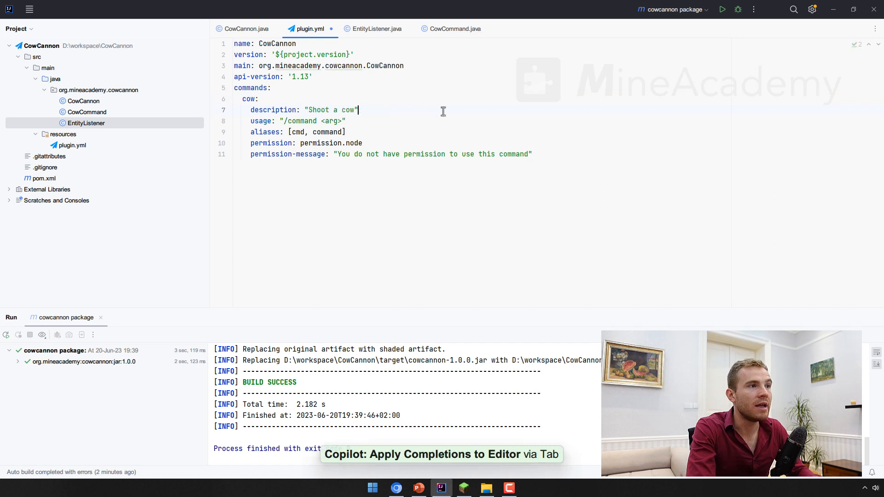
text(Spawn)
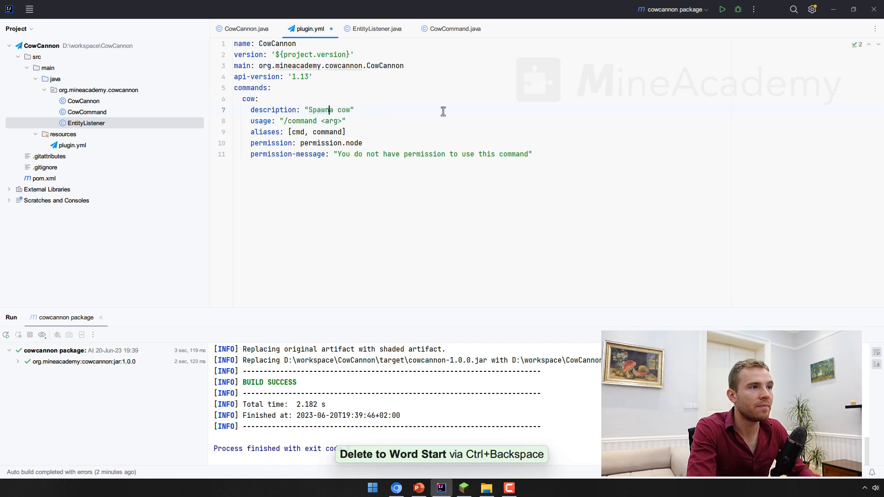
text(an exploding)
click(482, 121)
text(w)
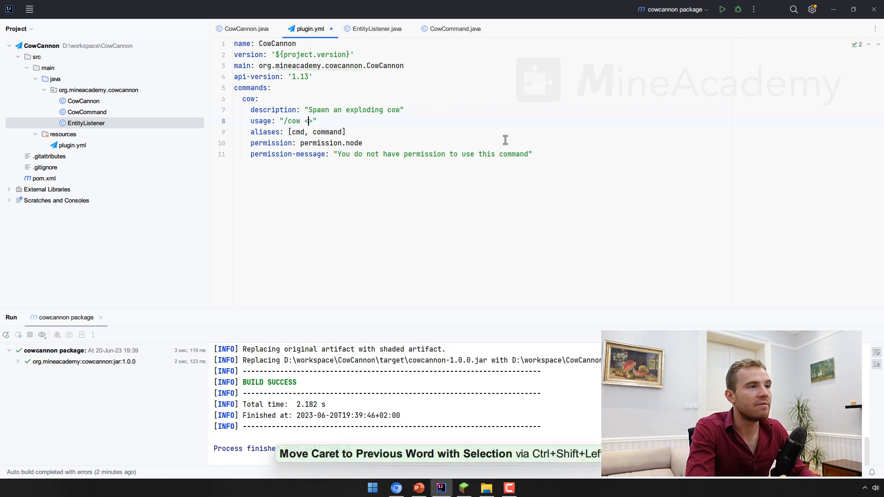
- Set the cow command's usage to /cow [baby], clearing leftover text after it
text(ba)
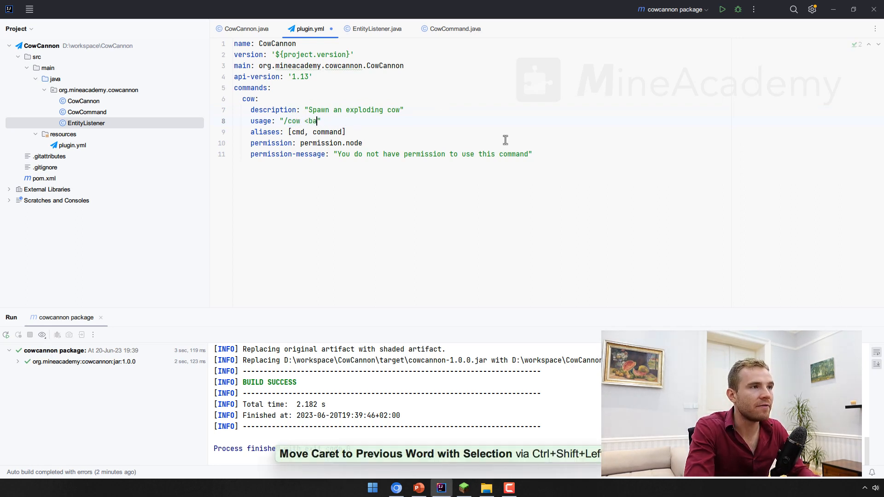
text([baby])
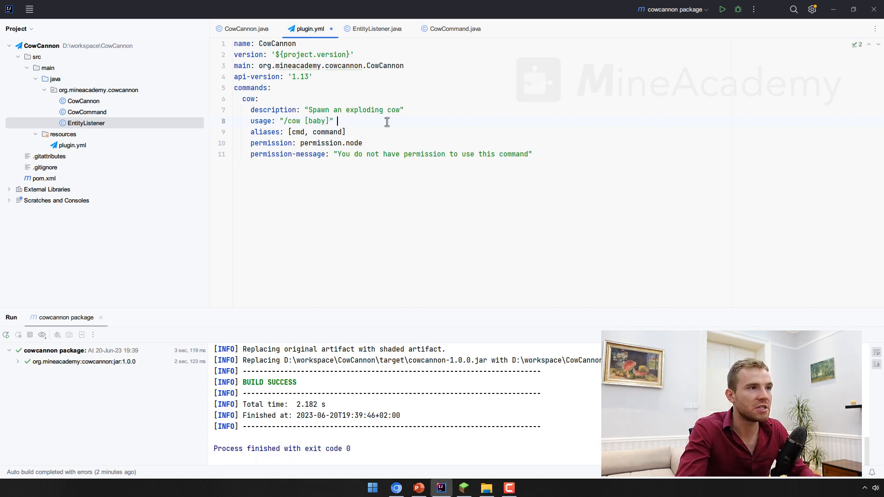
text(/cow [baby])
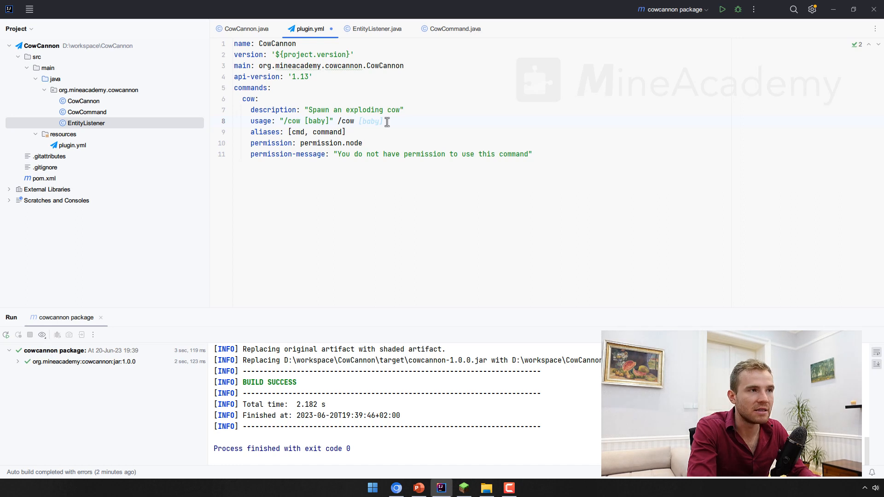
text(bab)
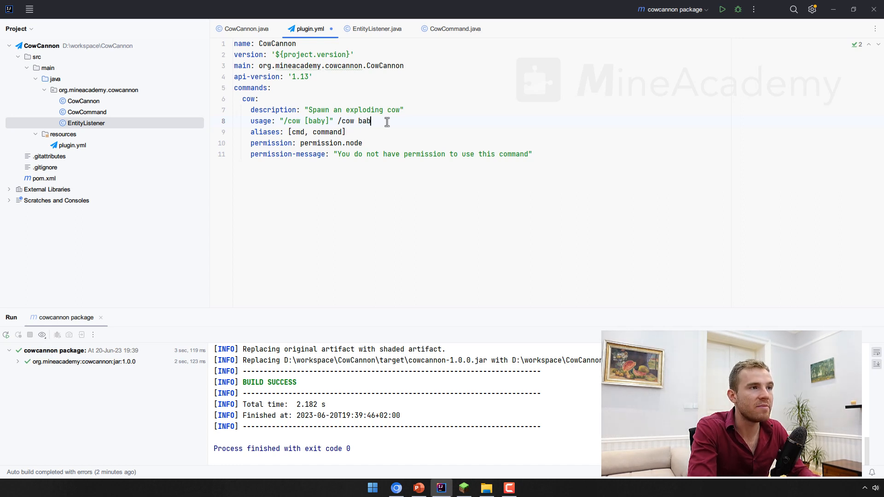
key(ctrl+shift+left)
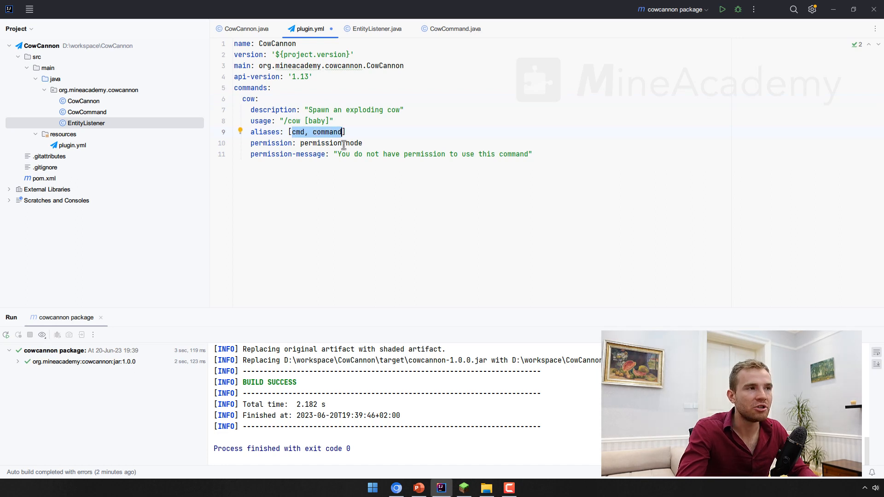
- Set aliases to [cowcannon] and the permission node to cowcannon.command.cow
text(cowcannon])
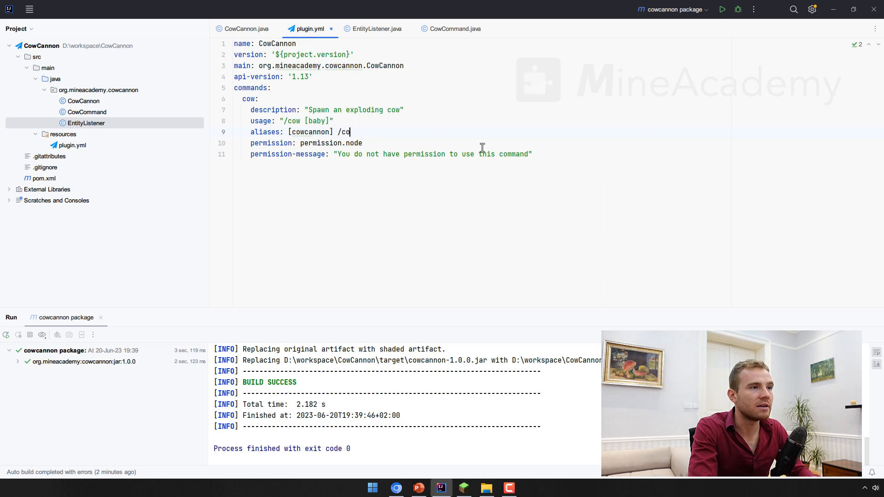
text(w)
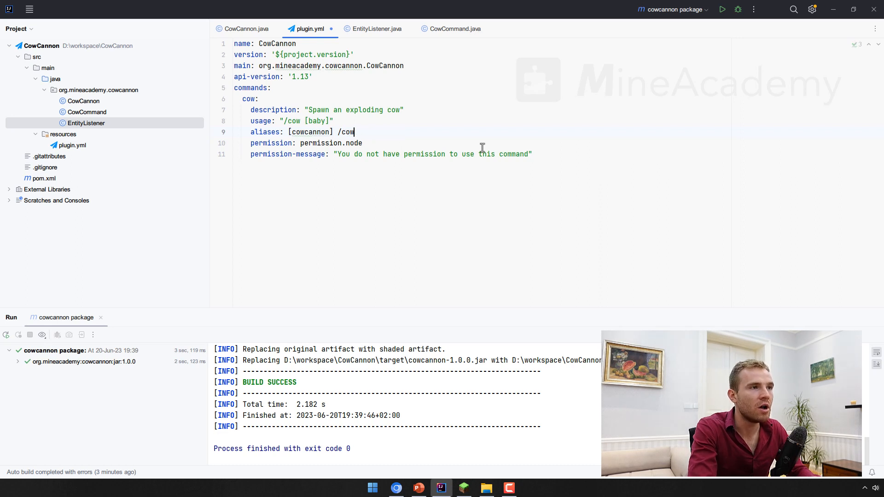
key(Ctrl+Shift+Left)
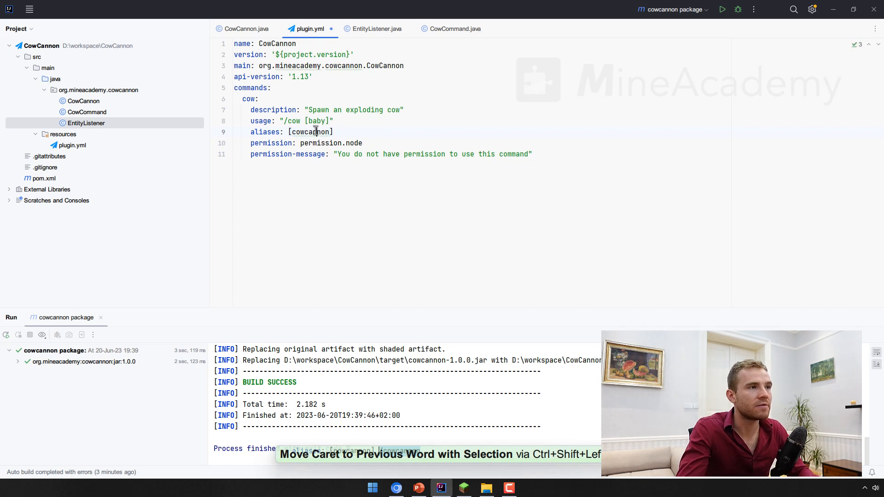
key(ctrl+shift+left)
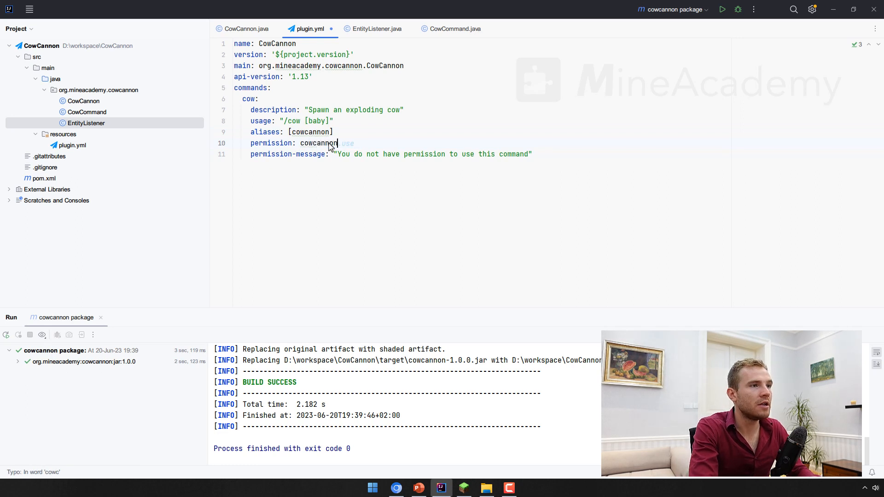
text(.command.cow)
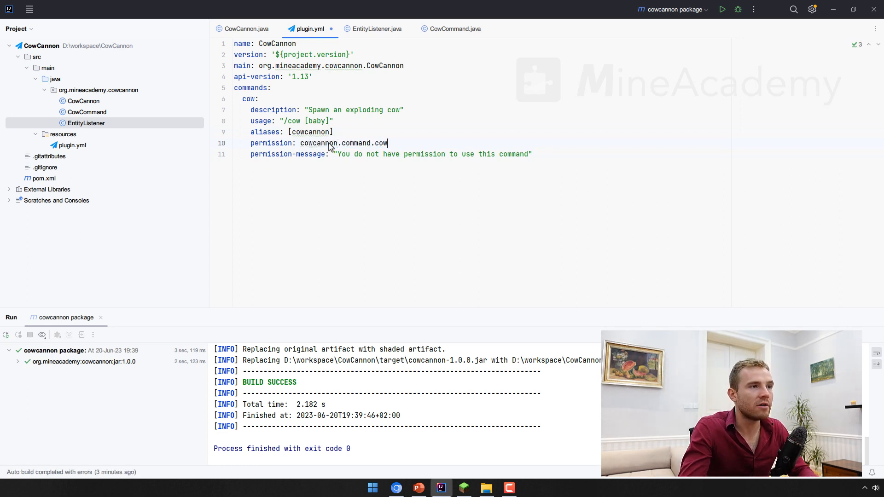
- Accept Copilot's permission-message about spawning an exploding cow, add &c colour and quotes, and save
double_click(433, 154)
text(pawn)
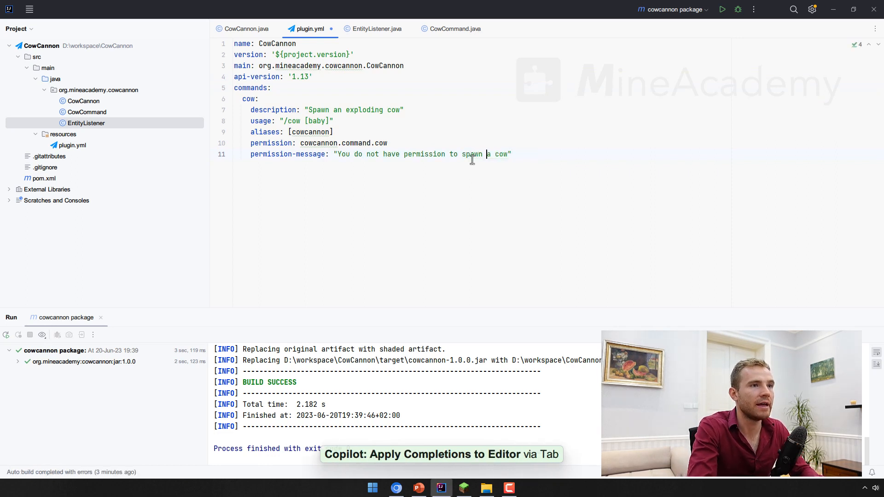
key(Tab)
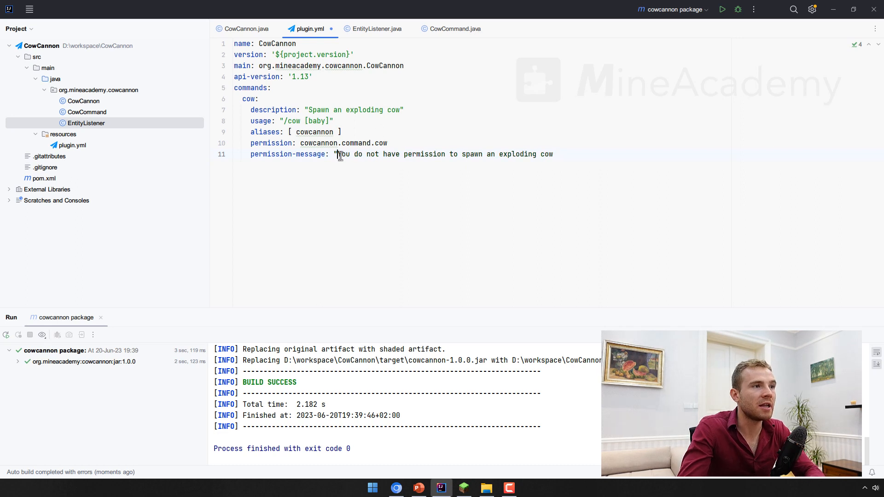
text(&c)
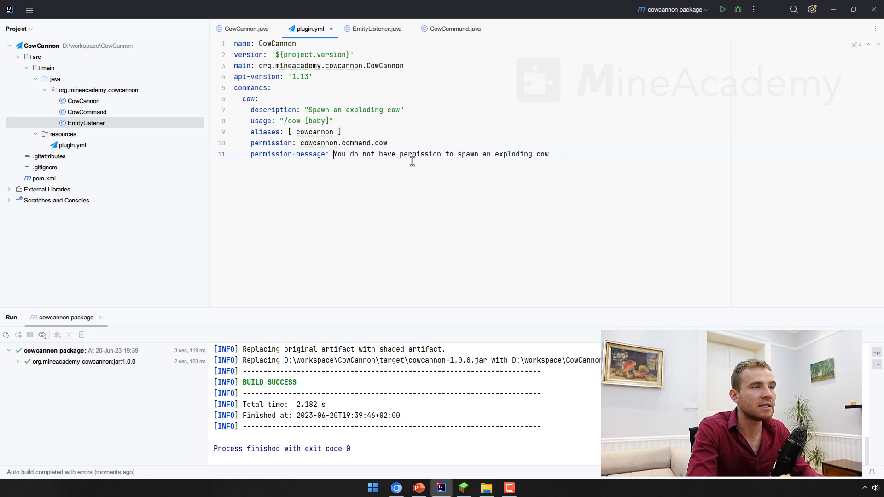
text(")
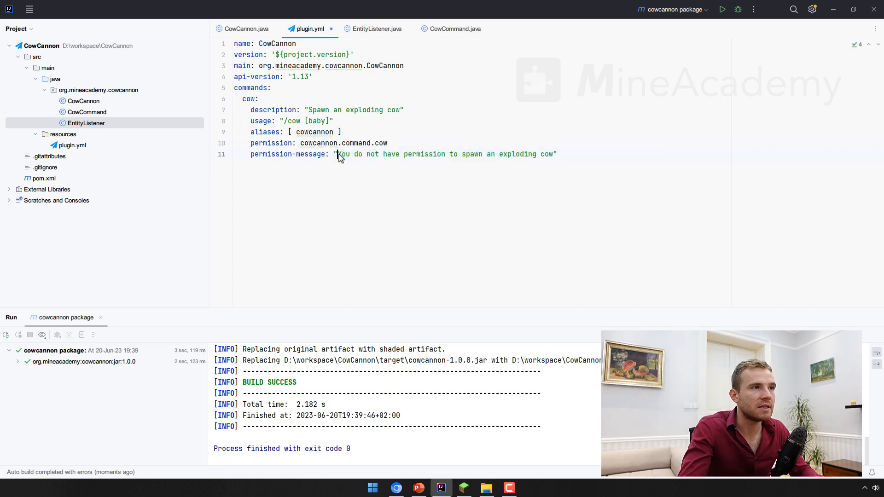
double_click(445, 154)
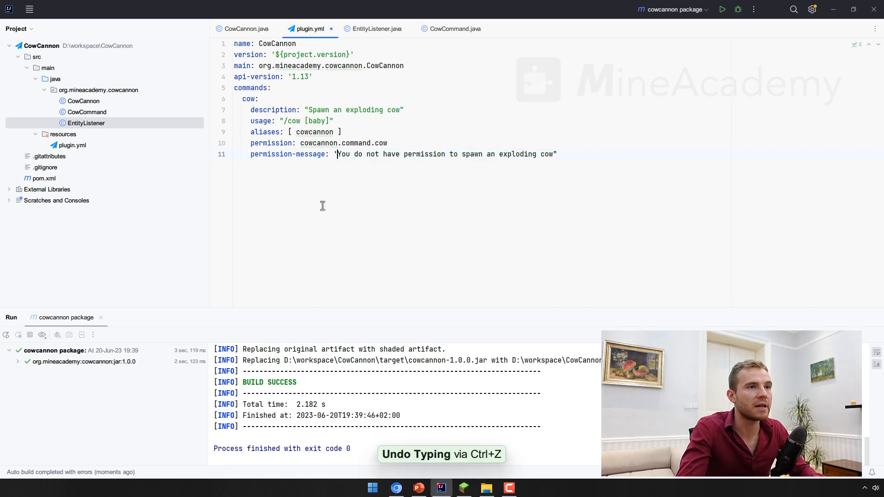
key(ctrl+s)
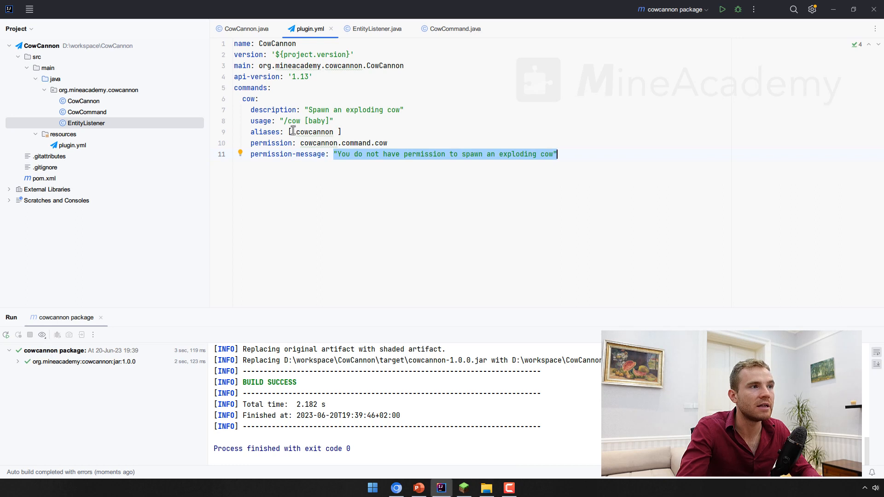
click(338, 156)
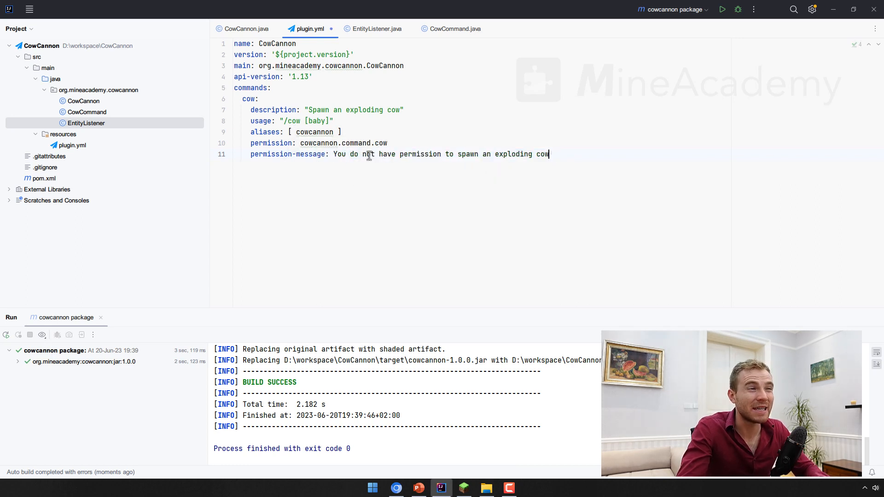
text(&c)
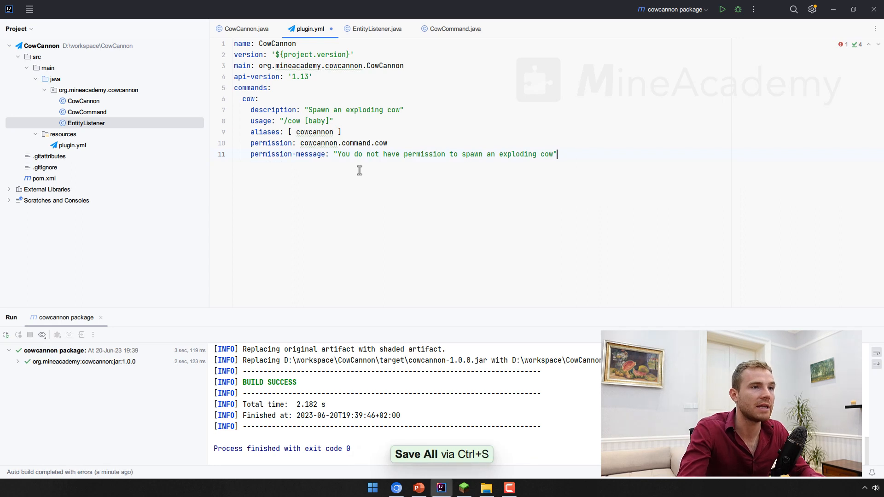
key(ctrl+s)
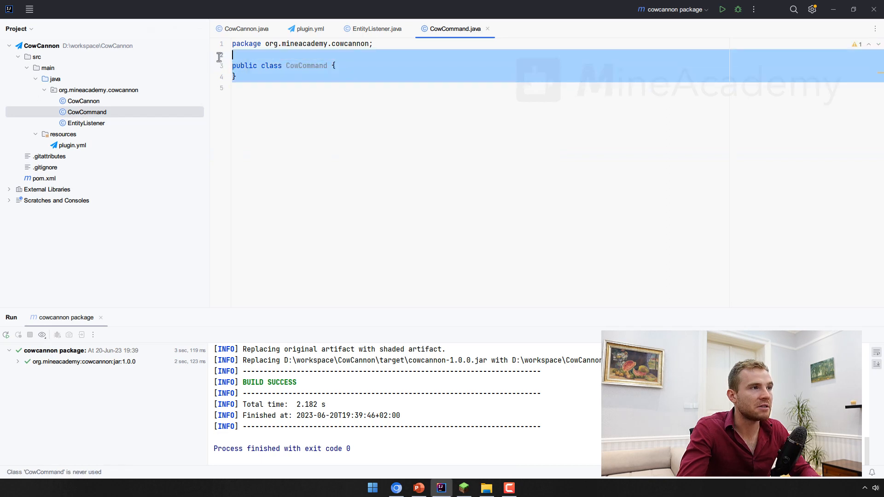
- Make CowCommand implement CommandExecutor and TabExecutor, glancing at the CommandExecutor interface
click(286, 65)
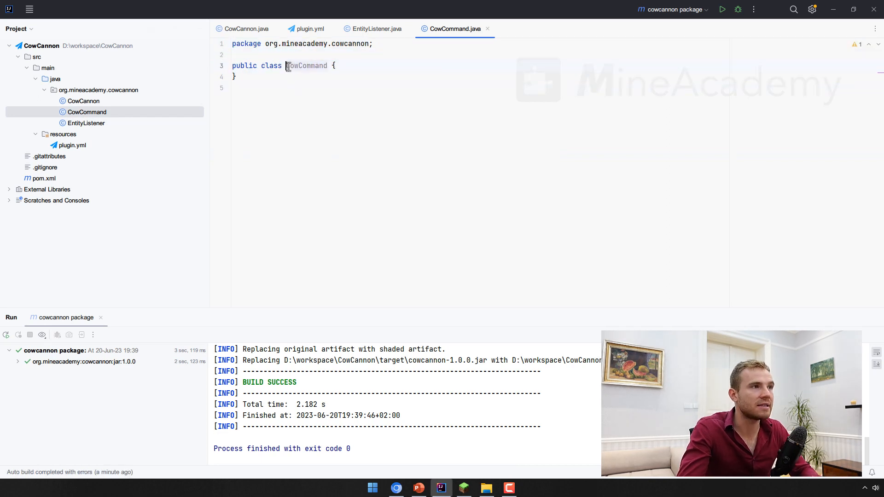
text(im)
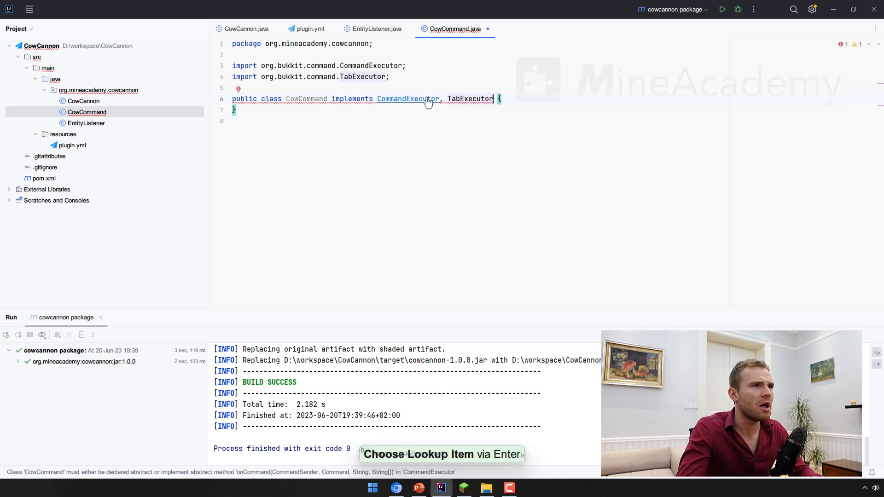
click(406, 98)
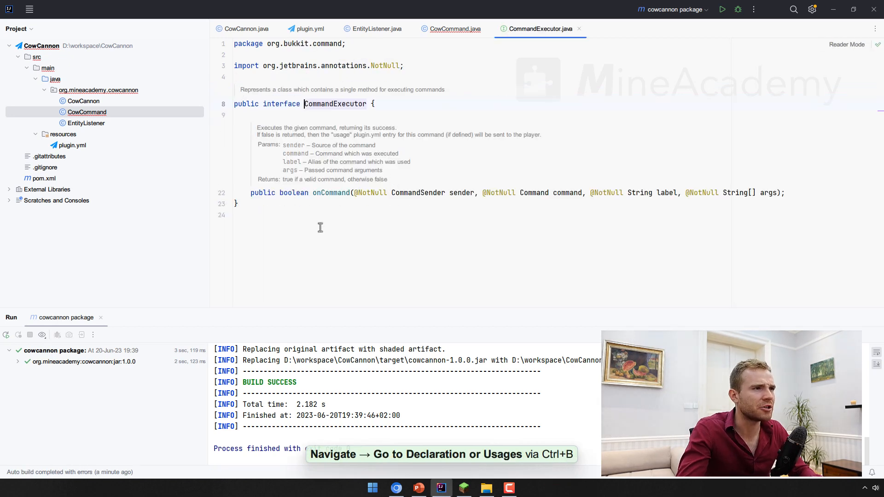
click(453, 29)
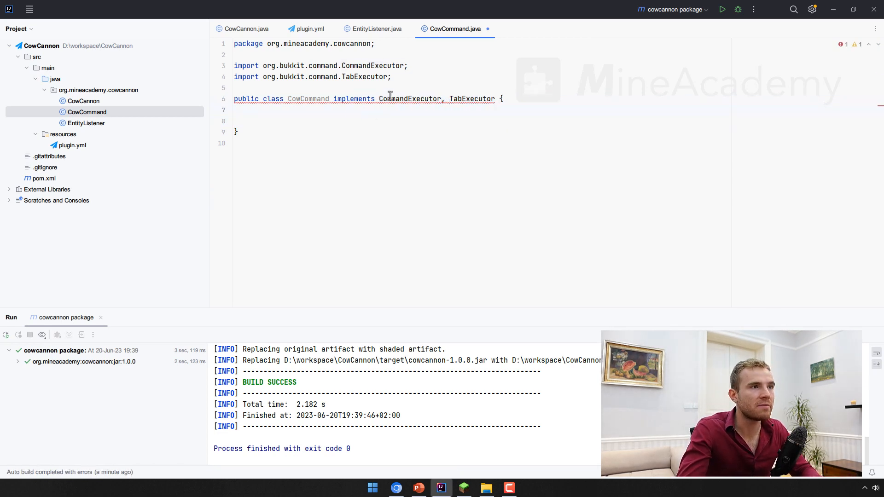
- Insert the onCommand override returning false via completion and begin a second override below it
text(o)
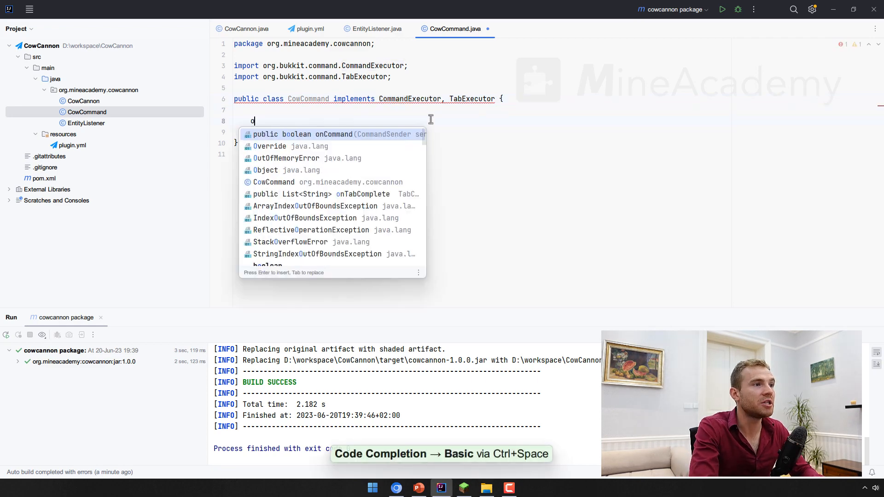
text(n)
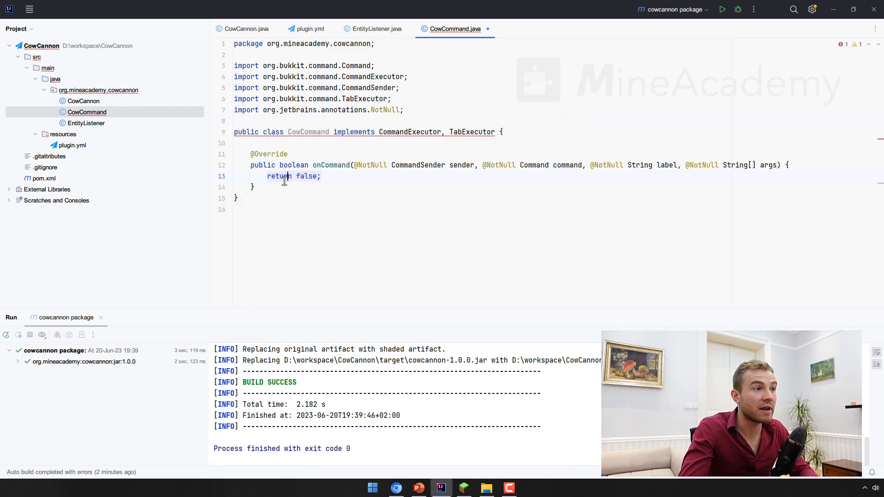
click(265, 187)
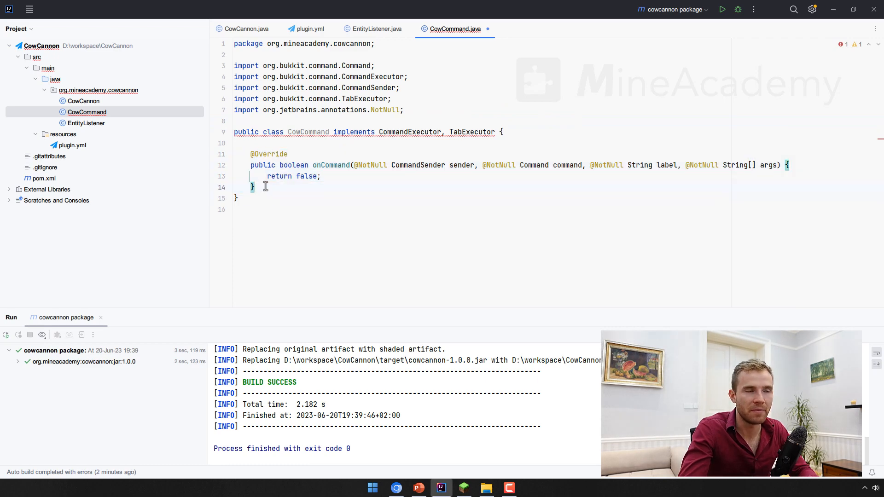
text(on)
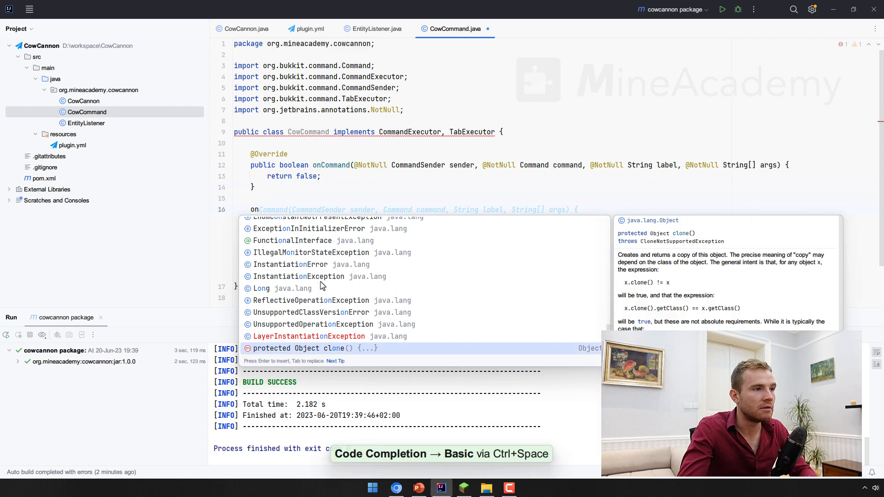
text(tabcom)
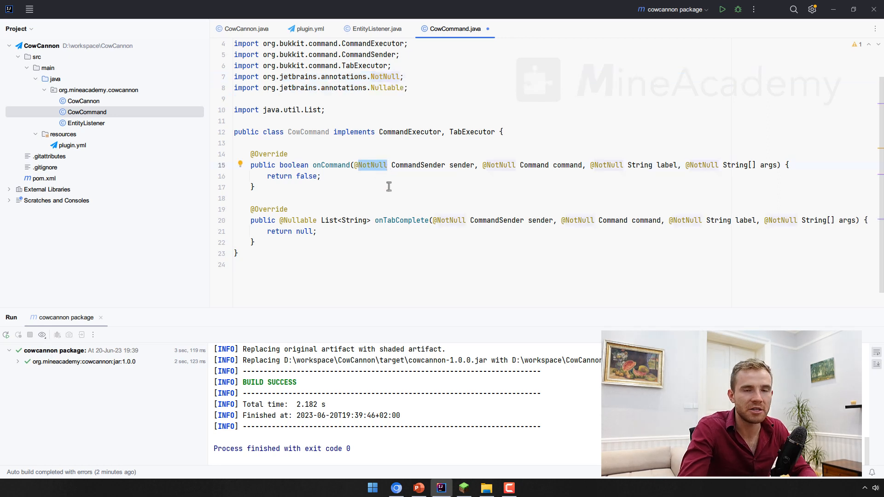
mouse_move(405, 131)
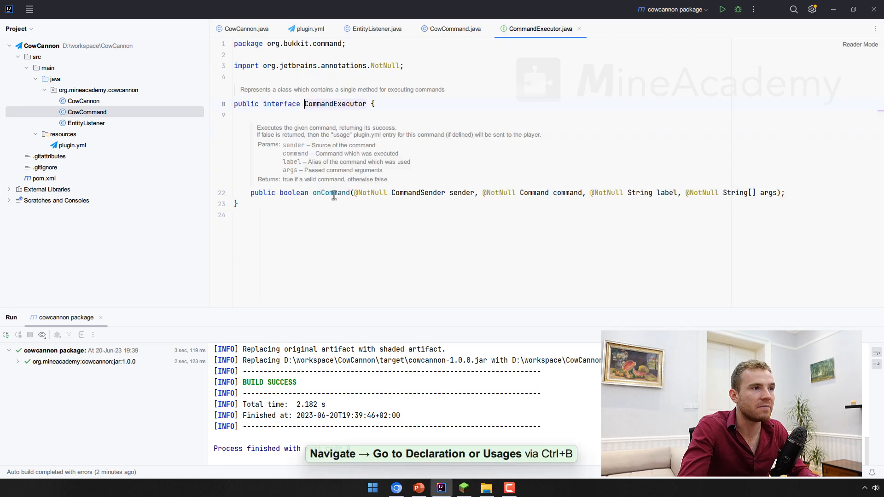
click(453, 29)
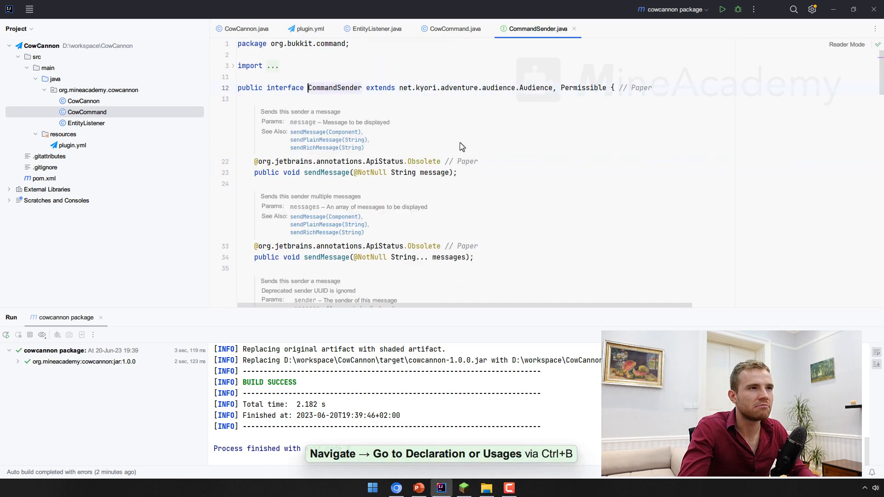
scroll(down, 3)
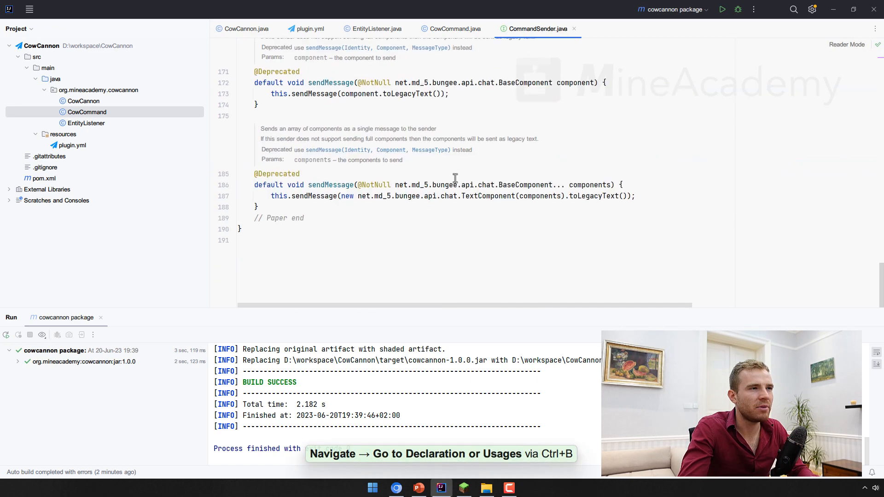
click(453, 29)
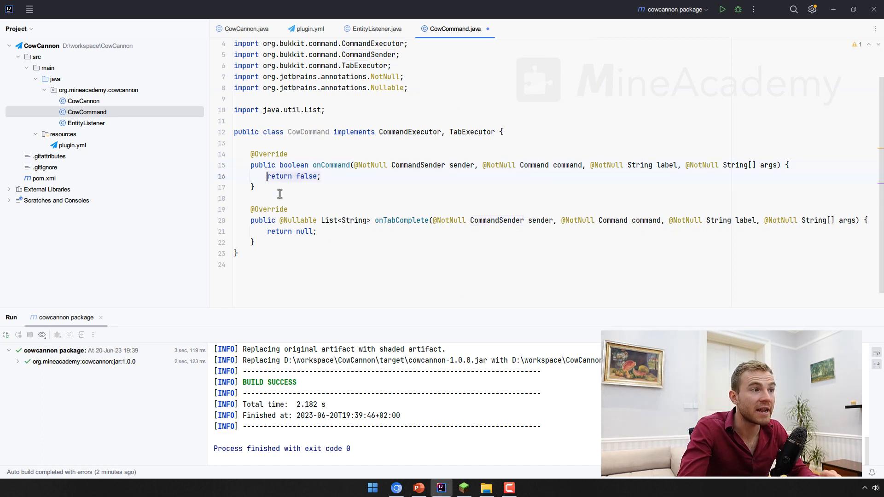
- Add if (!(sender instanceof Player)) sending "Only players can use this command!" and returning true
text(if (!send)
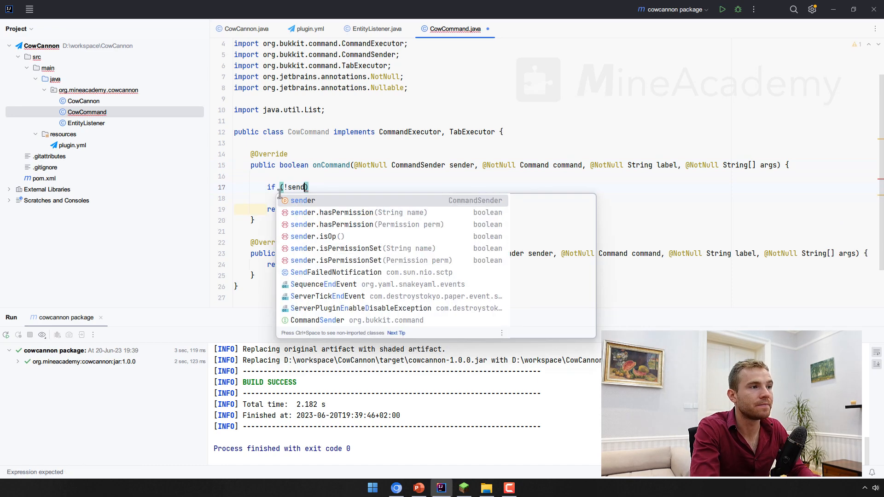
text(sender instanceof)
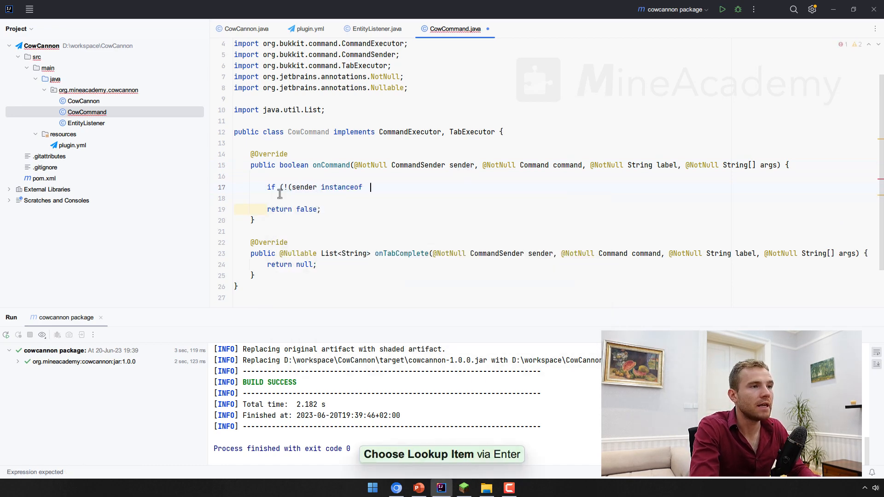
text(Player)) {)
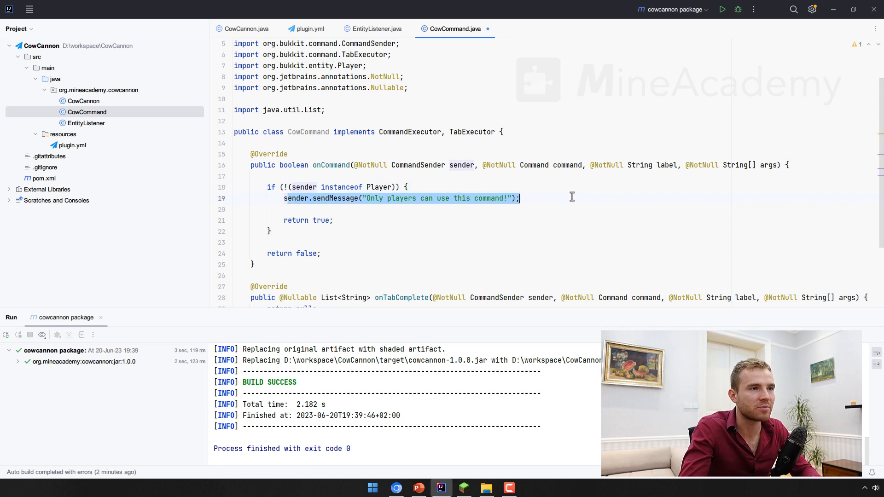
mouse_move(357, 205)
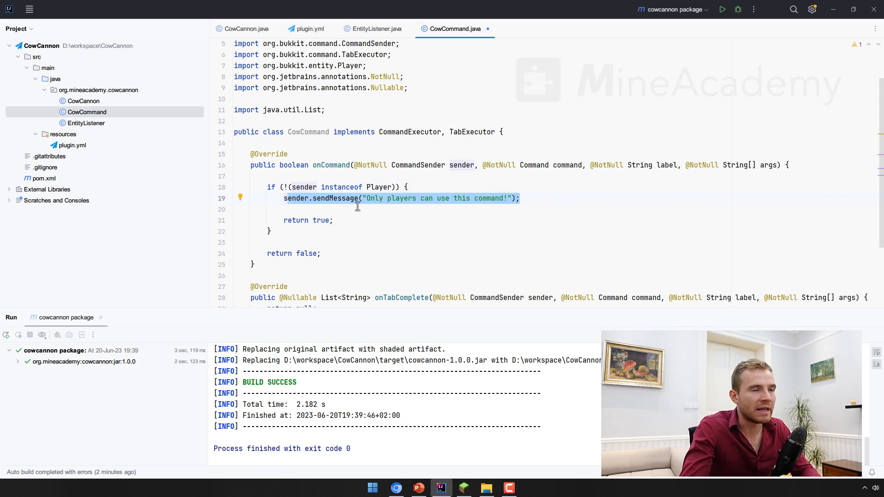
click(284, 220)
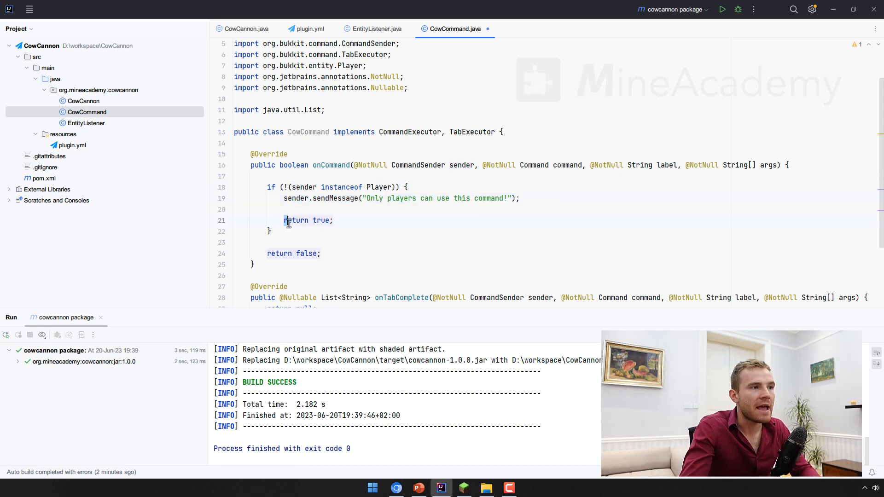
double_click(309, 220)
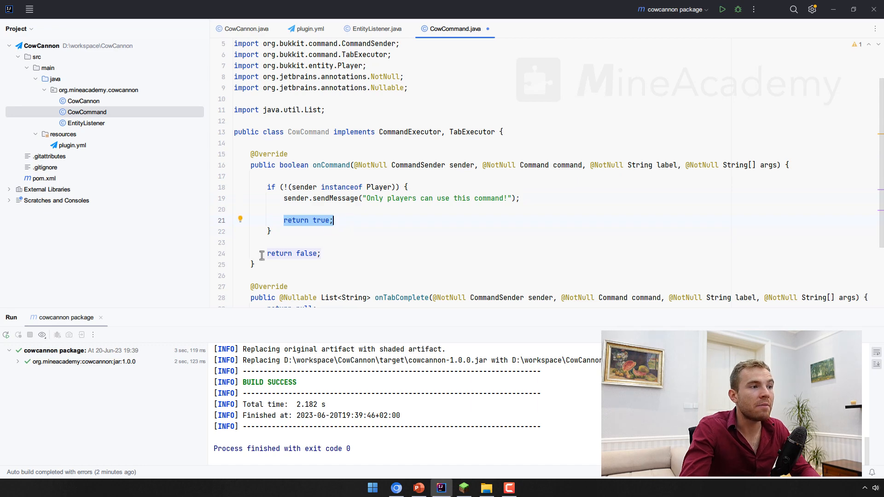
- Check plugin.yml briefly, then highlight the return true line and onCommand's command parameter
click(308, 29)
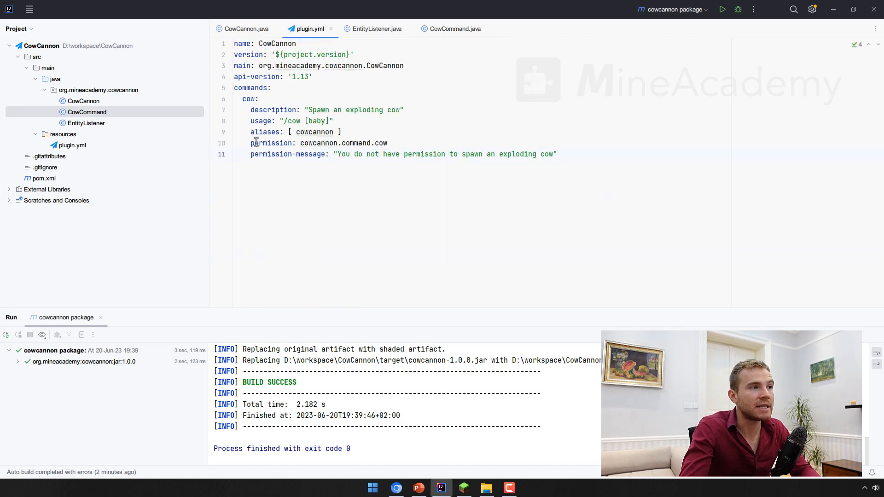
click(454, 29)
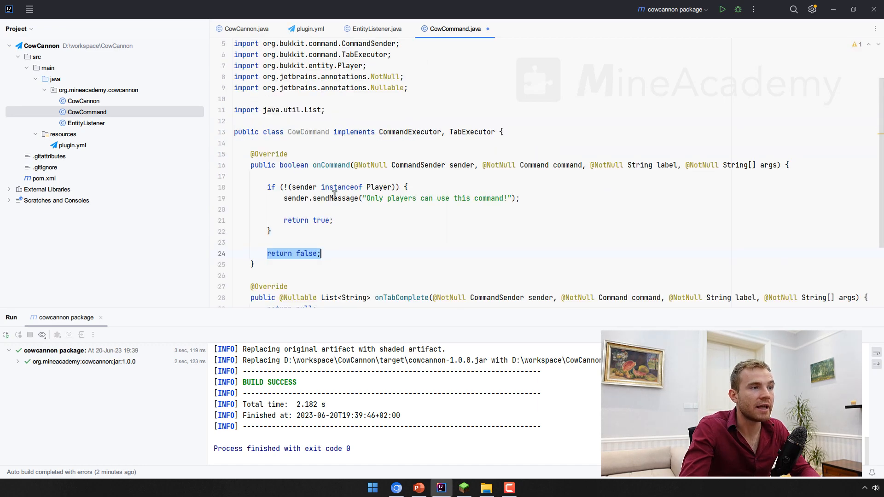
click(333, 220)
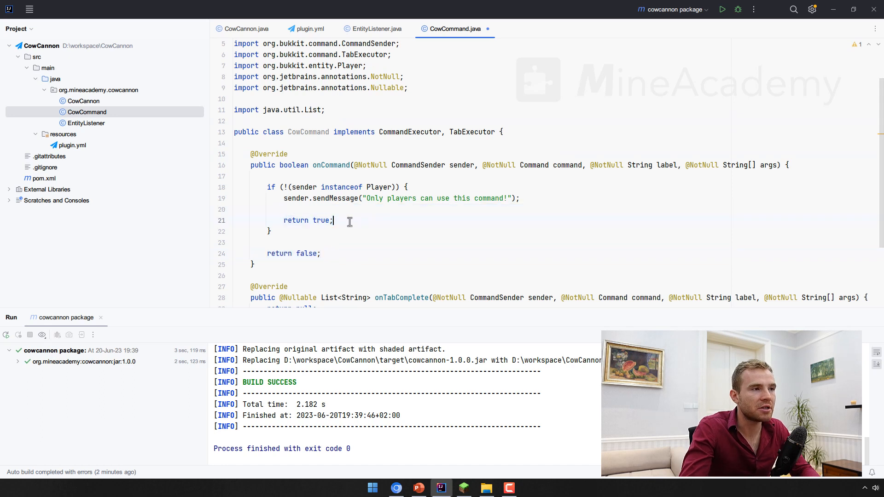
double_click(307, 220)
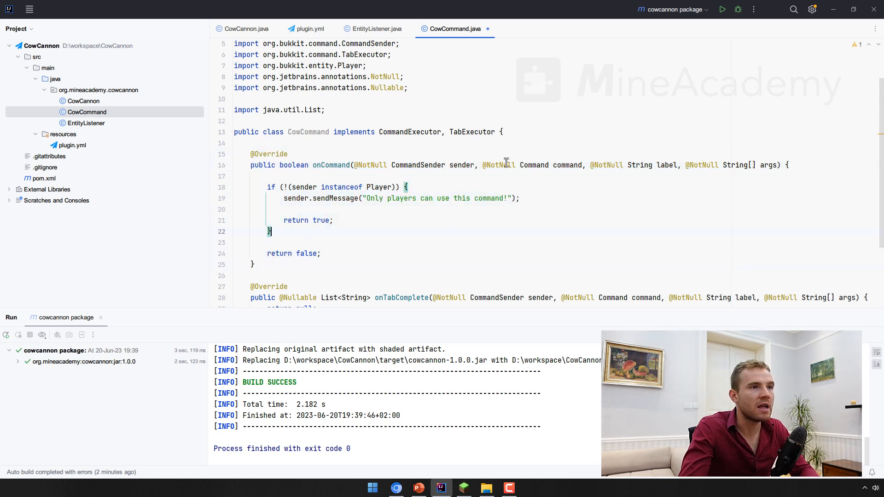
double_click(551, 165)
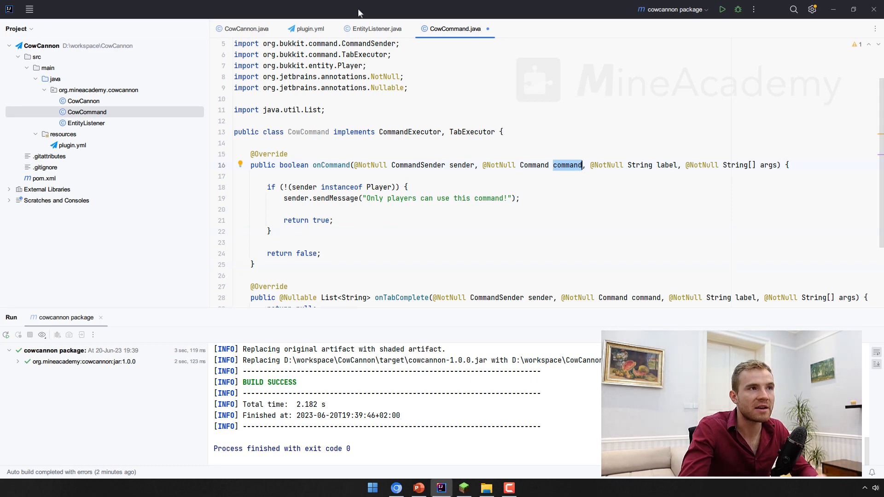
text(command.get)
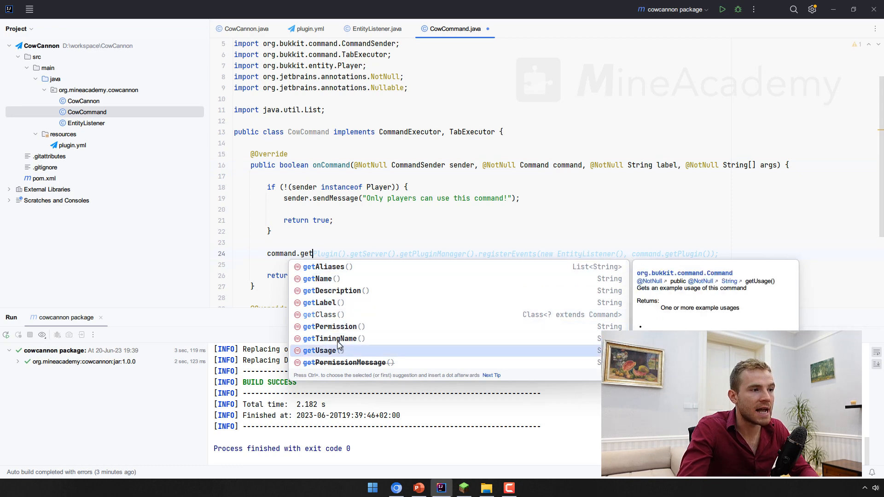
click(305, 28)
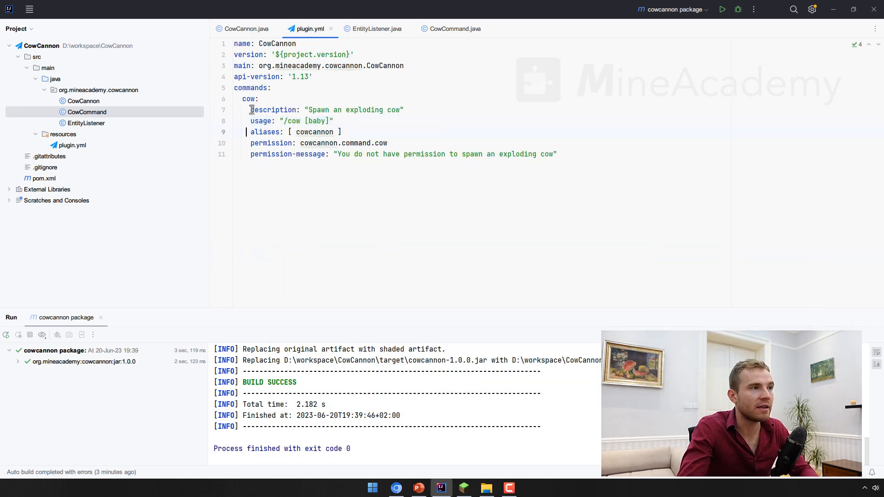
click(454, 28)
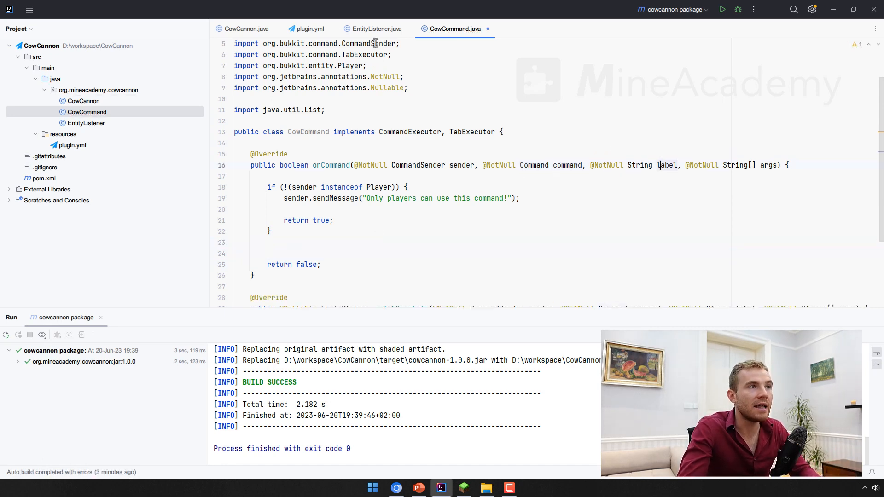
click(309, 29)
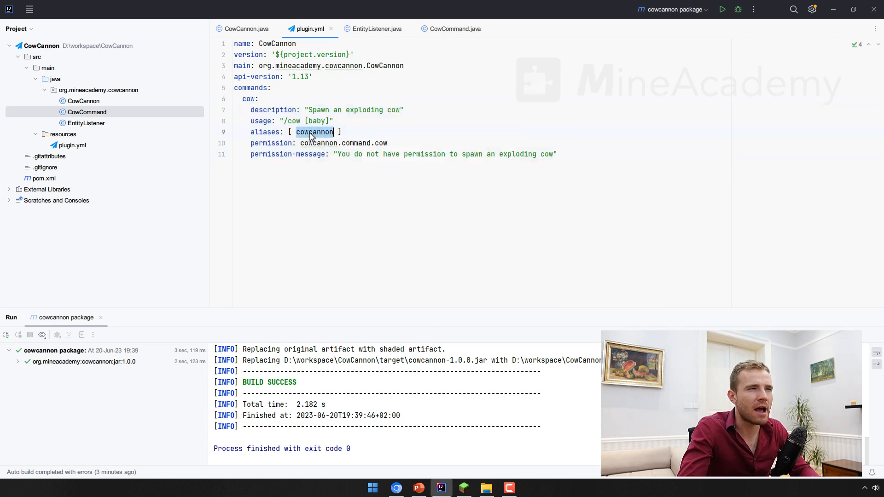
click(454, 29)
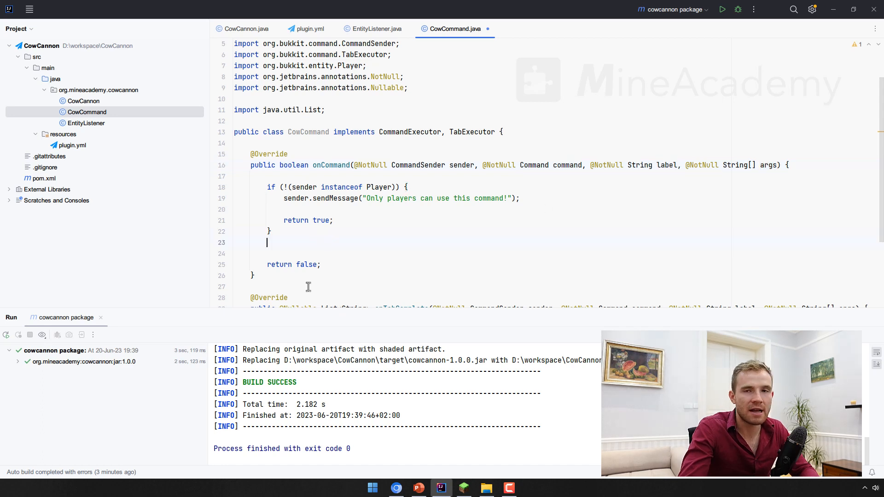
- Write comment lines with the example /cow hello world this is pretty and an args[0] label
text(// Player player = (Player) sender;)
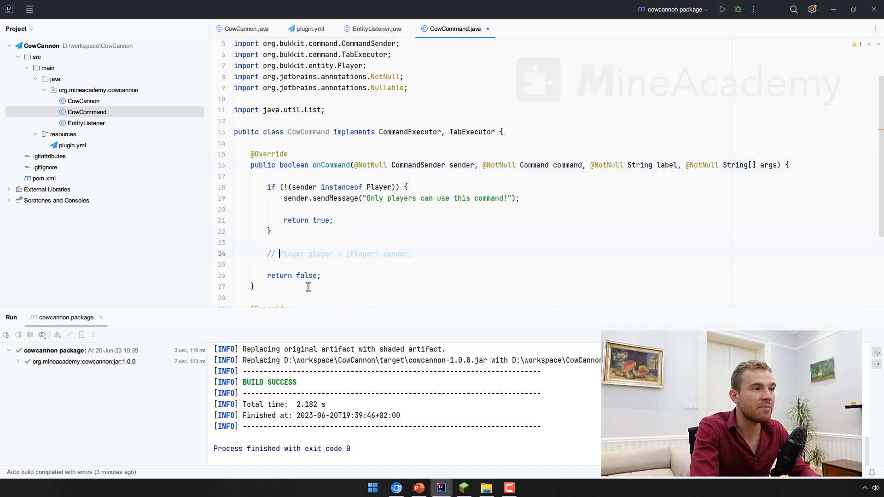
text(/cow helo world this is pr)
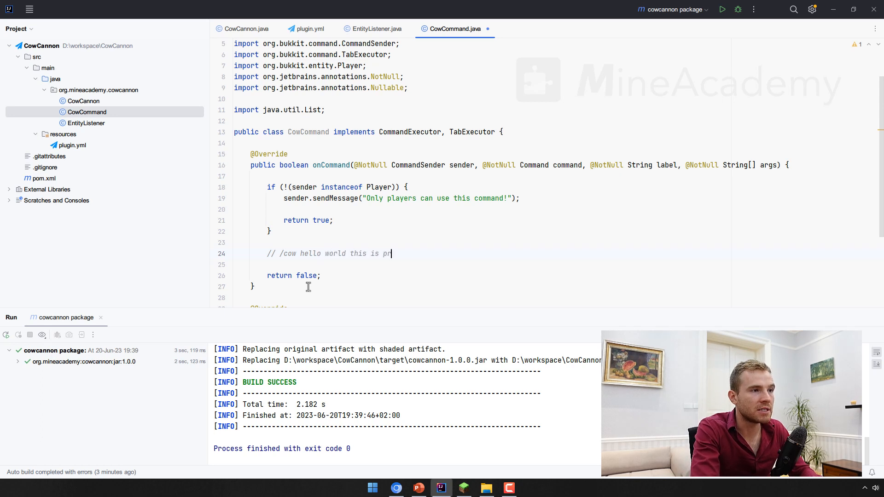
double_click(288, 253)
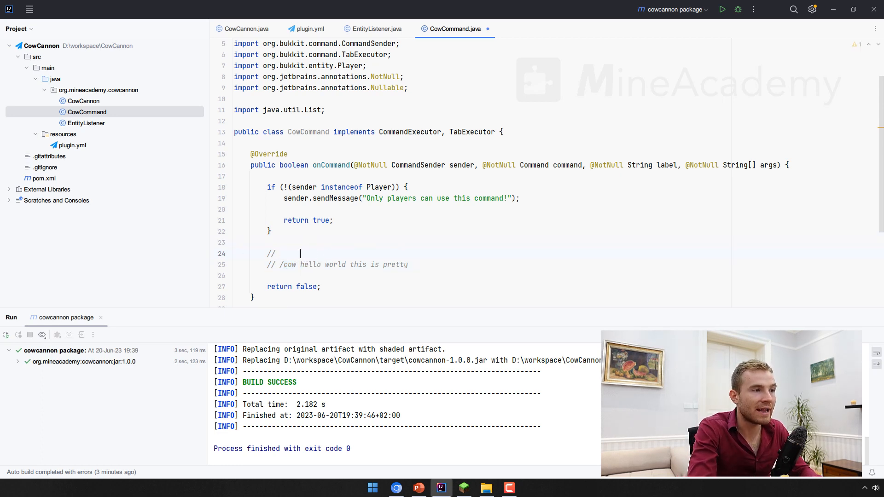
text(args[0)
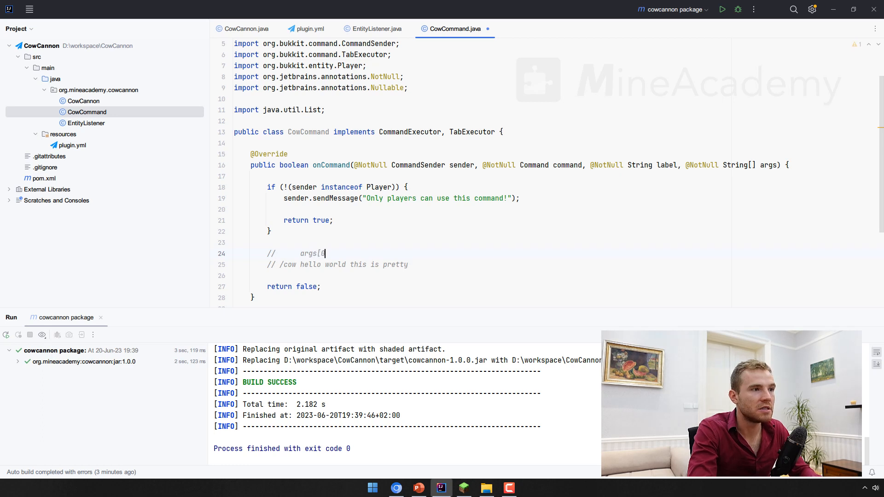
- Tab-align args[0]–args[4] above the example command's words, accepting the suggested labels
key(Tab)
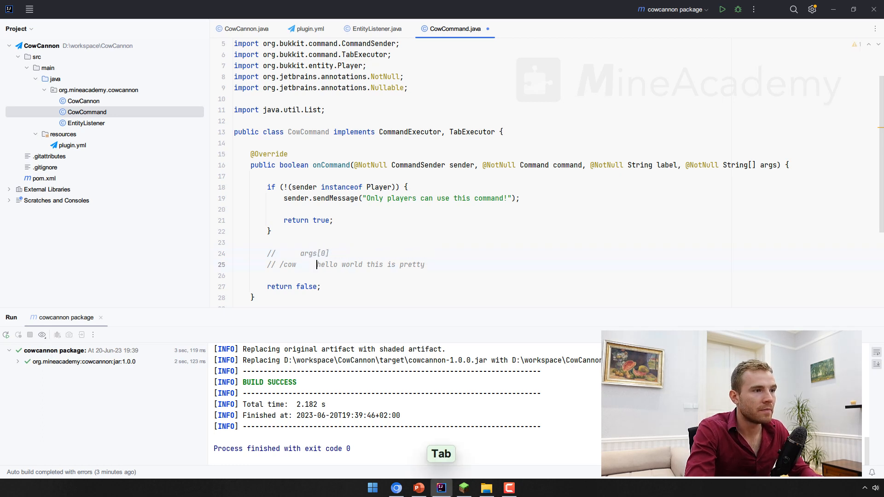
key(Tab)
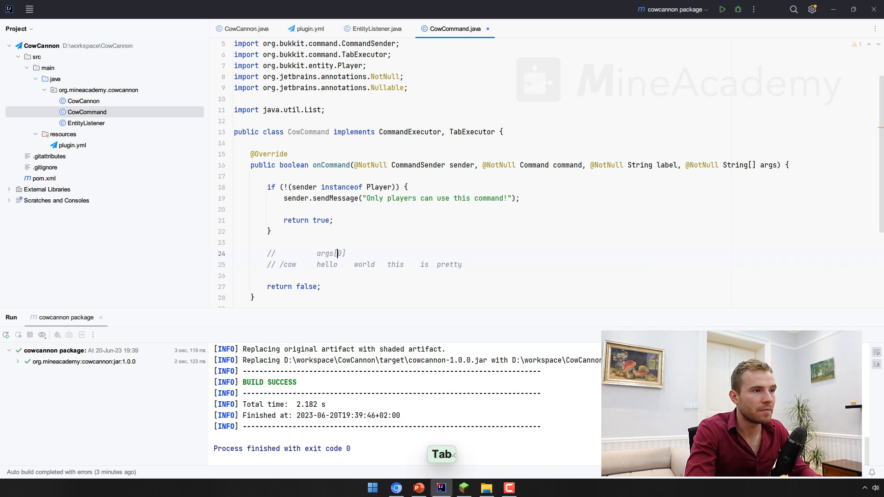
text(args[)
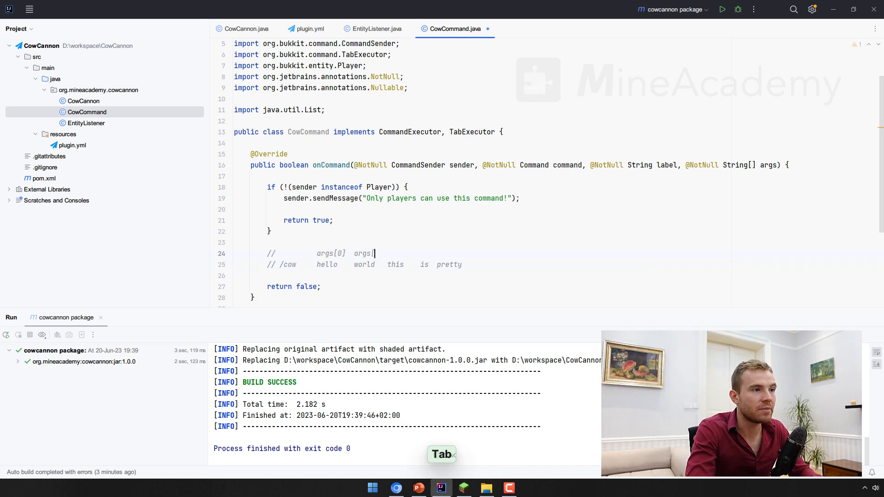
key(Tab)
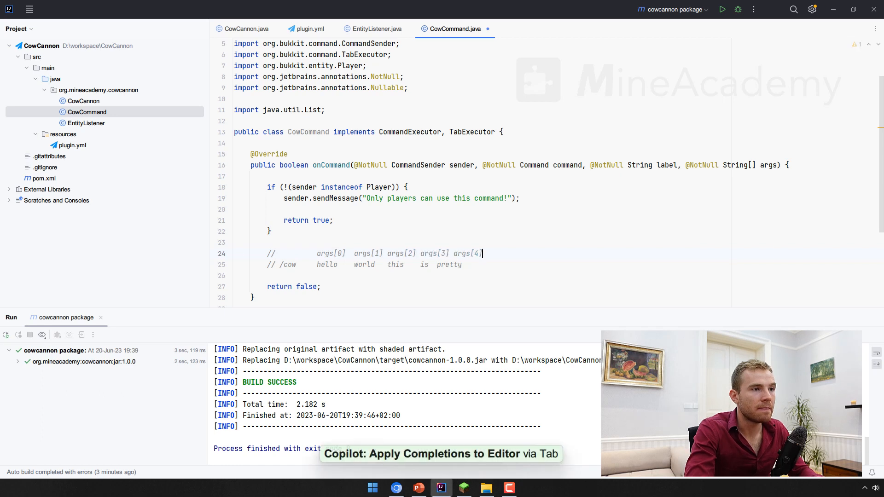
key(Tab)
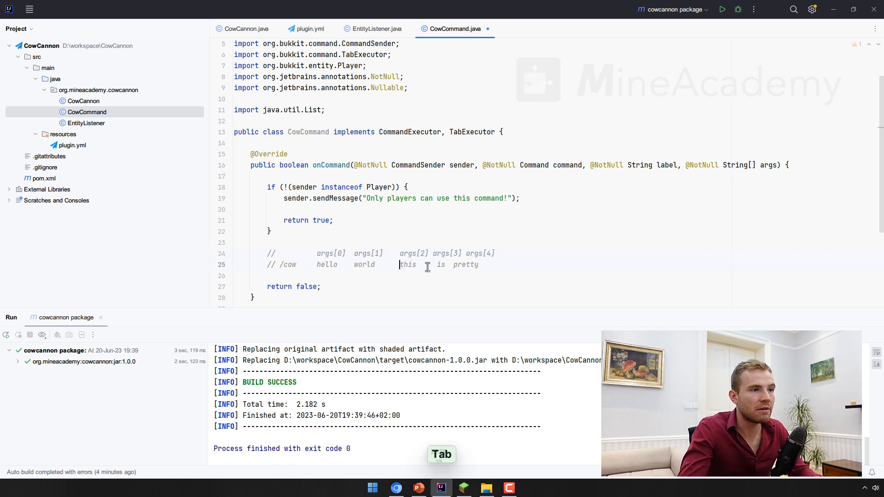
key(Tab)
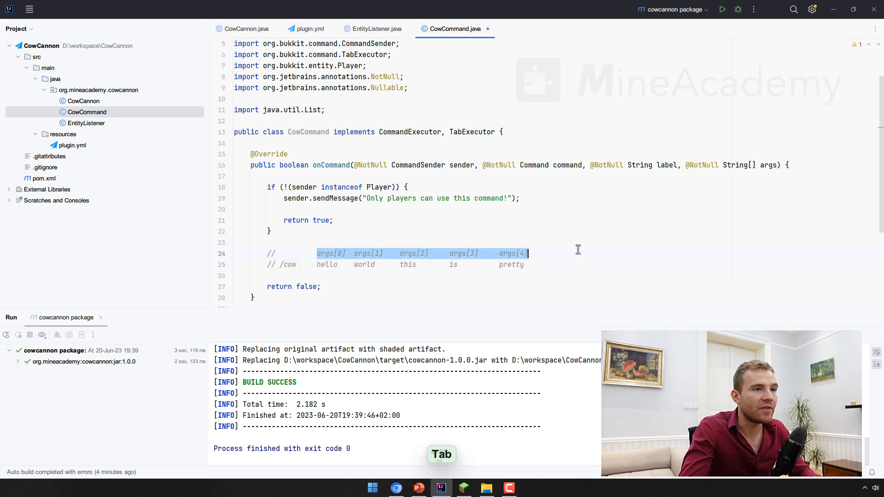
click(321, 220)
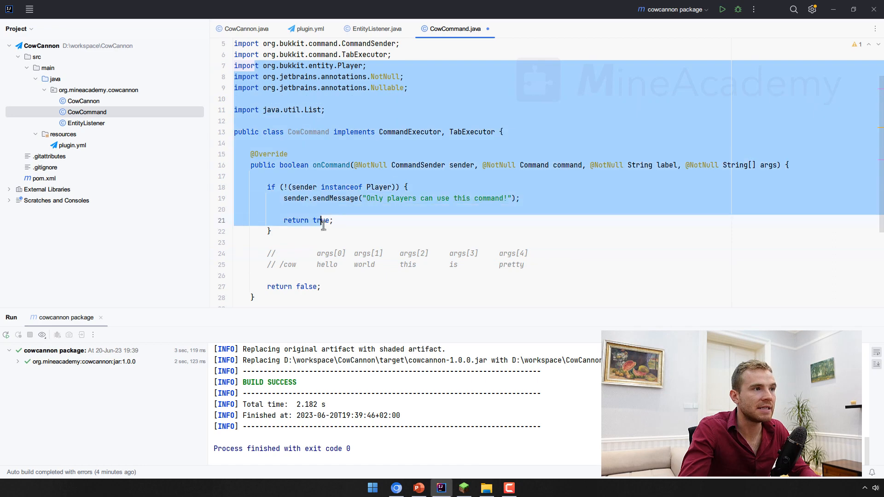
scroll(down, 3)
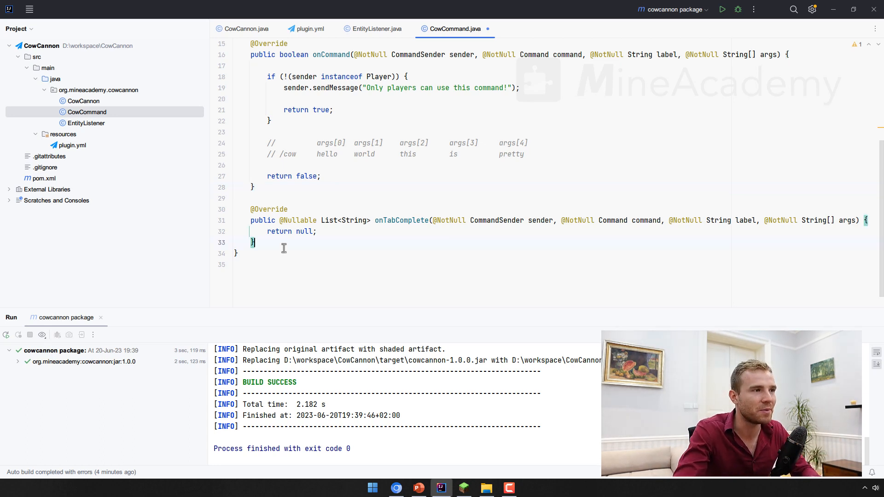
mouse_move(319, 236)
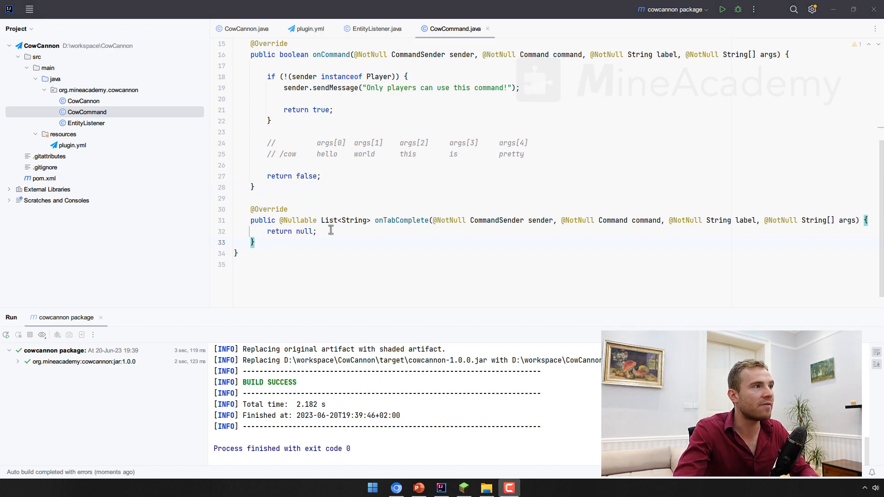
- Change the comment's hello to baby and declare boolean isBaby = false
scroll(up, 3)
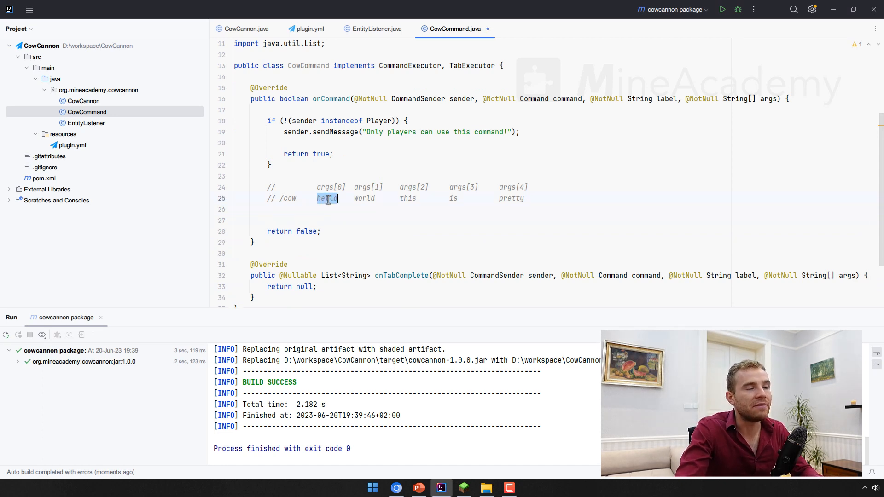
text(baby)
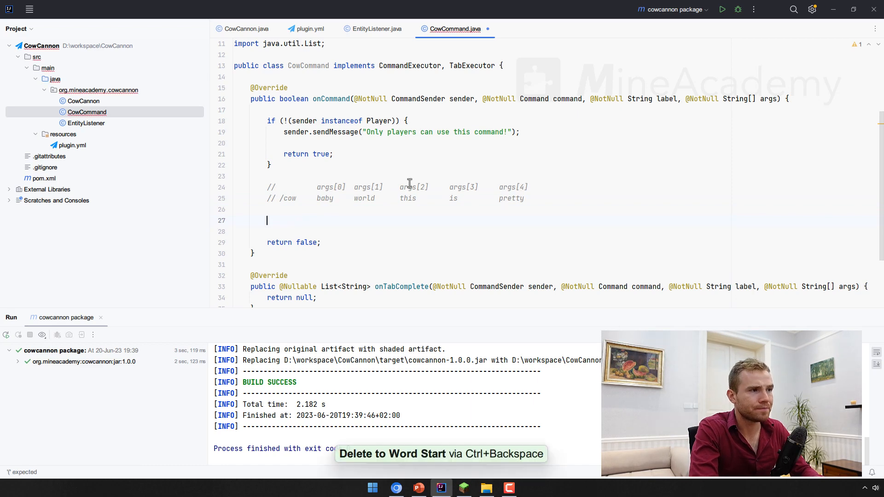
text(boolean_isBaby = false;)
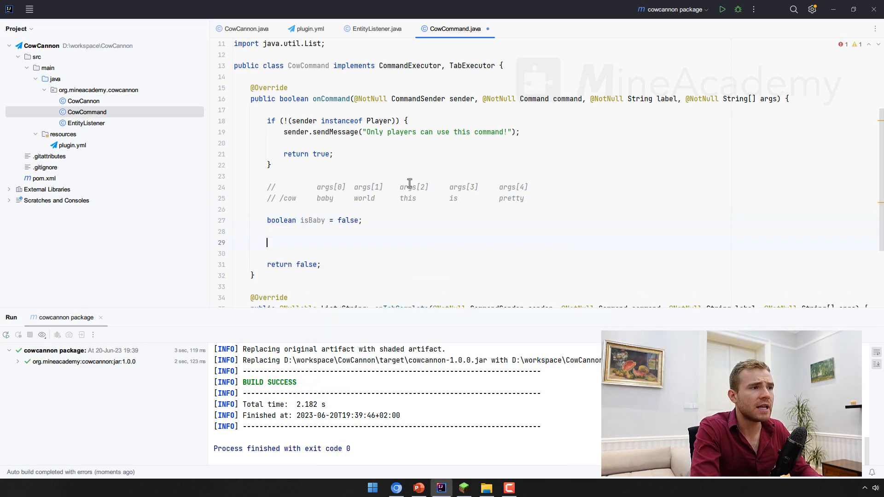
- Add if (args.length == 1 && args[0].equalsIgnoreCase("baby")) to set the flag
text(if (args.length)
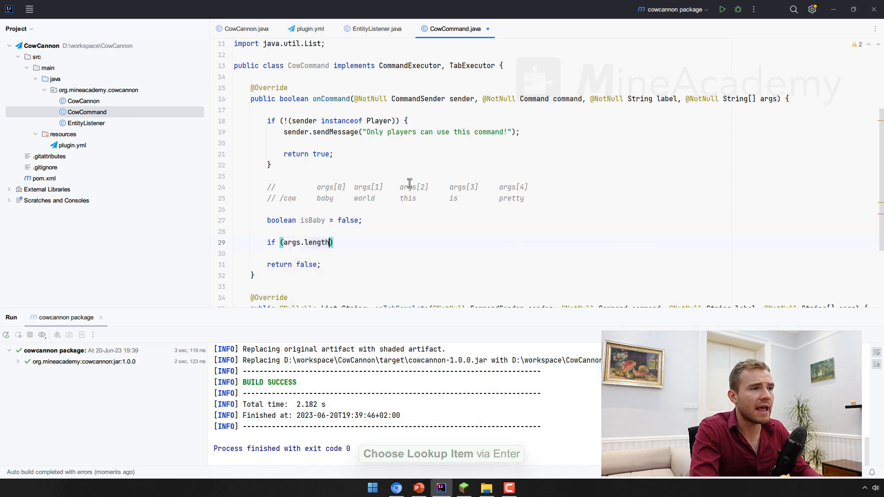
text(== 1)
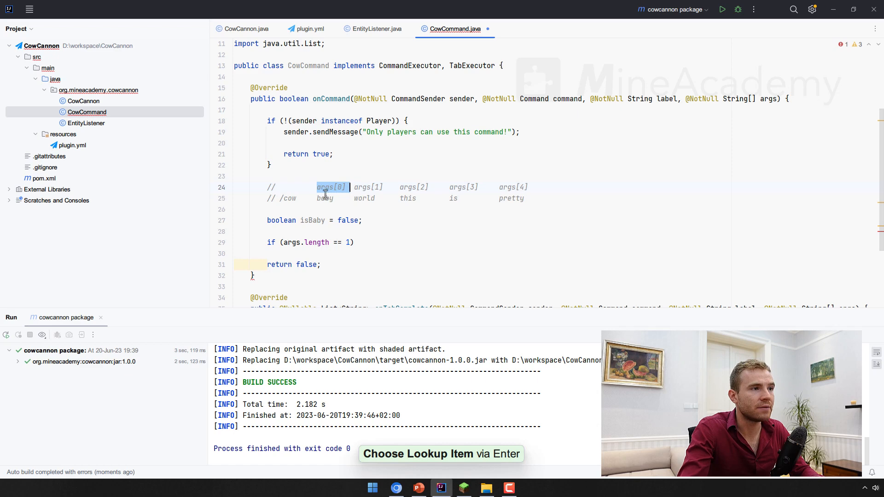
click(351, 242)
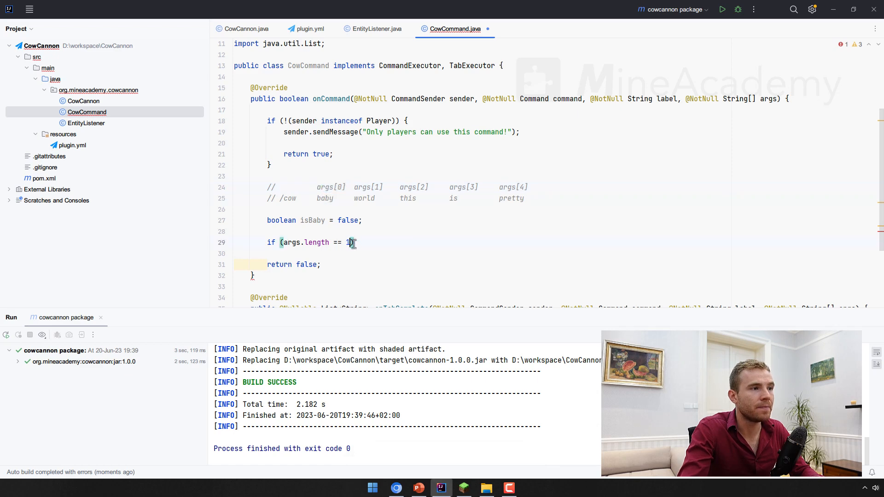
text(&& args.l)
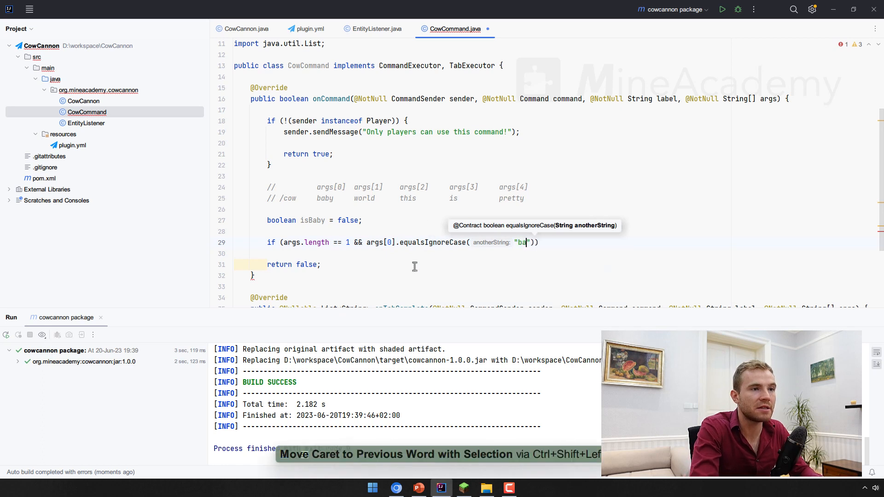
text(by)
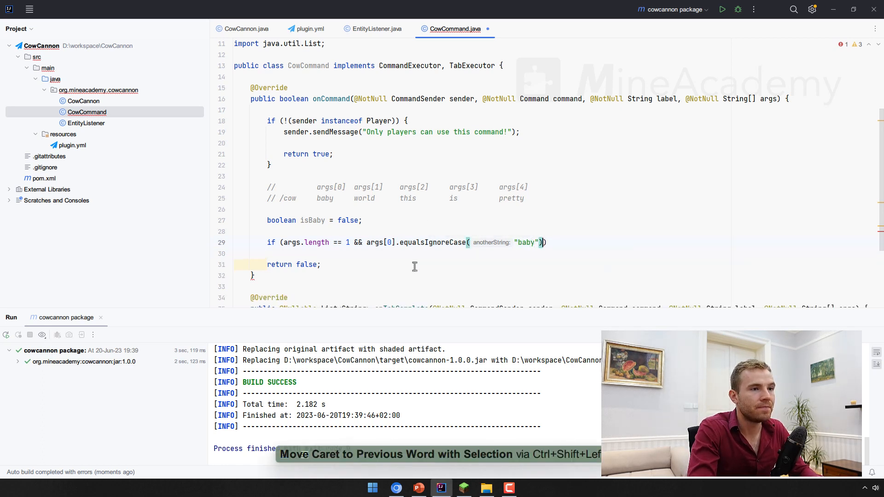
key(Tab)
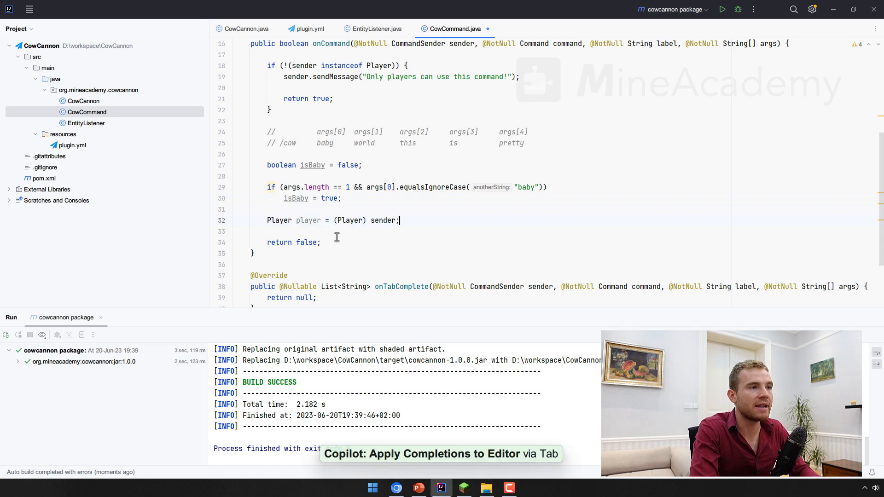
- Spawn a Cow via player.getWorld().spawn(player.getLocation(), Cow.class) into a cow variable and call setBaby when baby is given
click(267, 66)
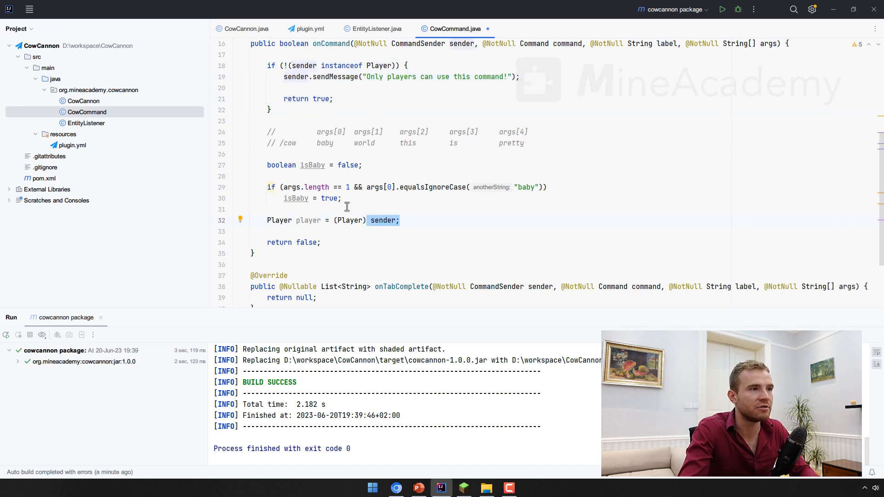
text(player.getWorld().spawn()
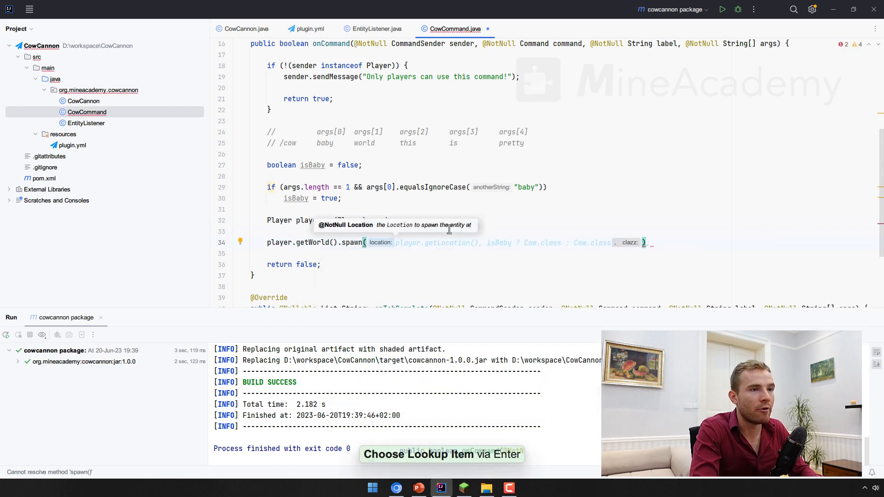
text(player.getLocation()
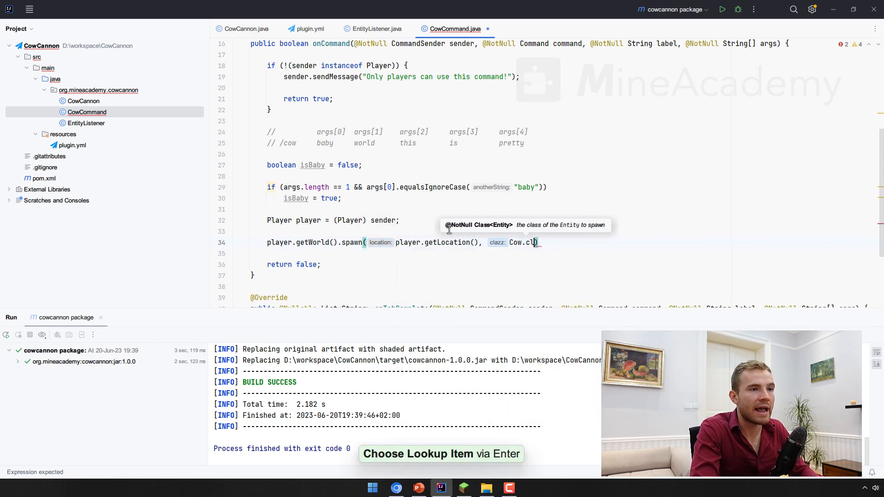
key(Enter)
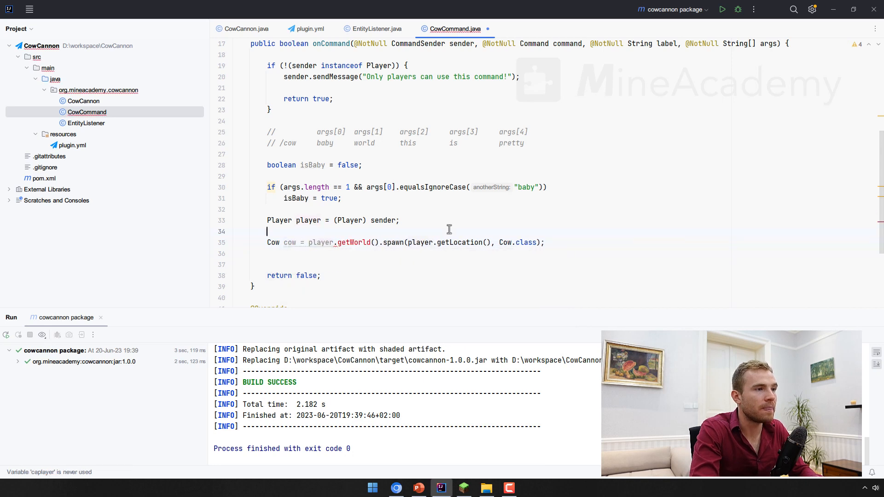
text(if ()
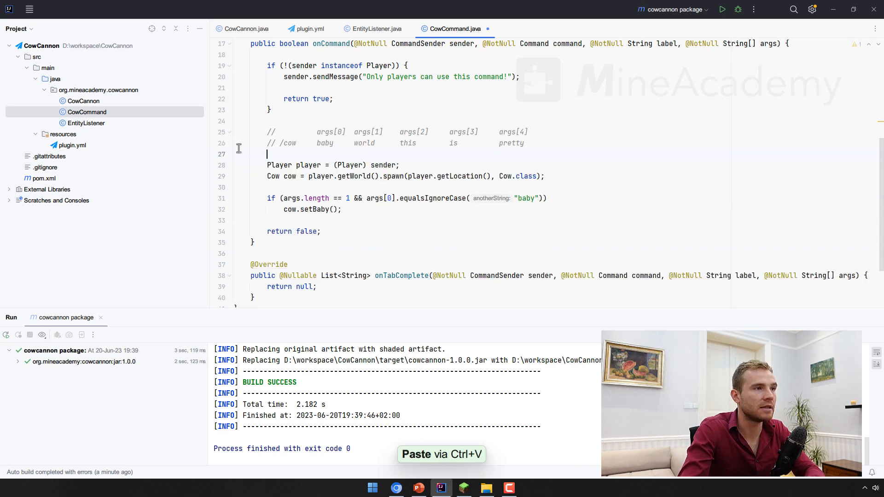
text(// args.length = 5)
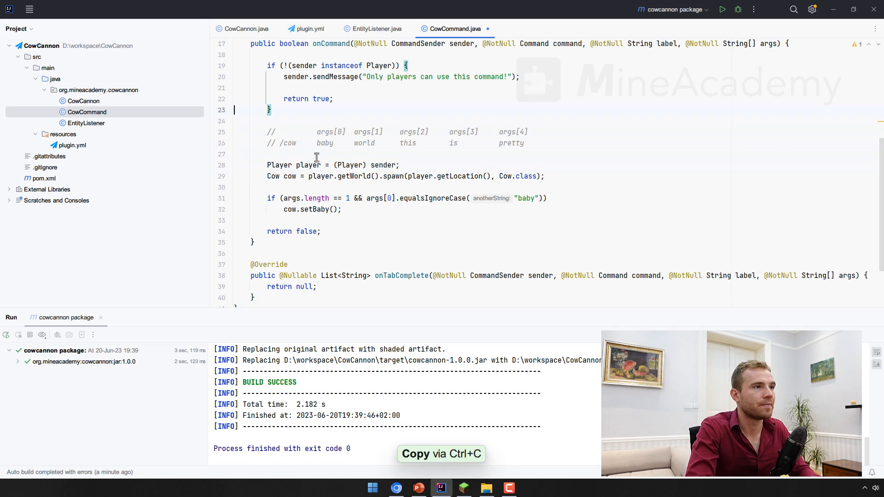
- Paste an argument check as if (args.length > 1) return false; and verify usage in plugin.yml
key(ctrl+v)
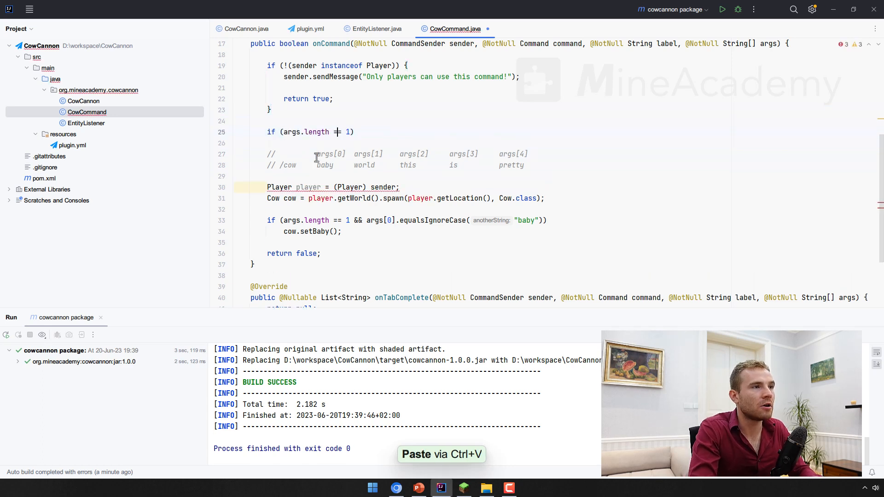
text(> 1)
click(555, 142)
text(return false;)
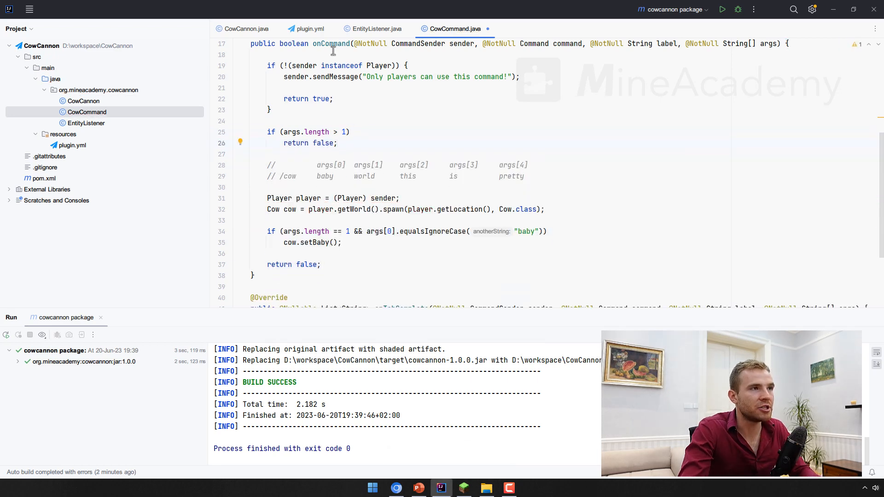
click(305, 28)
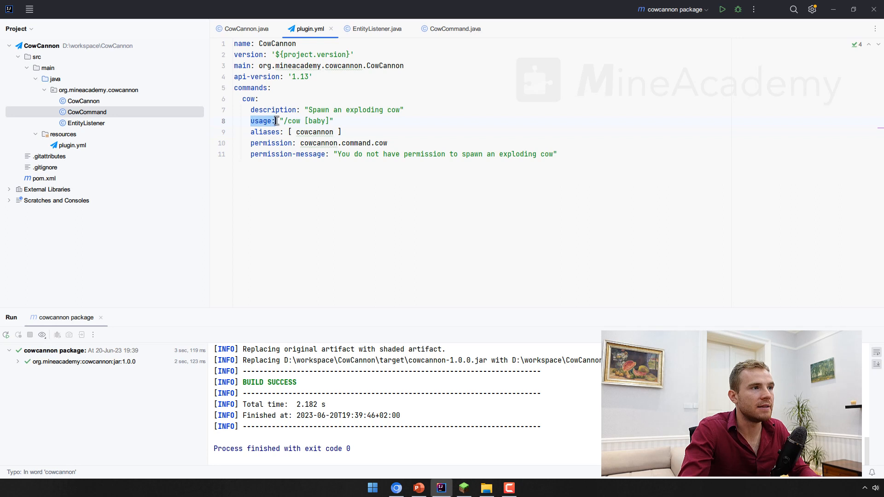
click(454, 28)
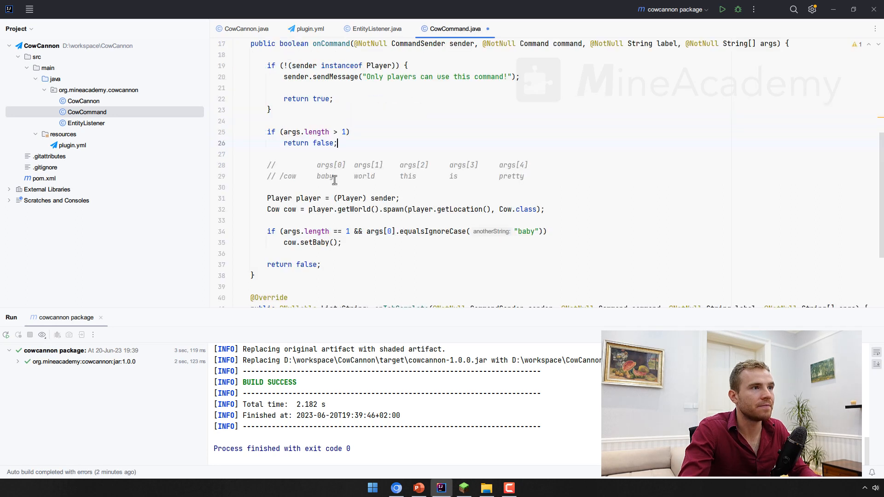
click(340, 242)
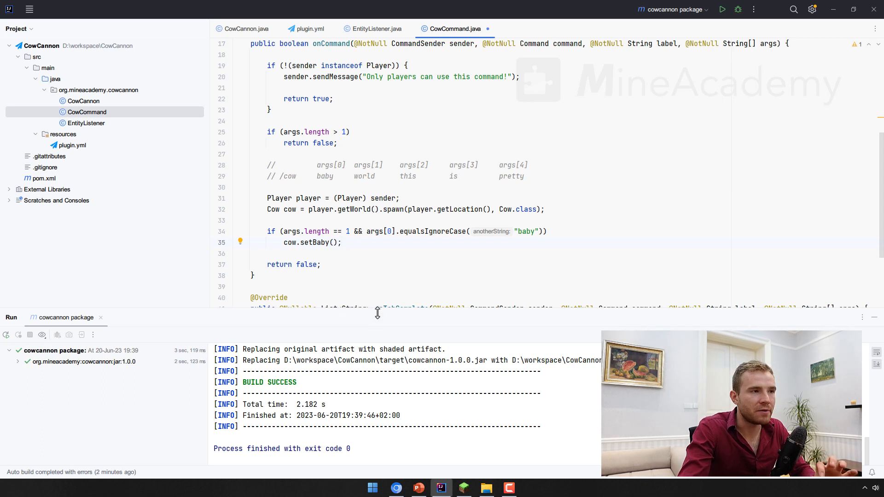
mouse_move(358, 257)
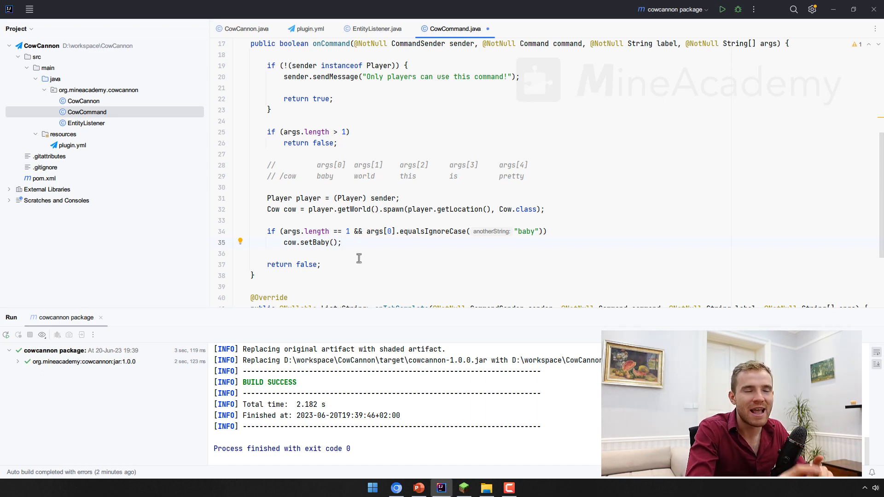
- Start a cow.setMetadata call with the key "CowCannon" using code completion
text(cow.setMetadata("C", );)
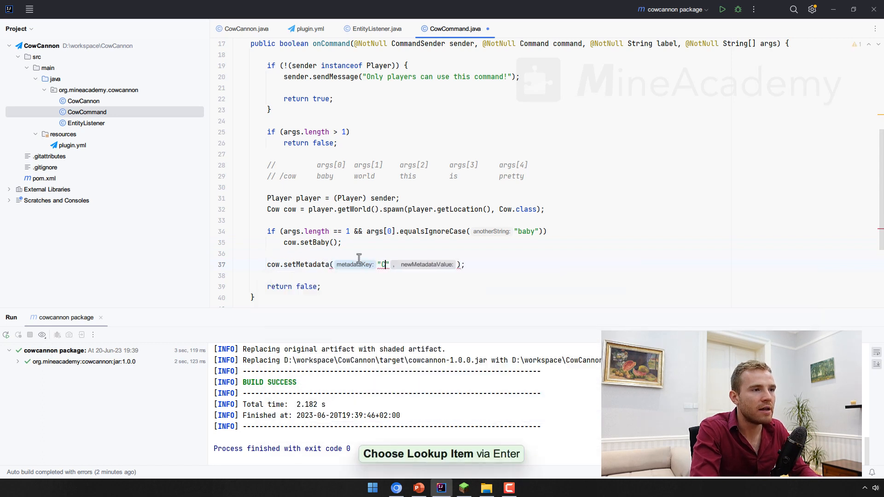
text(owCannon)
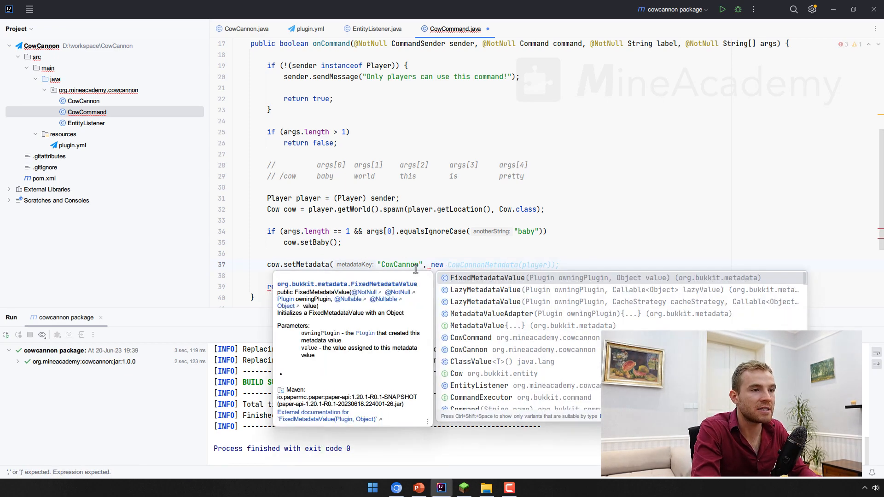
mouse_move(493, 277)
text( FixedMetadataValue(CowCannon.getInstance(), true));)
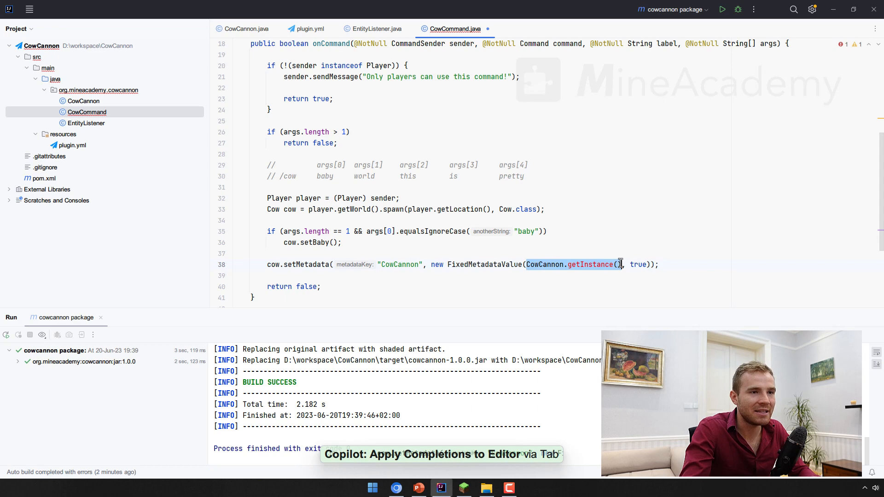
- Add public static CowCannon getInstance() returning getPlugin(CowCannon.class) below onDisable
click(246, 29)
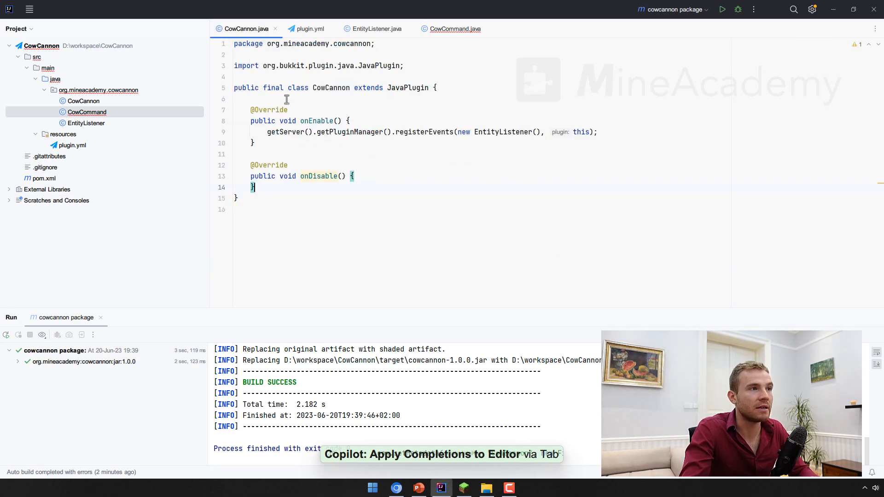
key(enter)
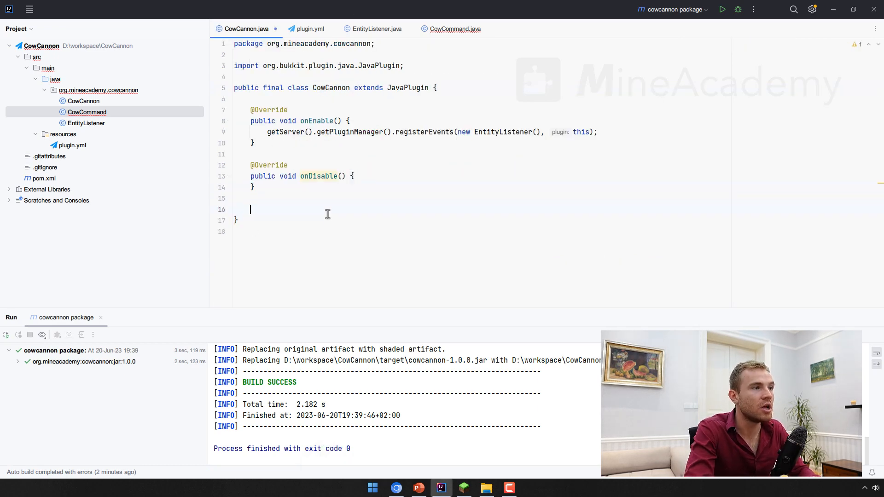
text(public static CowCannon getInstance() {)
text(return getPlugin(CowCannon.class);)
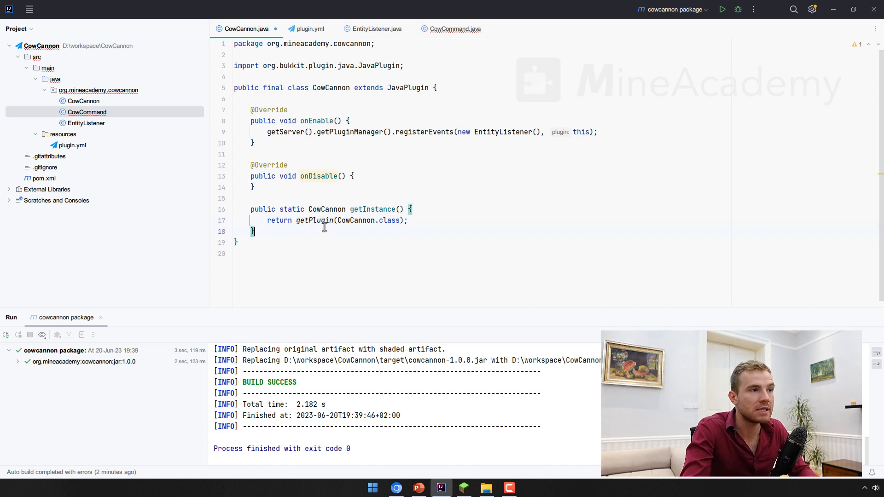
double_click(581, 132)
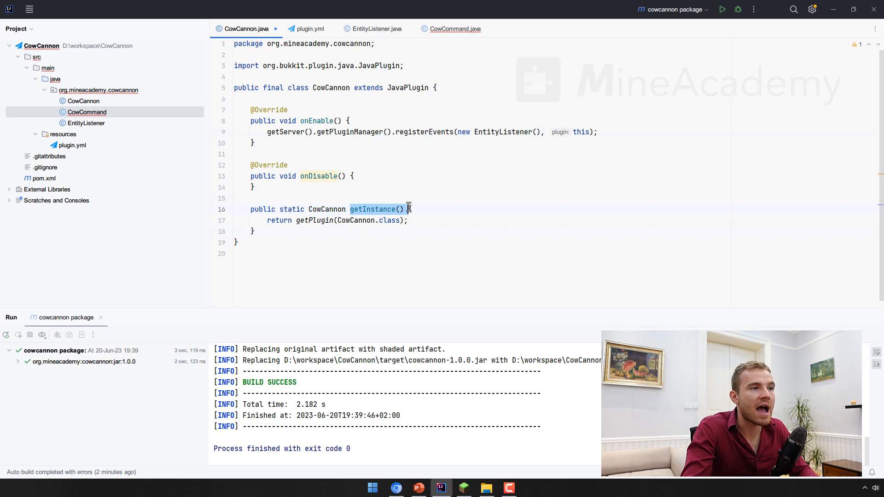
- Review the CowCannon class and return to CowCommand to finish the FixedMetadataValue argument
key(ctrl+a)
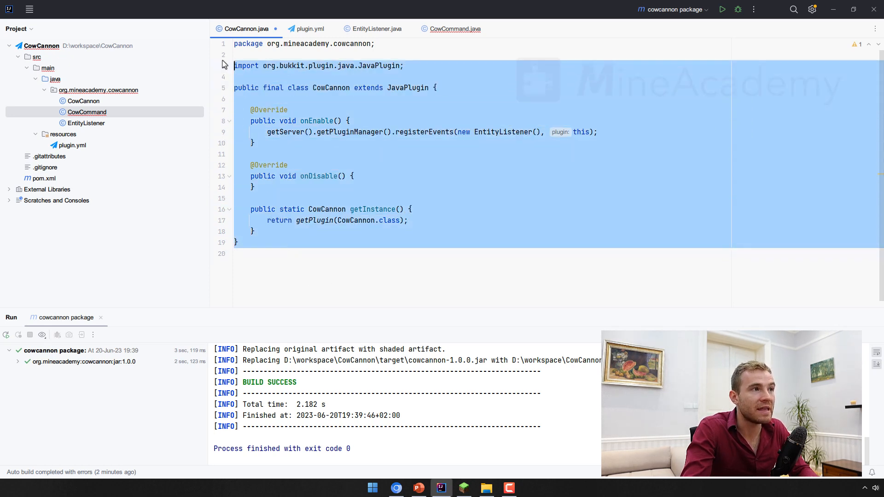
click(99, 90)
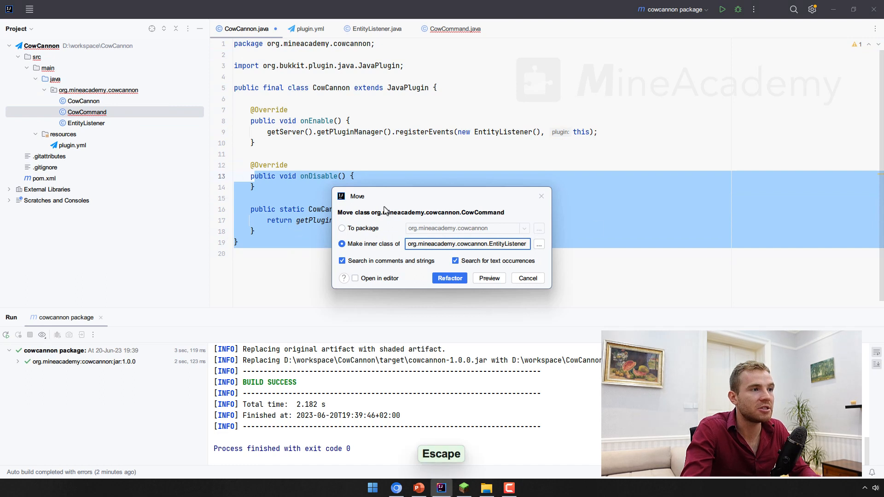
click(527, 278)
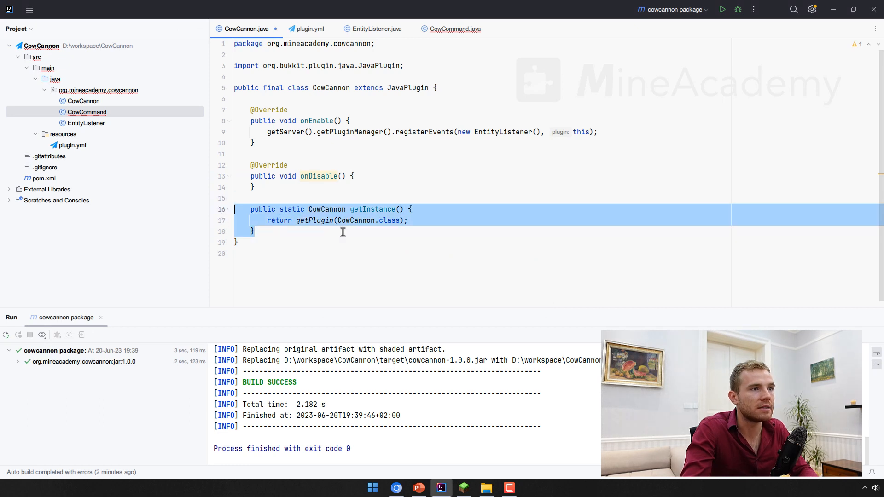
click(454, 28)
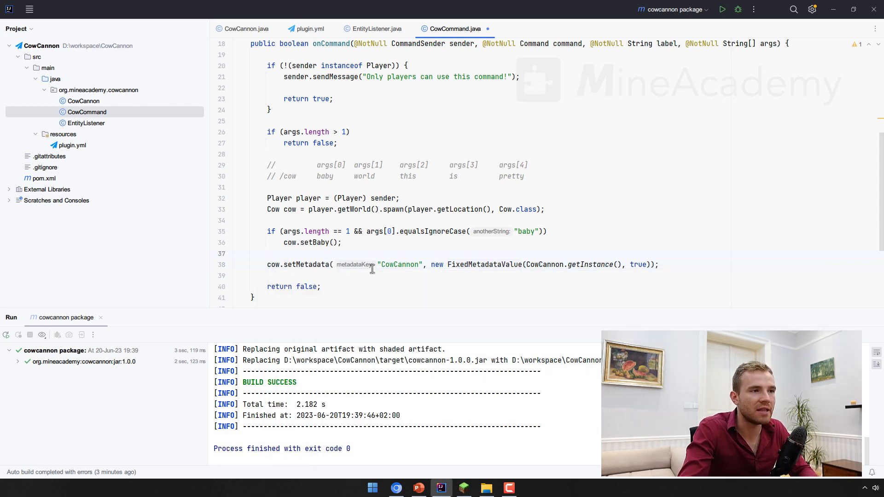
double_click(637, 264)
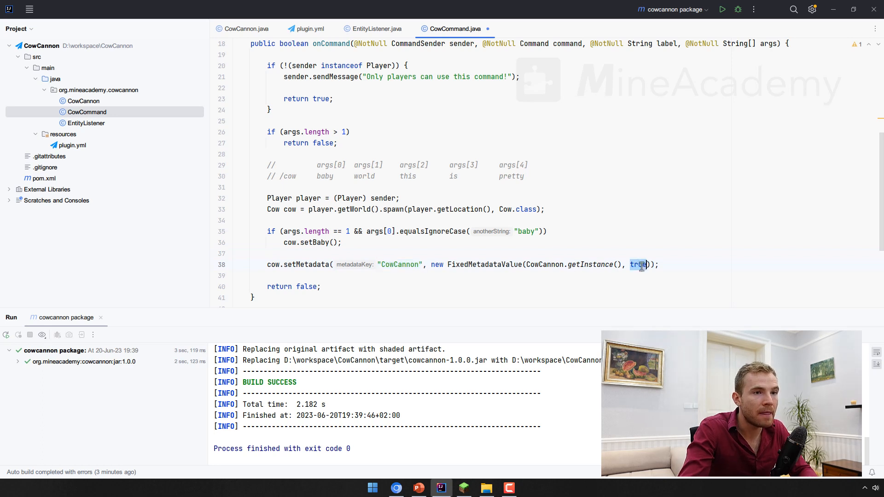
text("1")
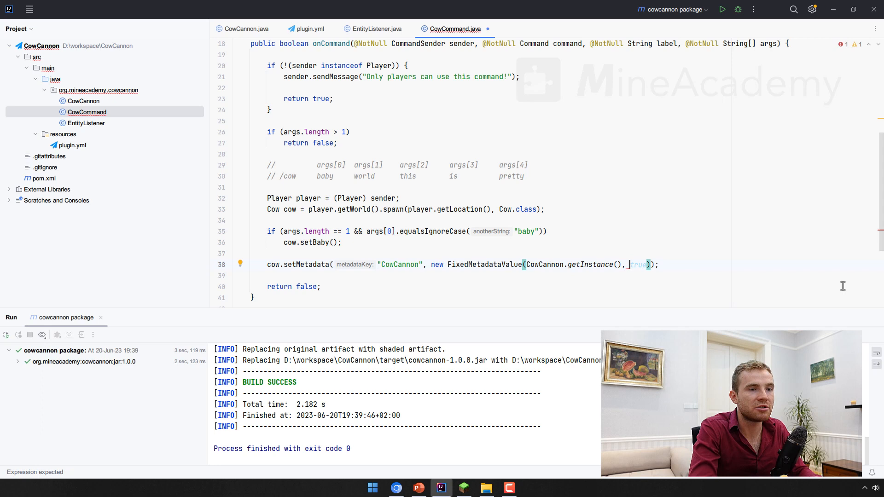
text(1)
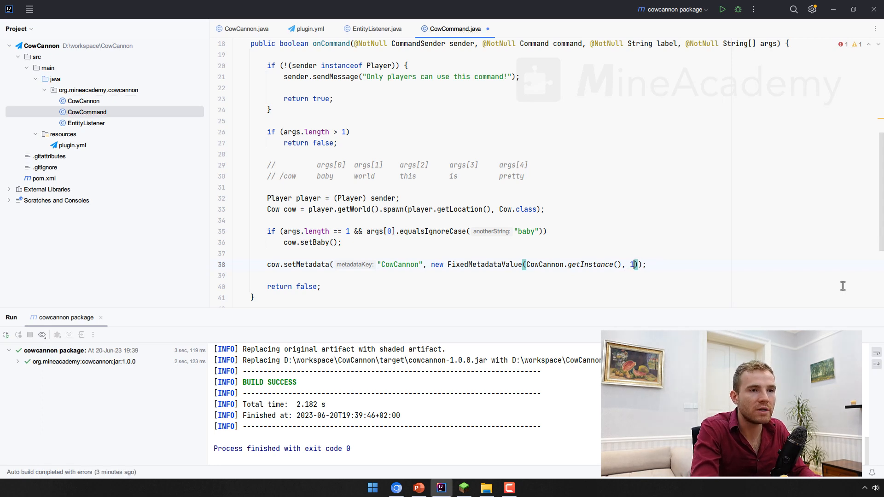
text(true)
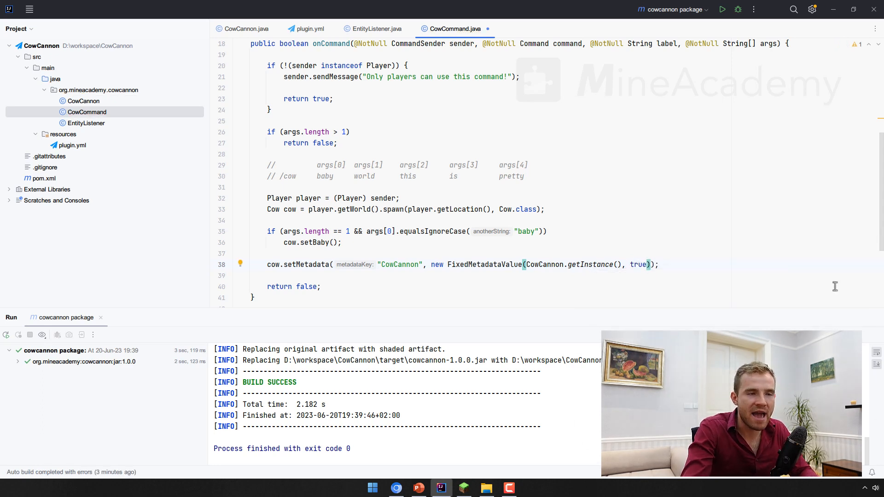
mouse_move(390, 264)
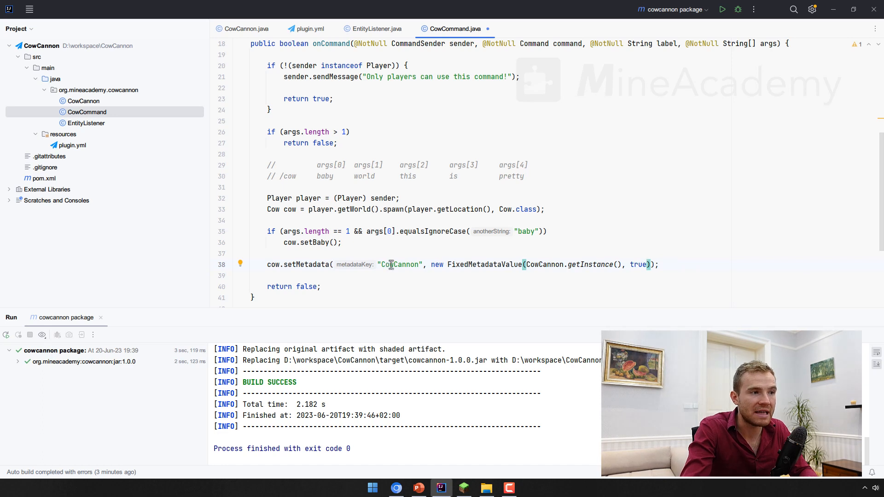
double_click(399, 264)
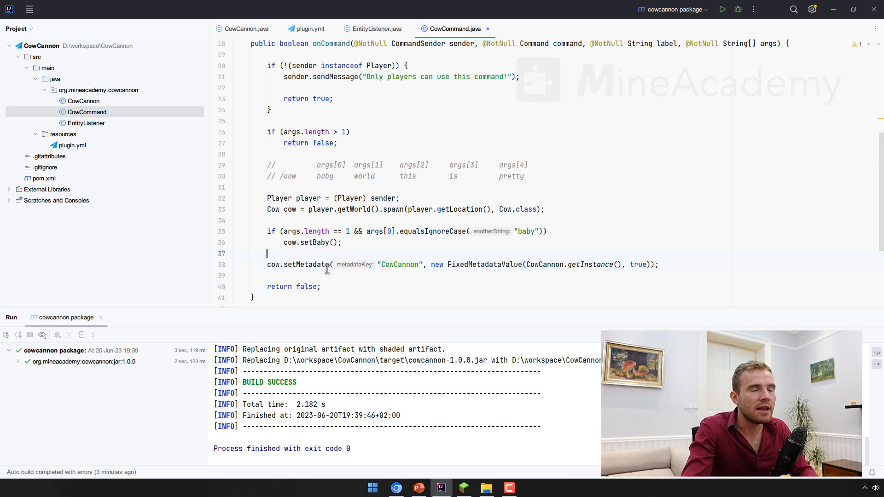
mouse_move(306, 264)
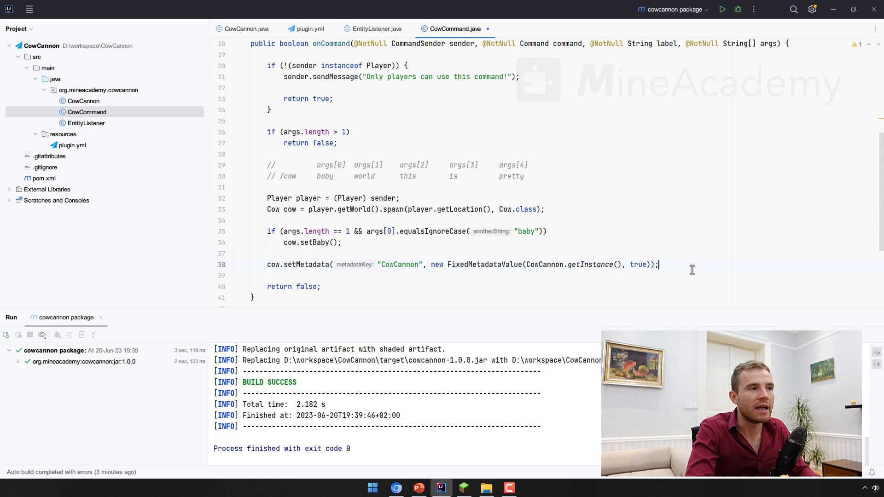
text(cow.setPersistentDataContainer()
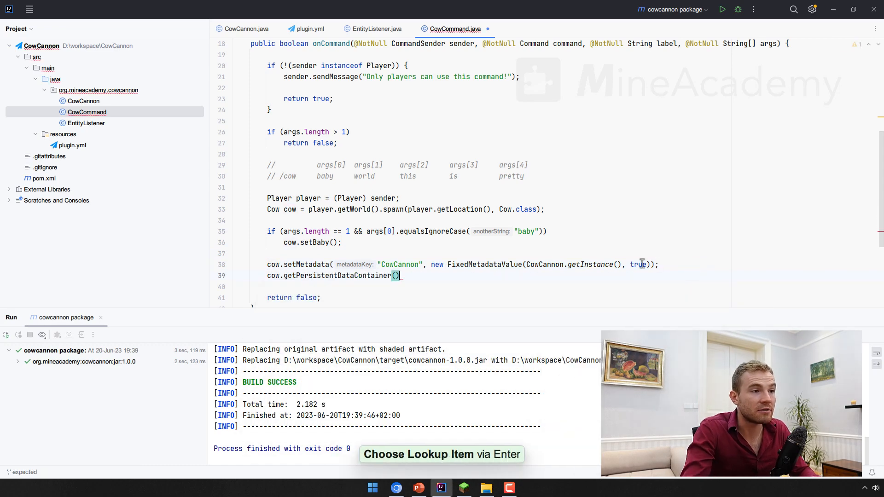
double_click(337, 275)
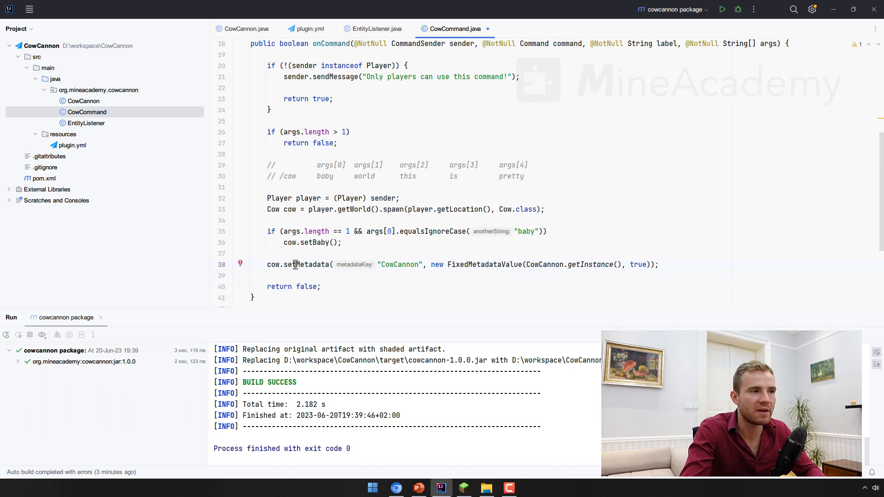
mouse_move(313, 264)
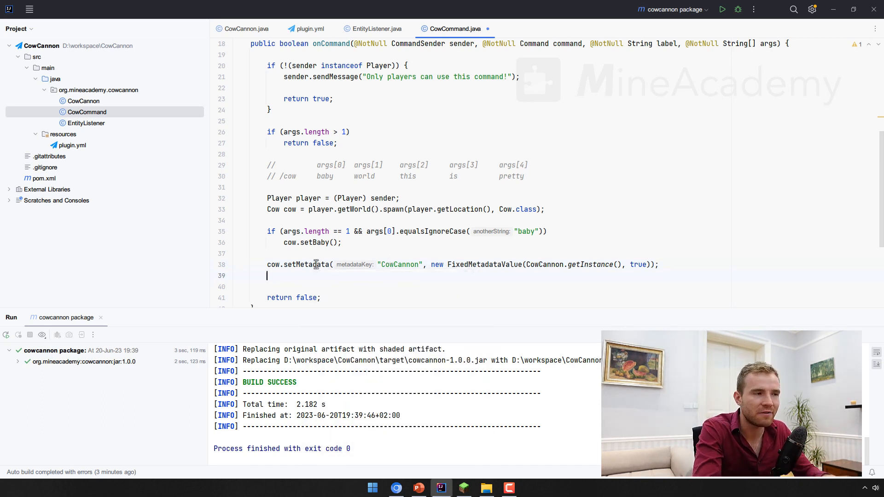
- Give the cow the custom name ChatColor.RED + "Milk Me"
text(cow.setcu)
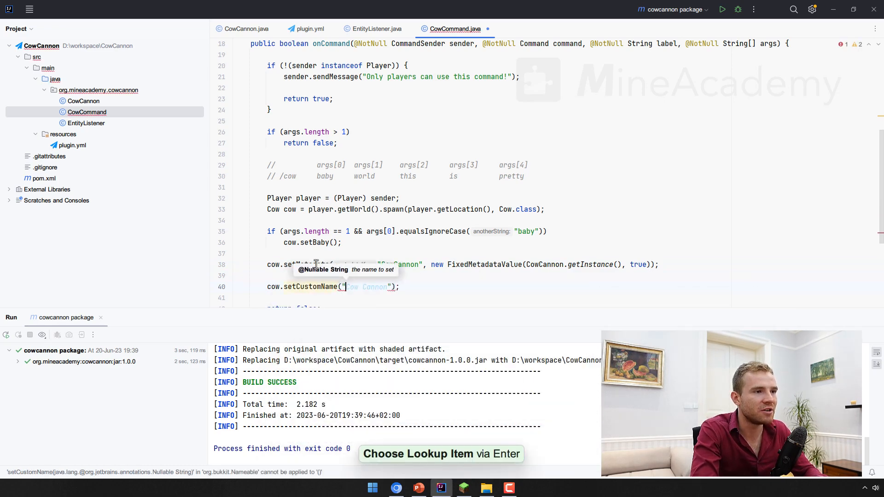
text(Milk Me)
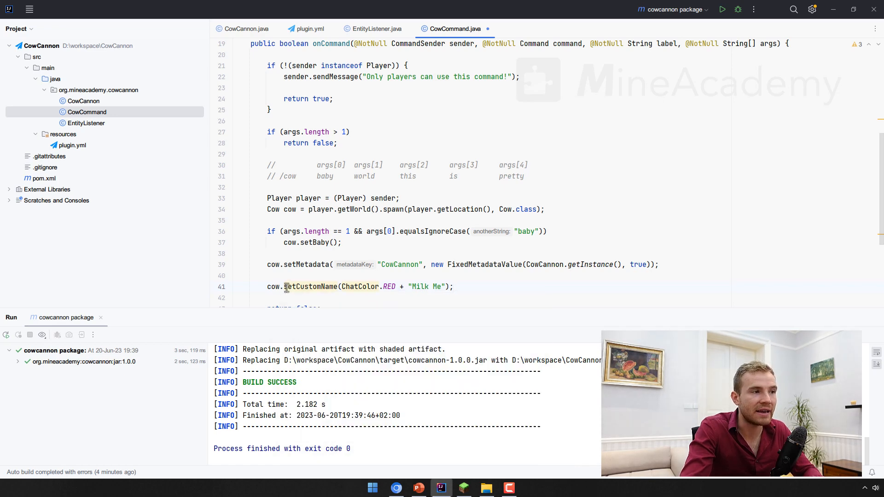
double_click(310, 286)
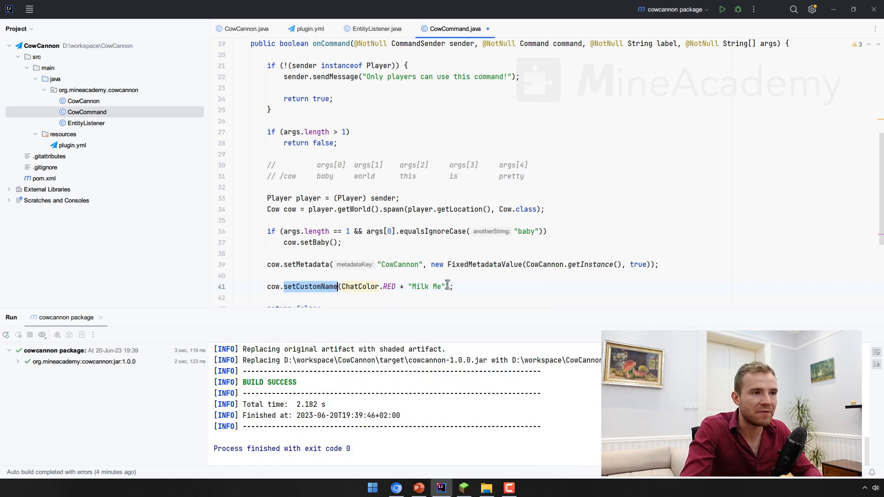
- Make the custom name visible with setCustomNameVisible(true) and have onCommand return true
click(549, 297)
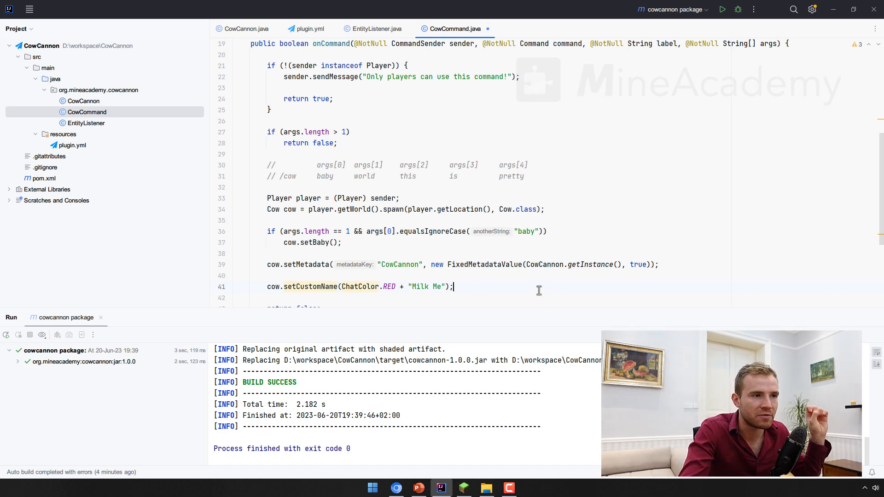
mouse_move(534, 280)
text(cow.set)
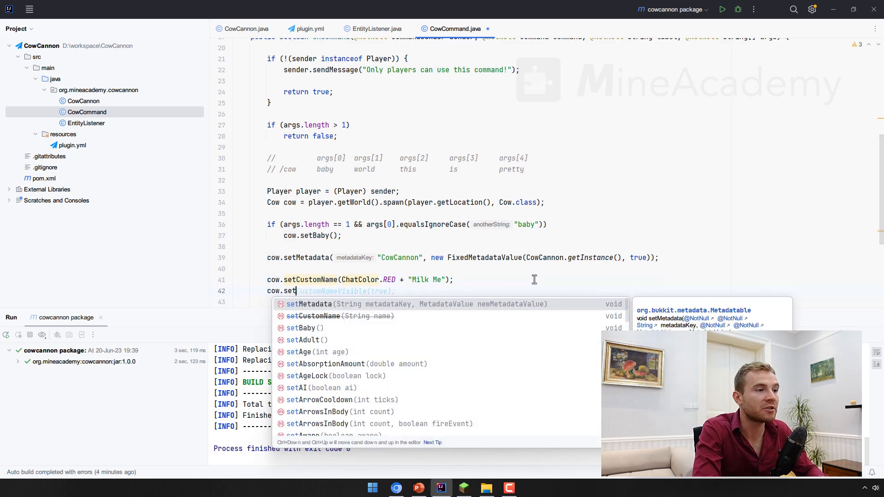
key(Tab)
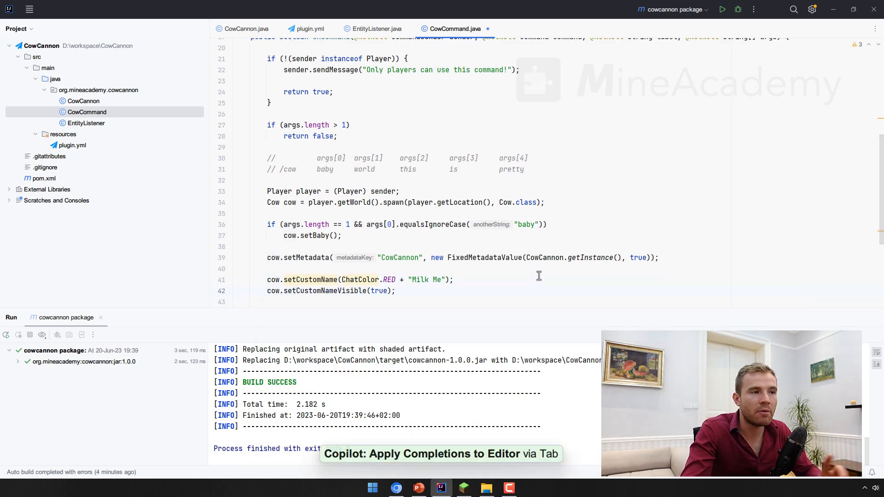
mouse_move(505, 393)
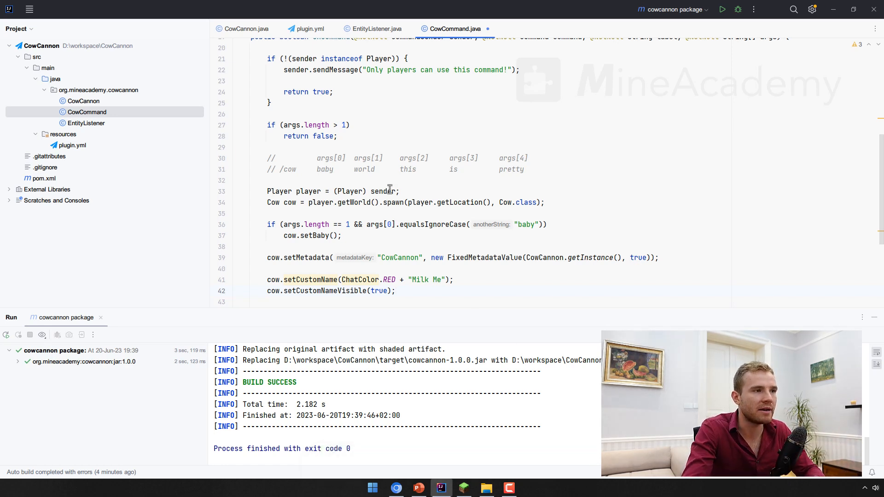
scroll(down, 3)
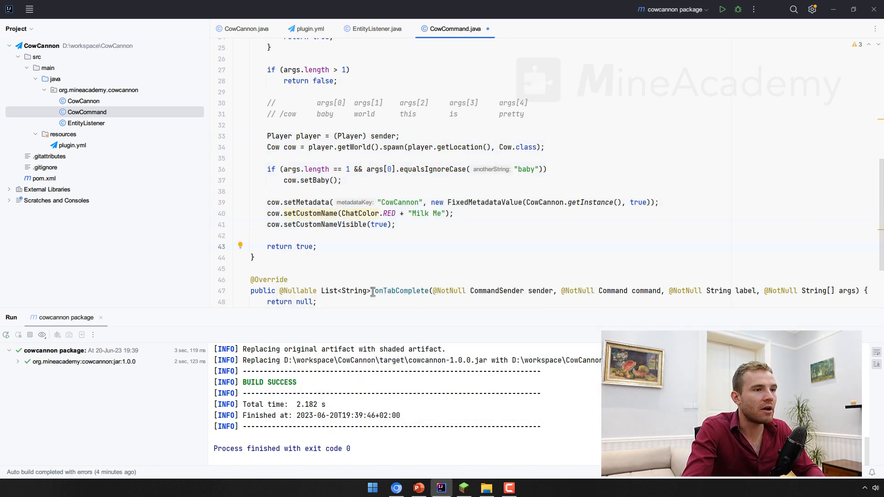
- Make onTabComplete return Arrays.asList("baby") when args.length is 1, else an empty list
double_click(400, 235)
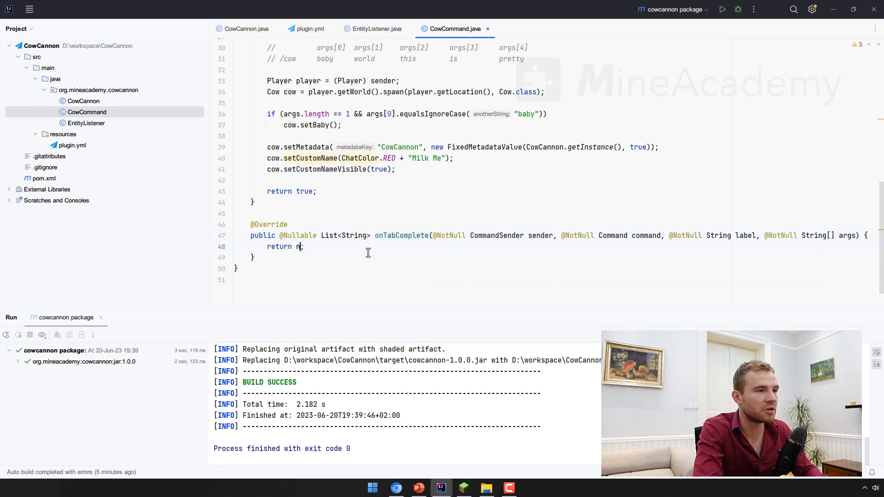
text(new ArrayList<>())
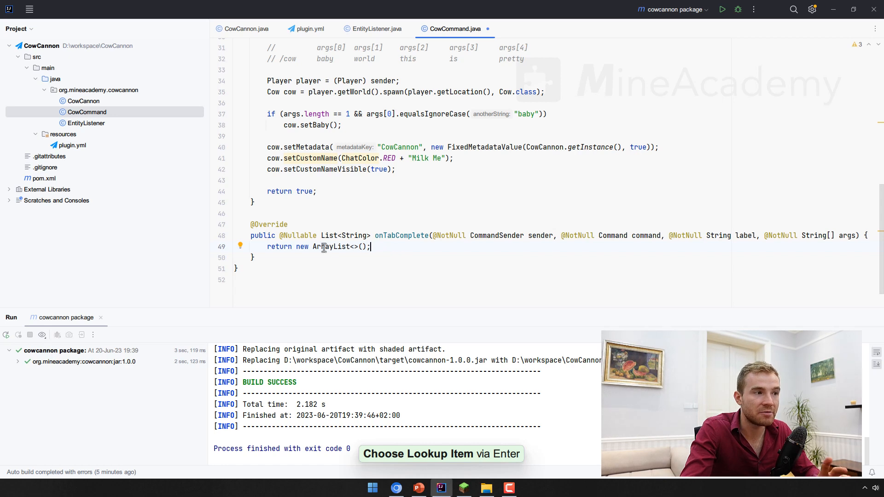
text(// null = all player names)
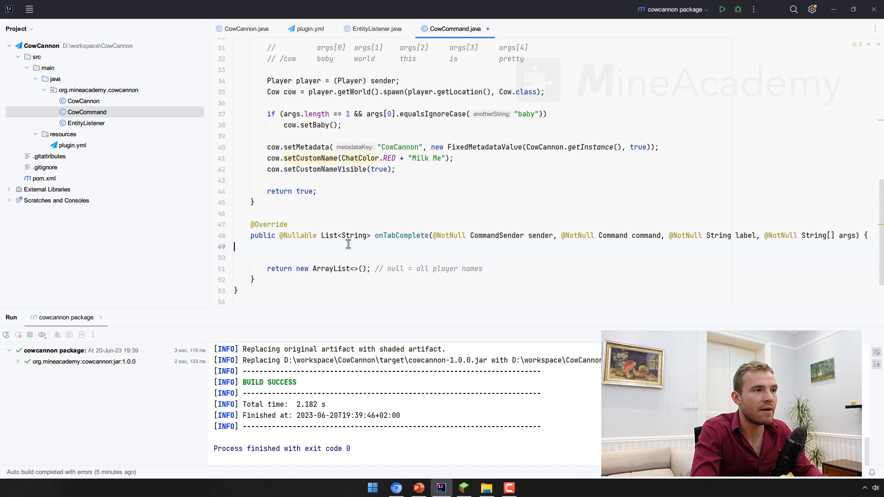
text(if (args.length > 1))
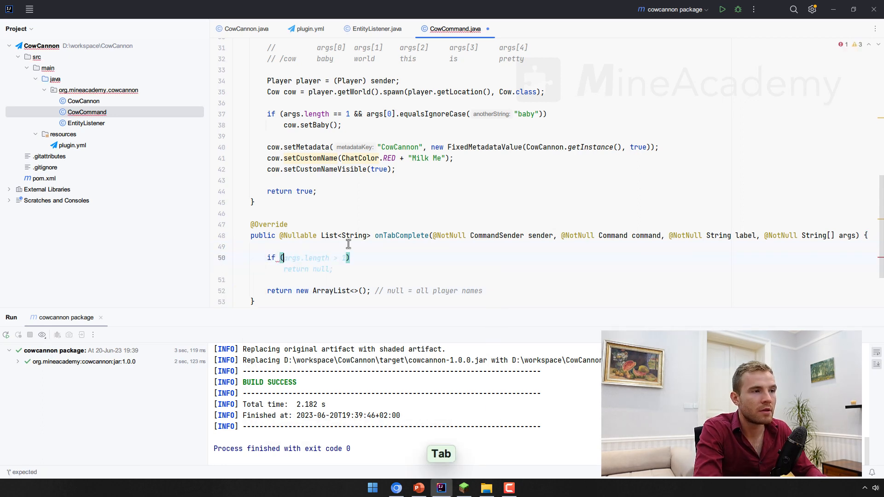
key(Tab)
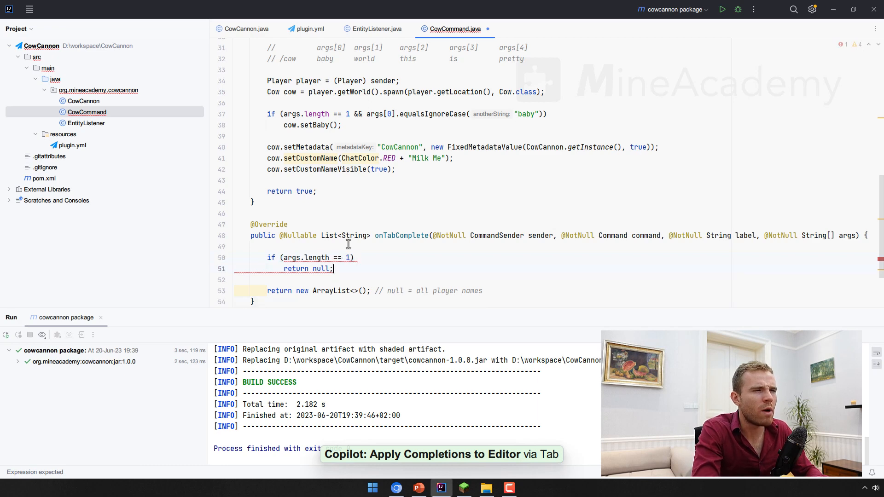
text(Arrays.asList("baby)
text(System.out.println();)
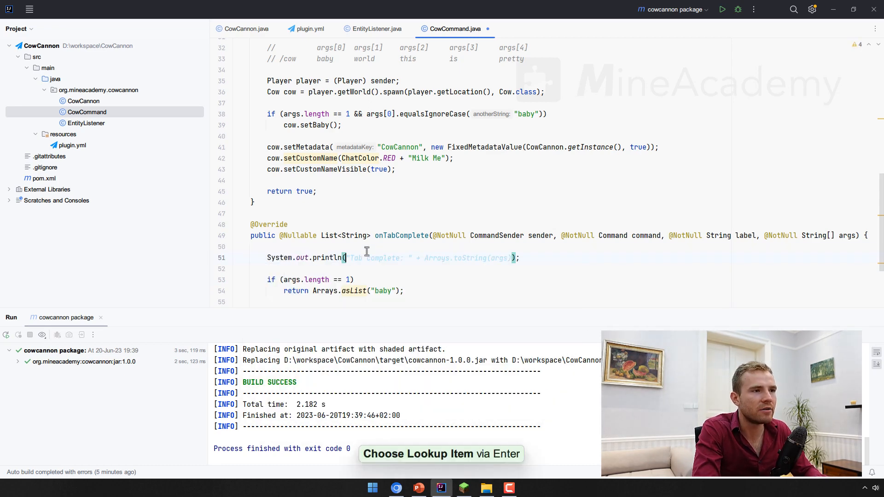
- Print "Args size: " + args.length in onTabComplete with an explanatory comment
text(args.length)
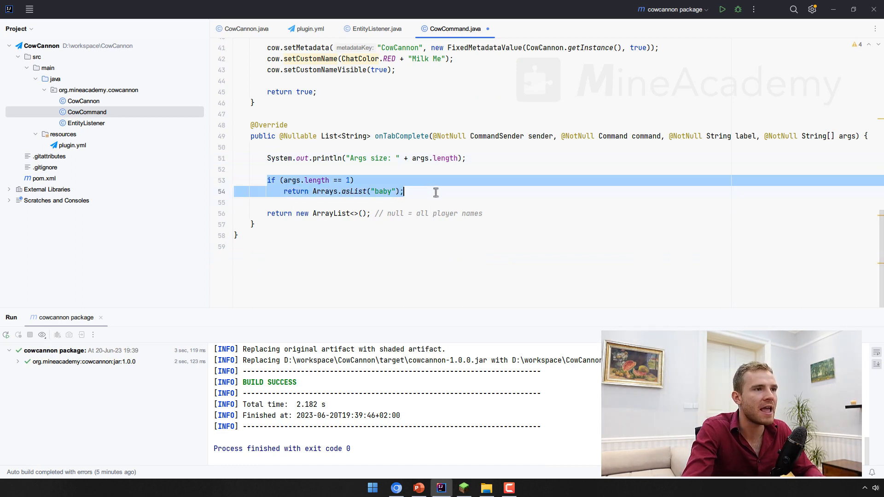
click(430, 169)
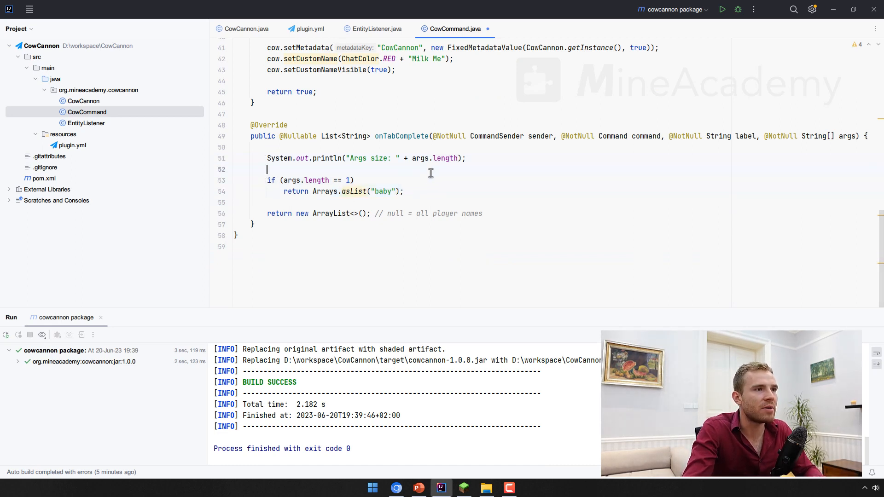
text(/ c)
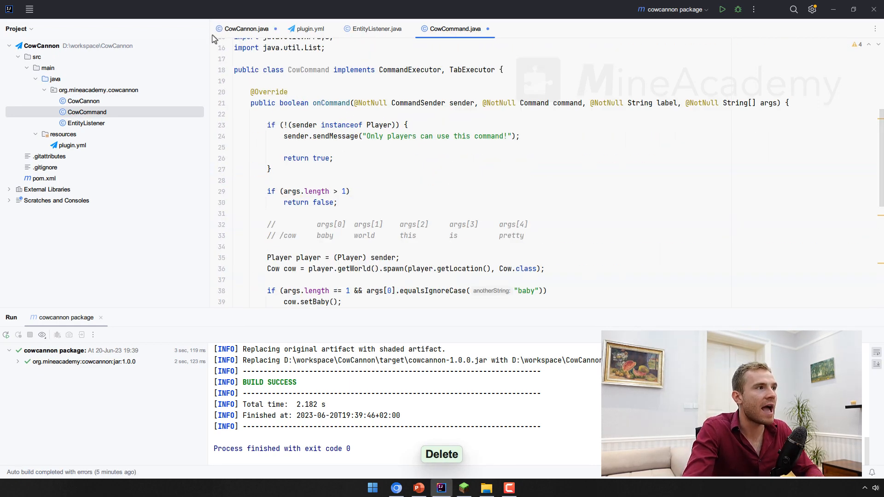
- Review the cow command's registration in CowCannon and its plugin.yml definition, ending on EntityListener
click(376, 28)
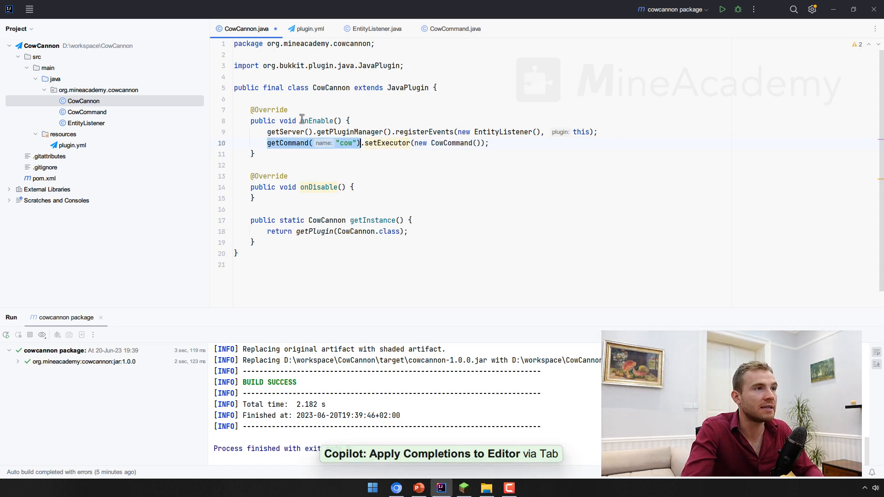
click(310, 29)
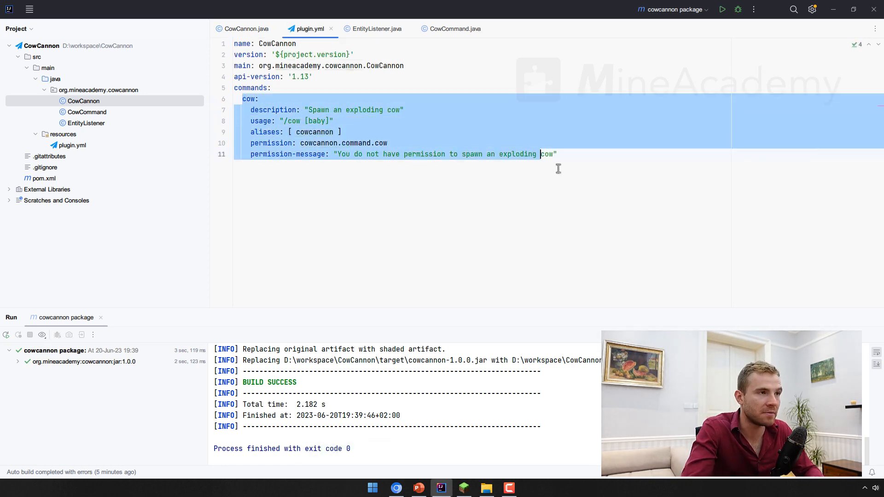
click(247, 29)
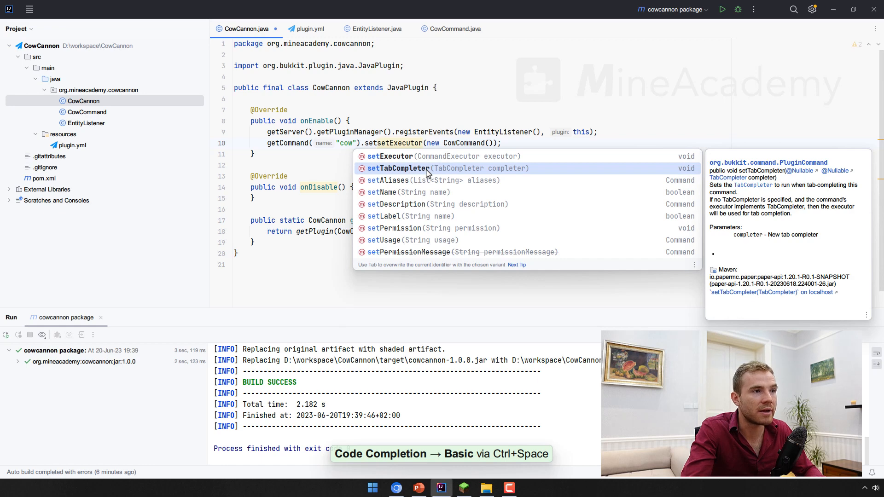
mouse_move(436, 191)
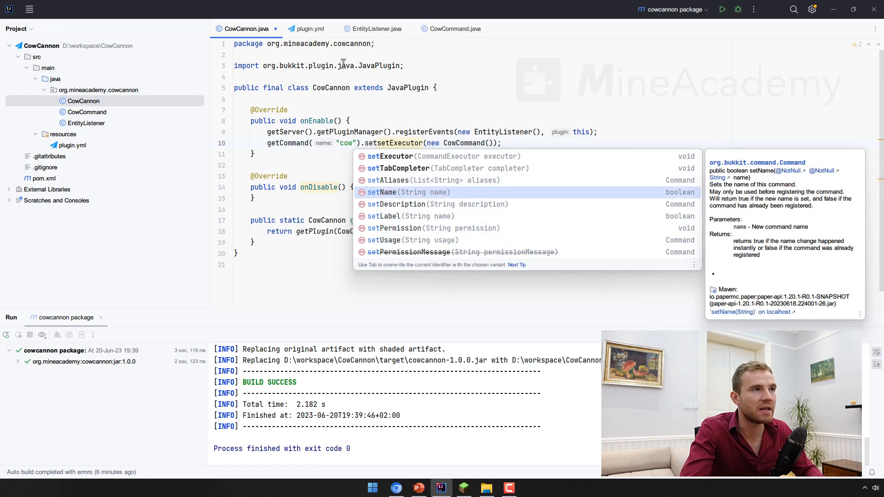
click(309, 29)
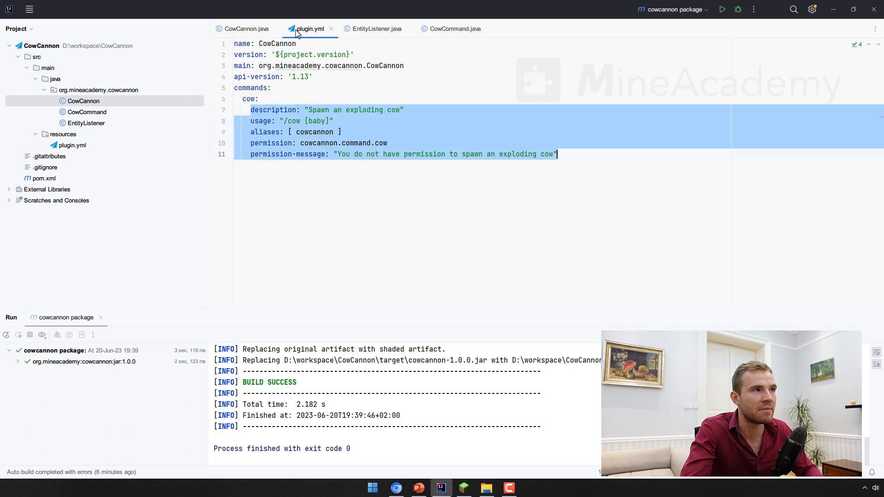
click(374, 29)
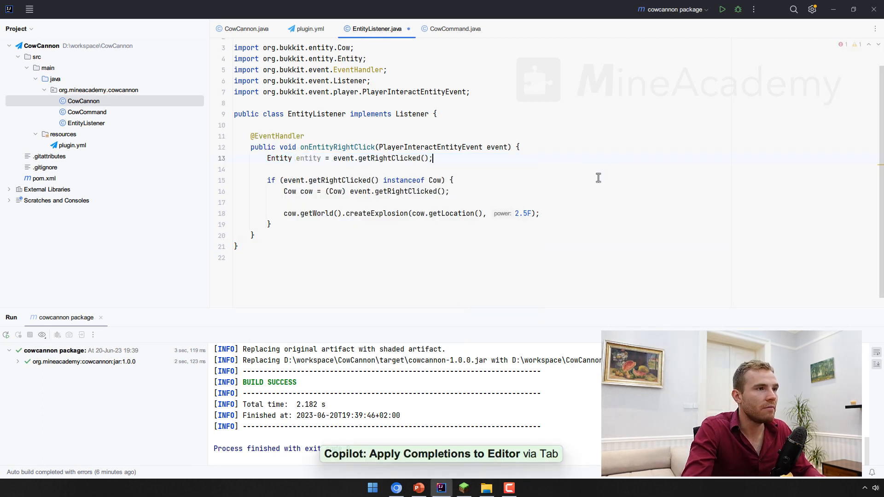
- Require the clicked Cow to have CowCannon metadata and the player's getItemInHand type to be Material.BUCKET
double_click(327, 179)
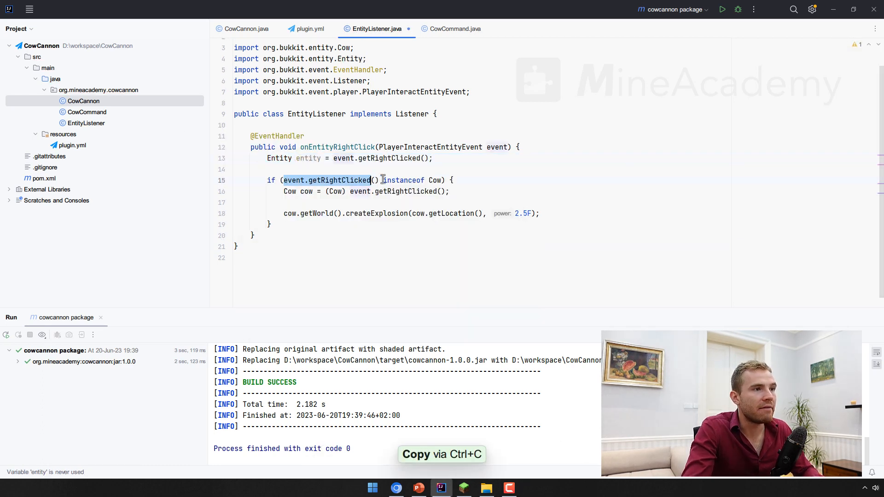
key(ctrl+v)
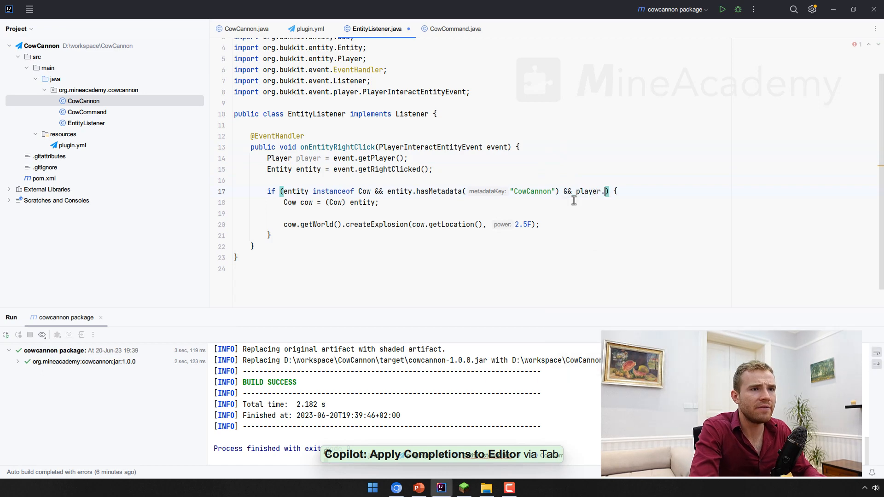
text(getItem)
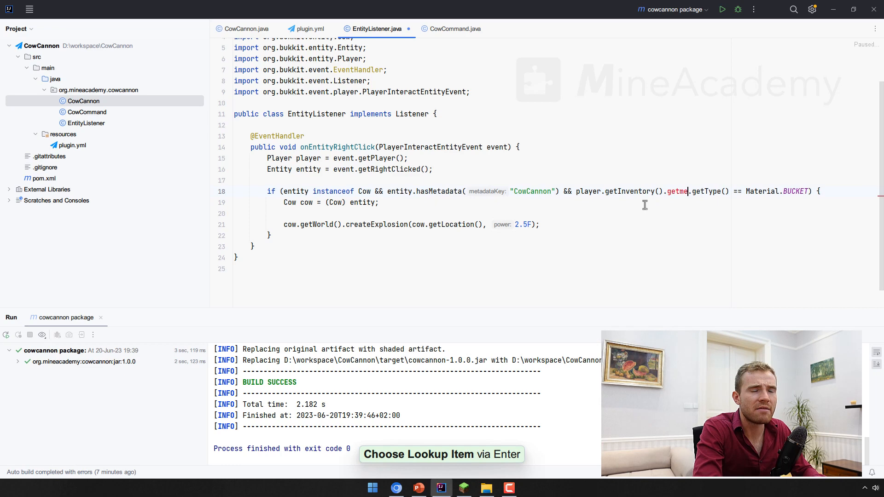
key(ctrl+shift+Left)
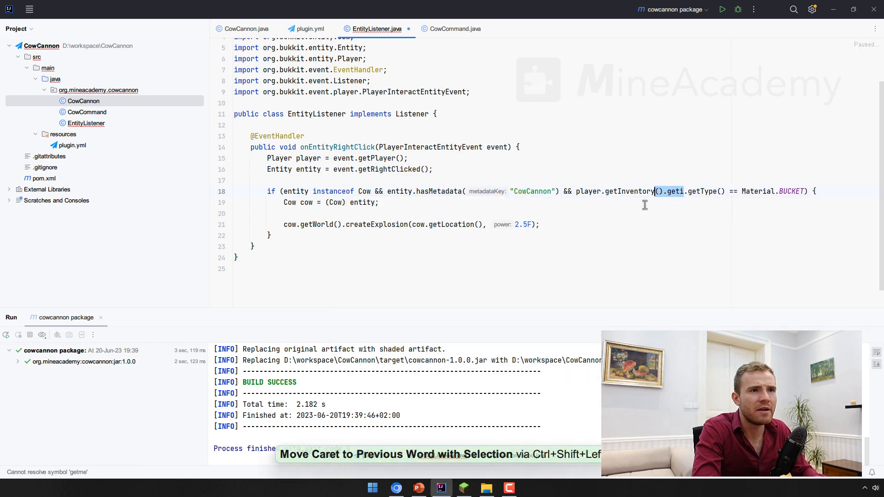
text(getItemInHand)
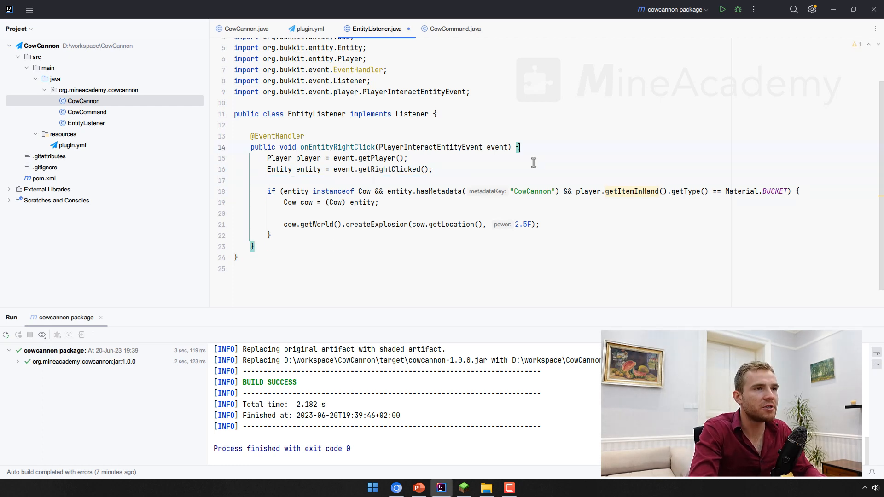
- Return early unless event.getHand() is EquipmentSlot.HAND, importing EquipmentSlot
text(if (event.isCancelled()))
text(return;)
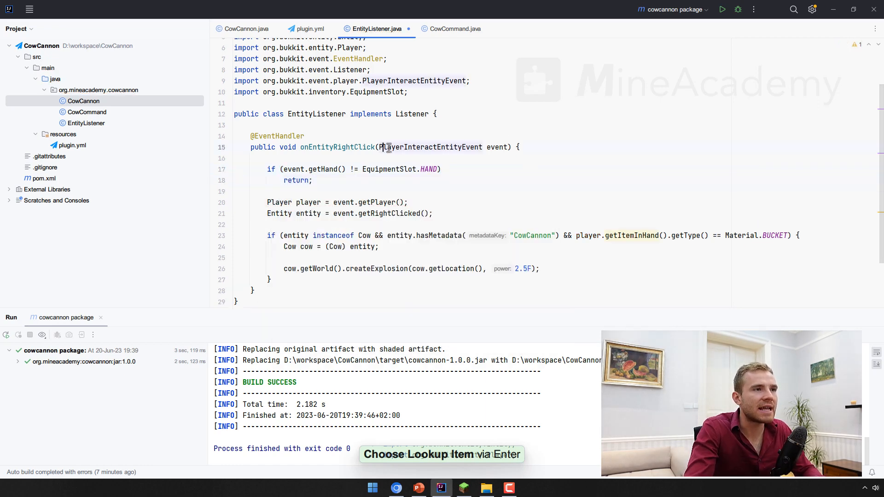
double_click(431, 147)
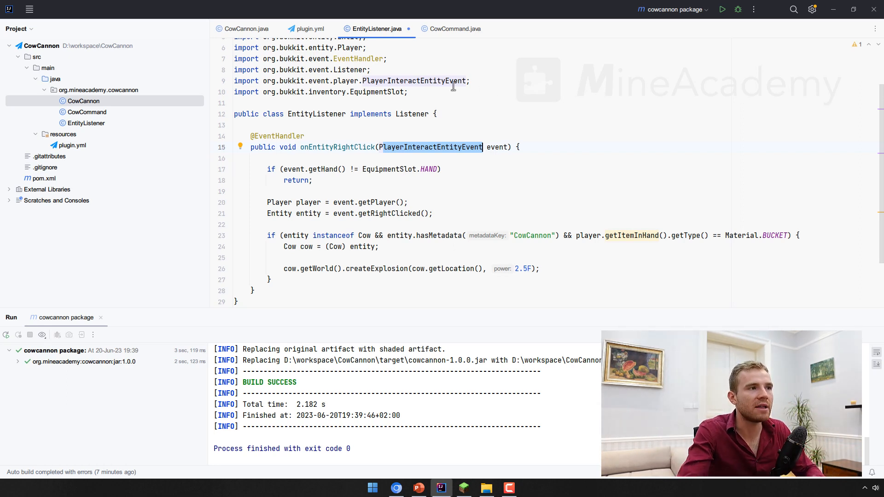
mouse_move(395, 172)
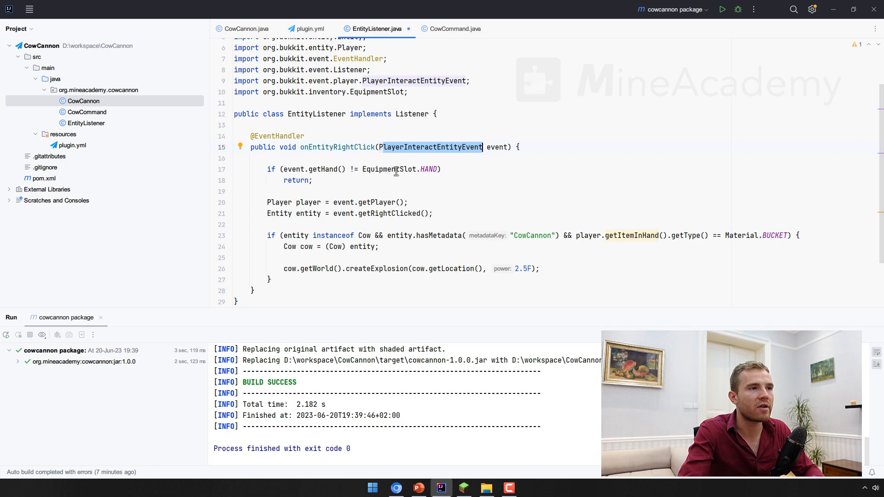
key(ctrl+space)
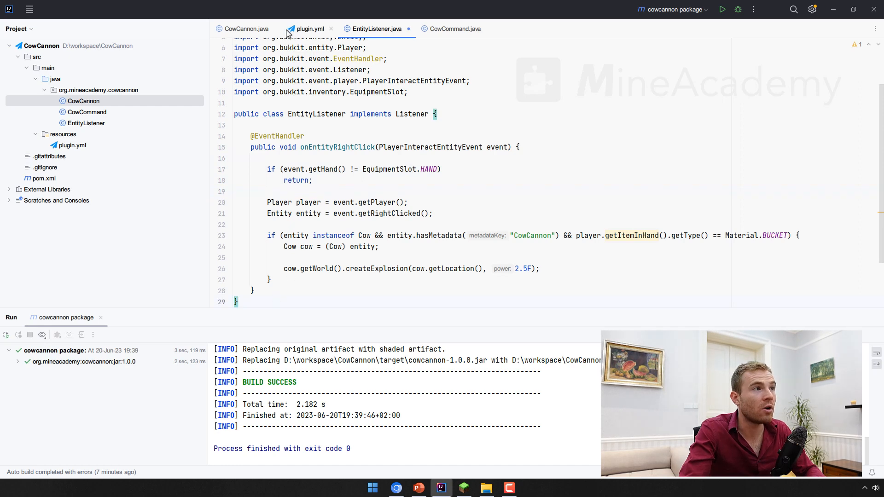
mouse_move(452, 29)
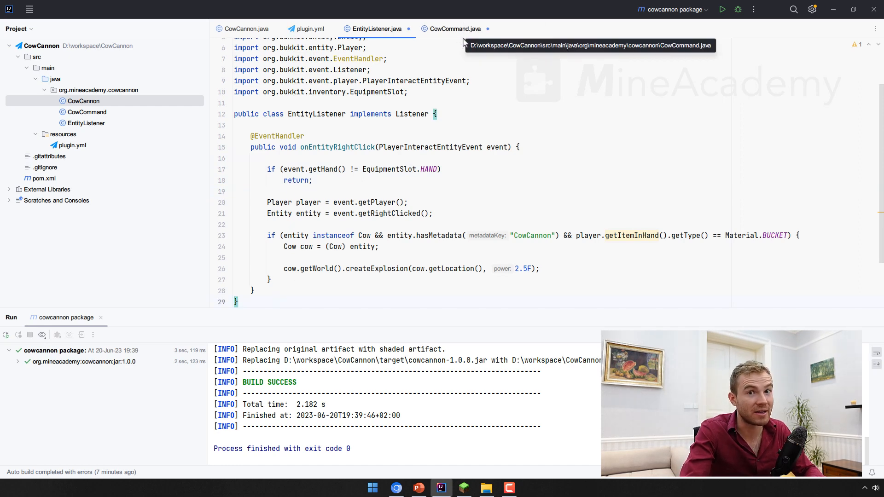
mouse_move(681, 64)
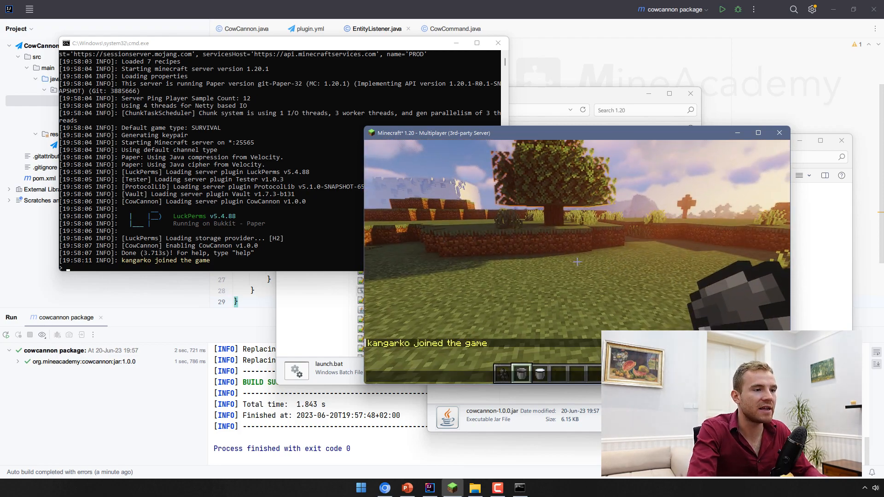
- Enter /cow baby plus extra words in Minecraft chat, logging Args size 1 to 3
text(/cow baby)
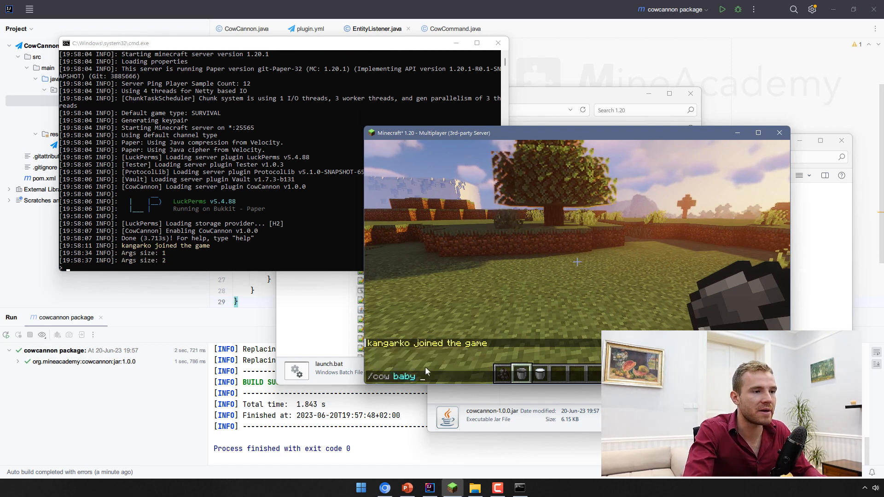
text(asdasdas)
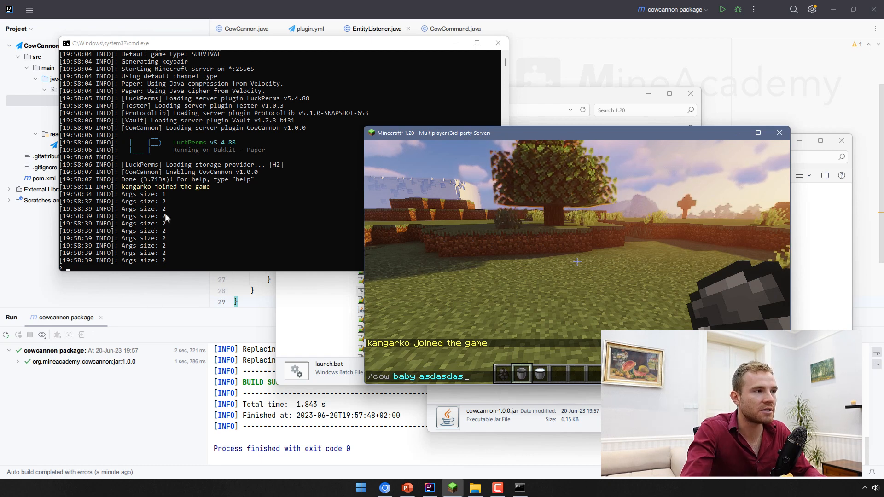
text(adsasd)
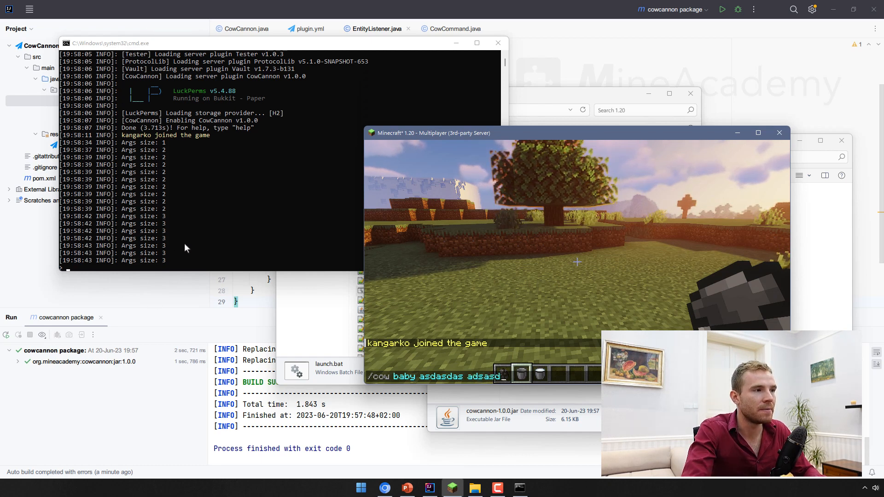